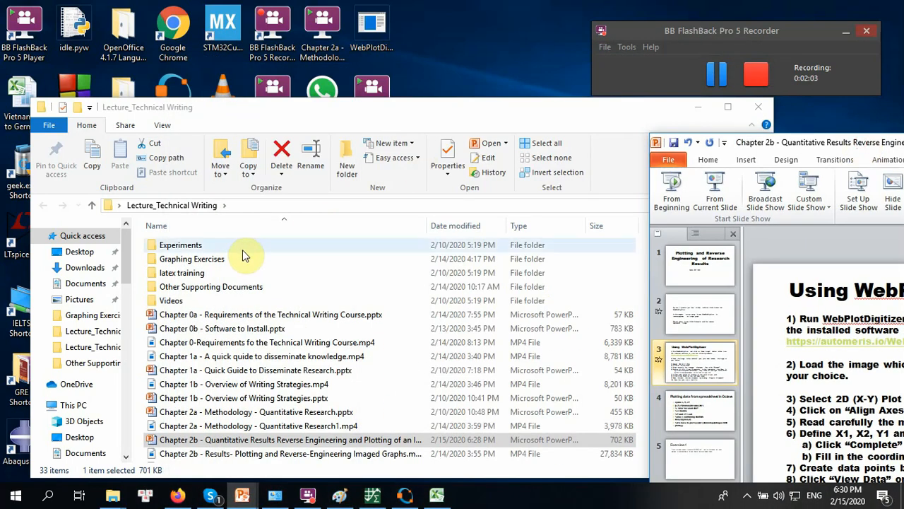
pyautogui.moveTo(218, 266)
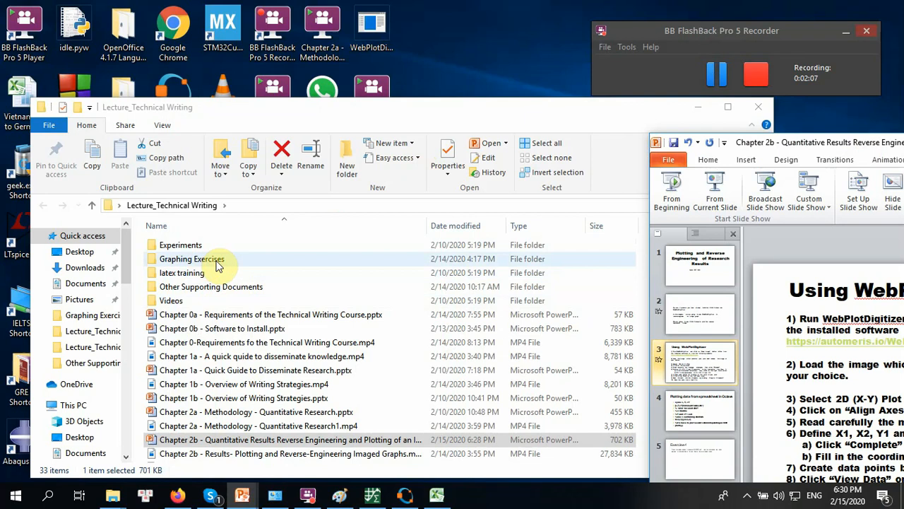
# Step: Go into the Graphing Exercises folder and select graph1.bmp
pyautogui.doubleClick(190, 259)
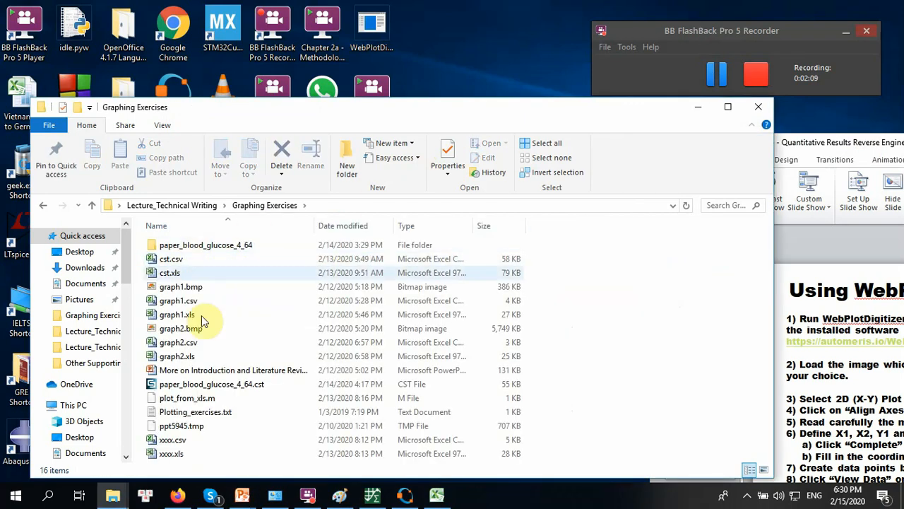
pyautogui.click(181, 286)
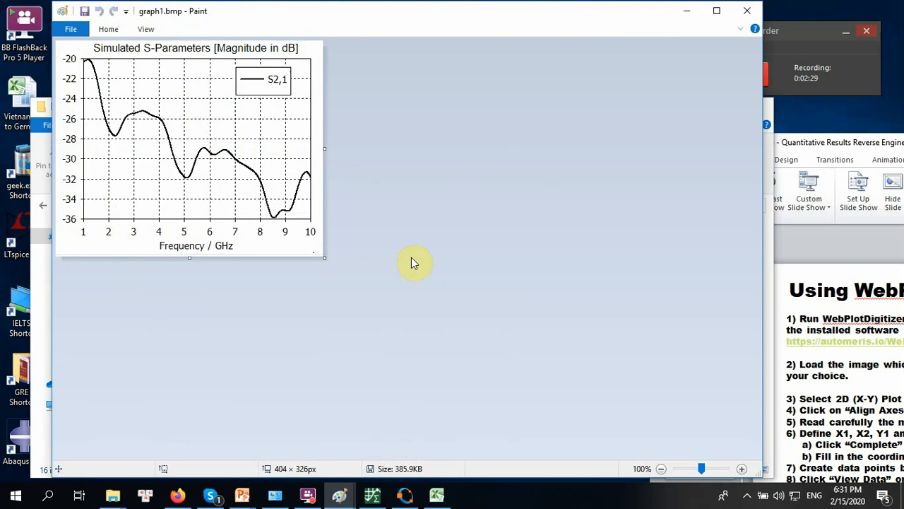
pyautogui.moveTo(416, 265)
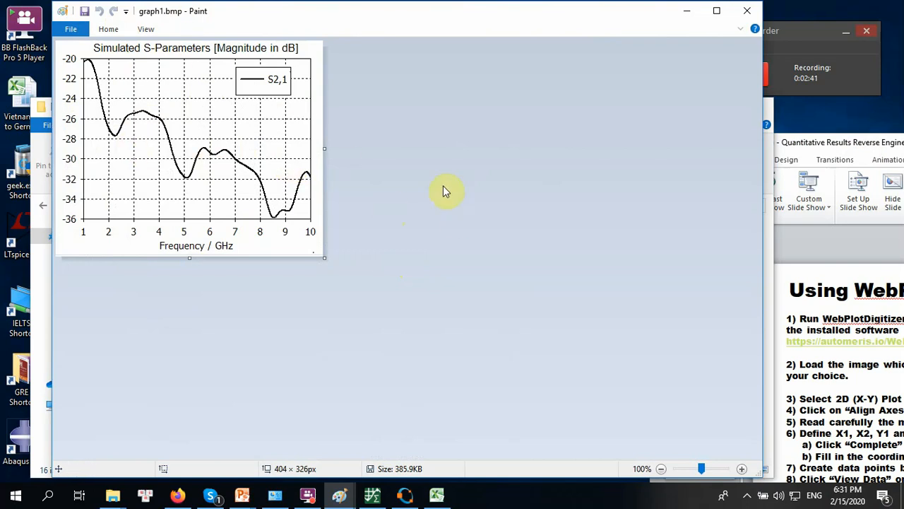
pyautogui.moveTo(237, 16)
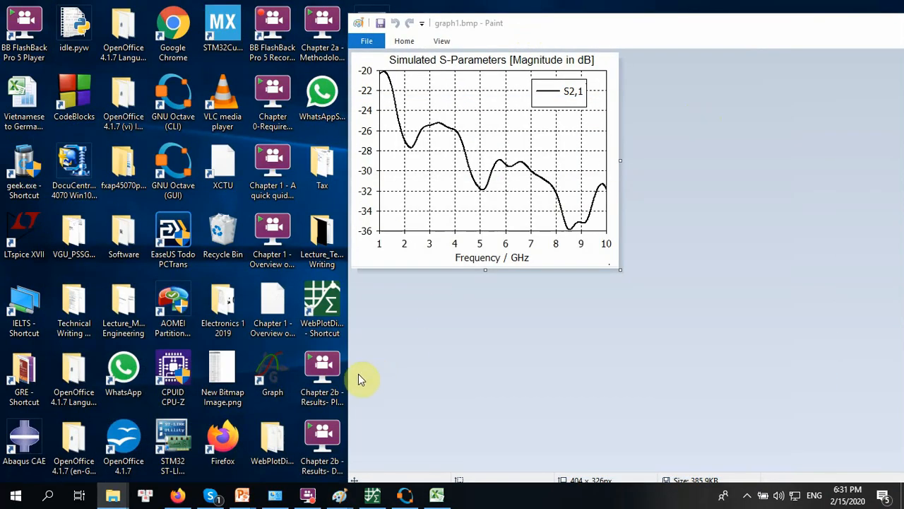
# Step: Launch WebPlotDigitizer from its desktop shortcut
pyautogui.click(322, 303)
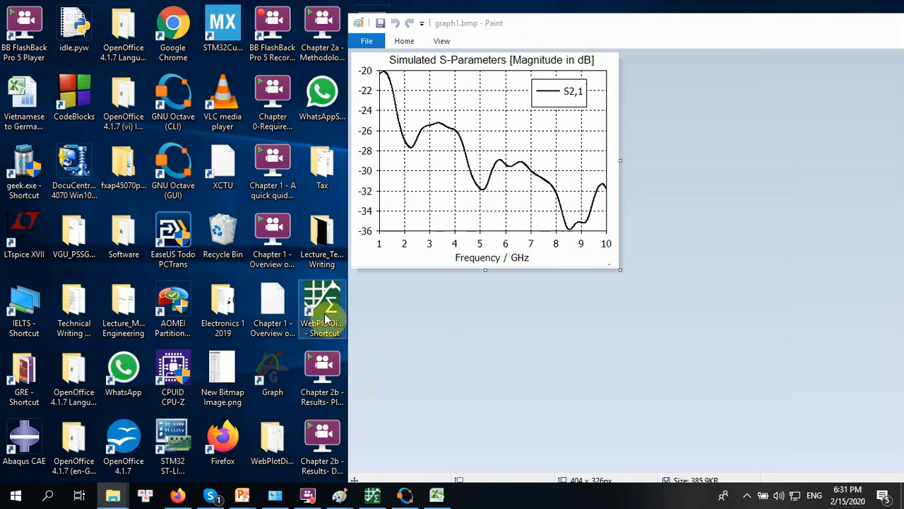
pyautogui.doubleClick(321, 302)
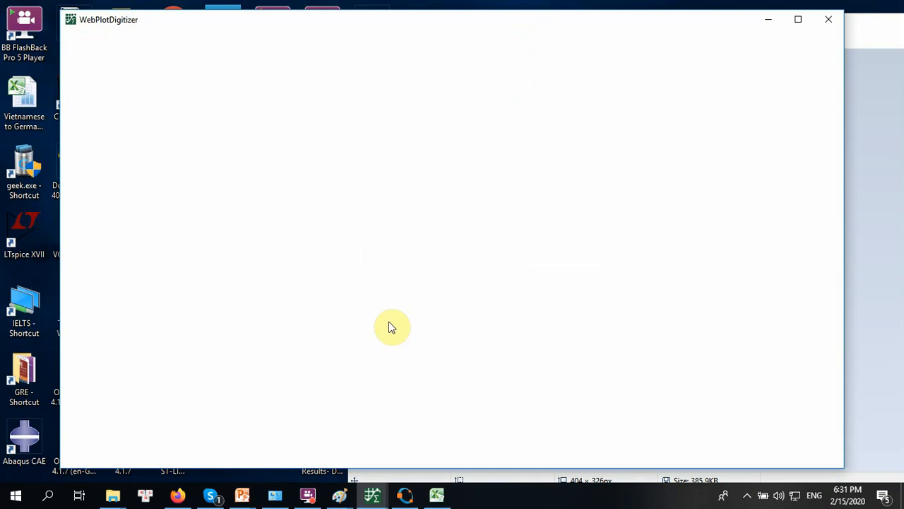
pyautogui.moveTo(897, 305)
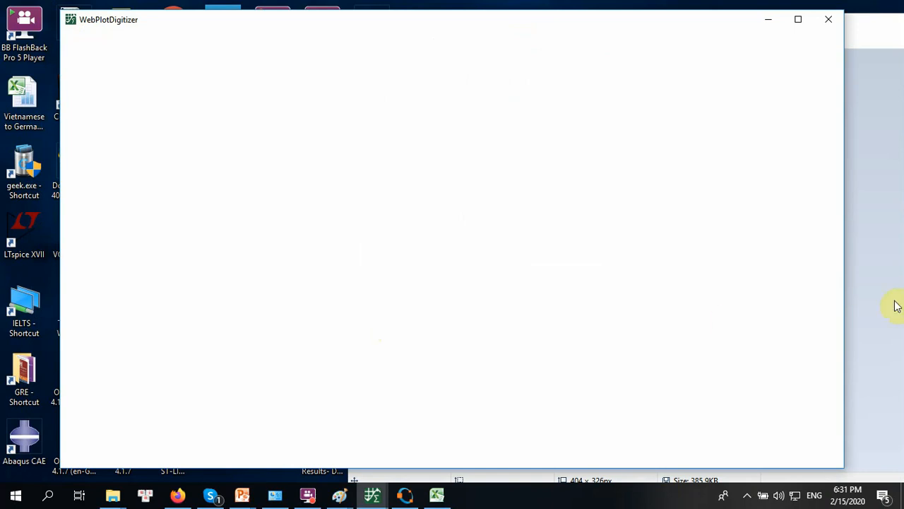
pyautogui.moveTo(816, 312)
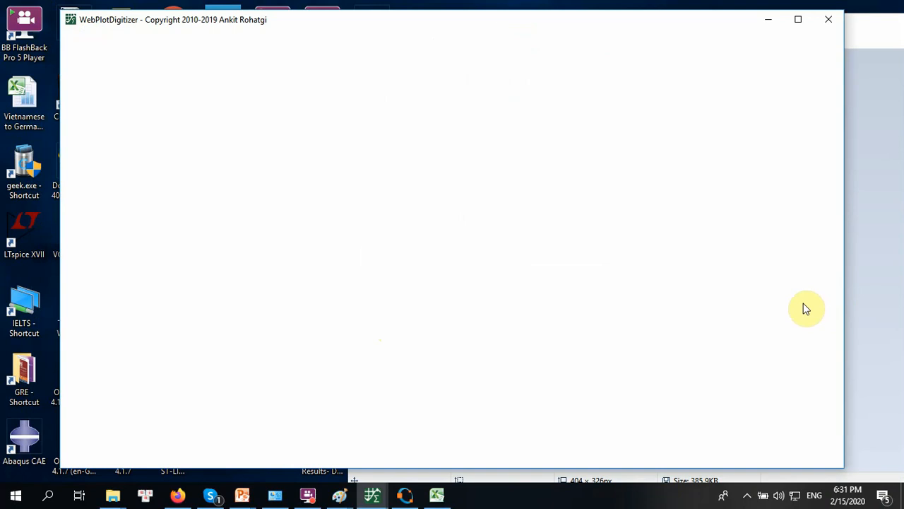
pyautogui.moveTo(802, 307)
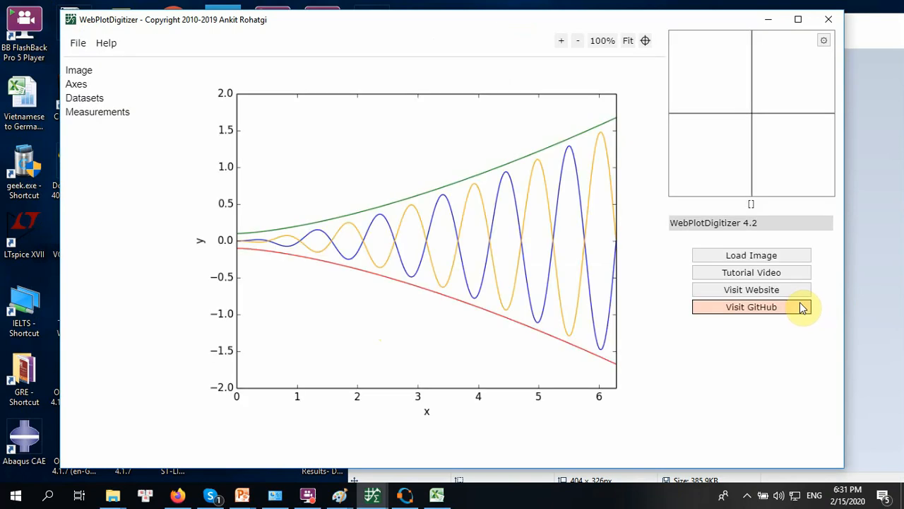
pyautogui.moveTo(639, 237)
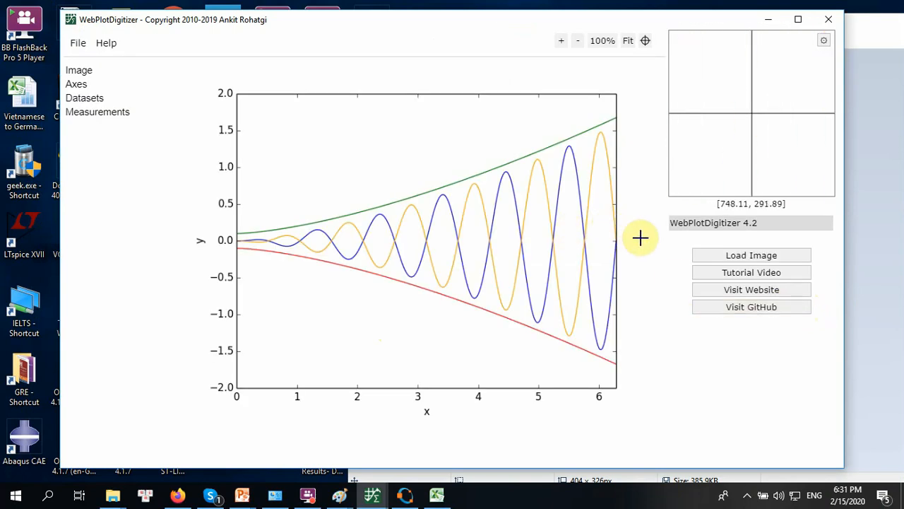
pyautogui.moveTo(789, 257)
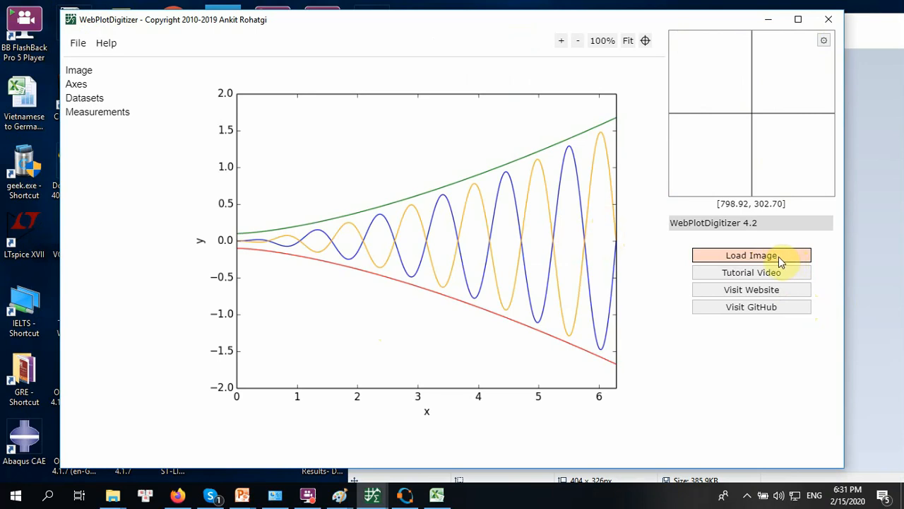
pyautogui.moveTo(768, 265)
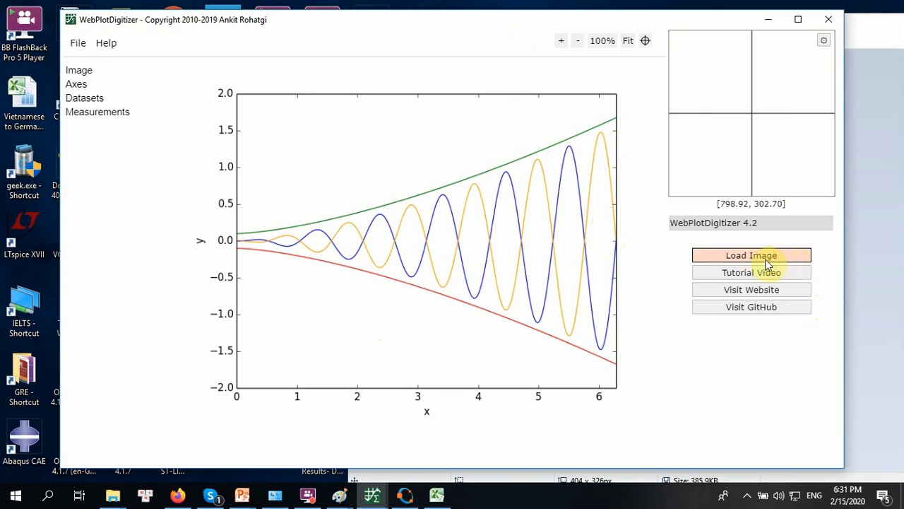
# Step: Start Load Image and browse the computer for the plot file in Graphing Exercises
pyautogui.click(752, 254)
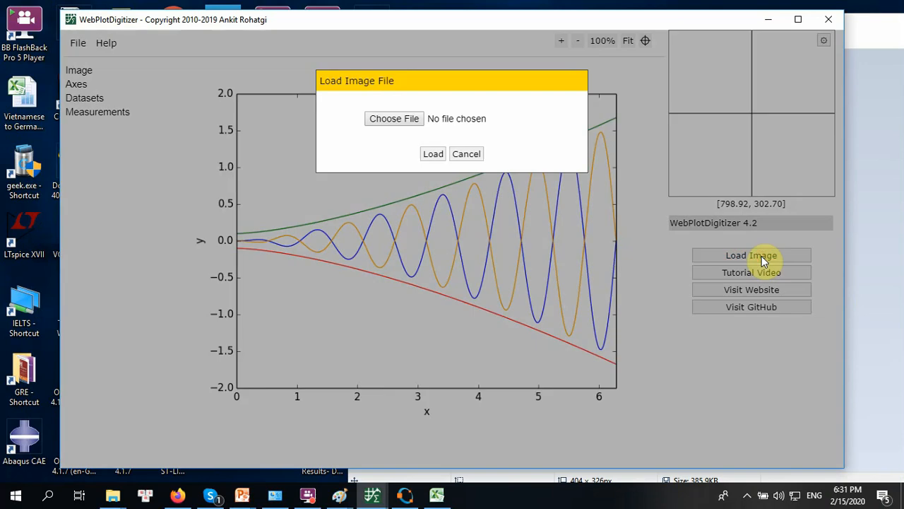
pyautogui.moveTo(394, 191)
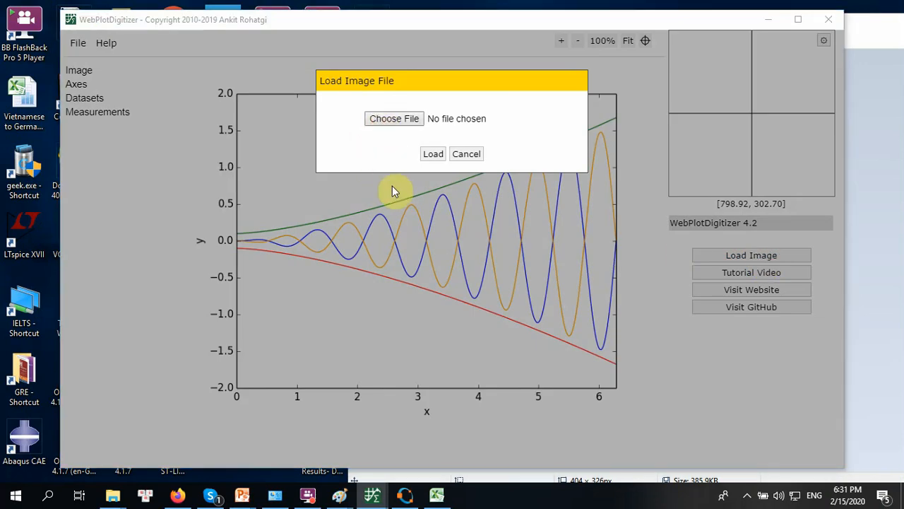
pyautogui.click(393, 119)
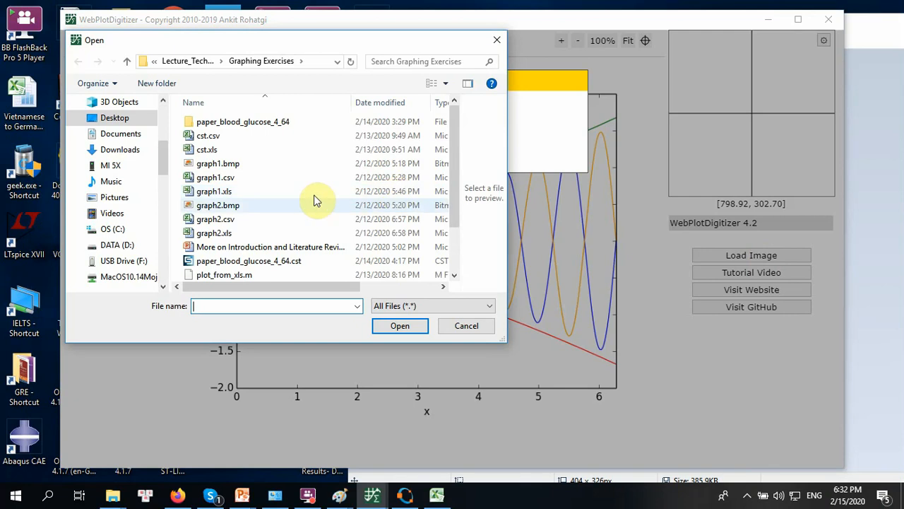
pyautogui.moveTo(271, 178)
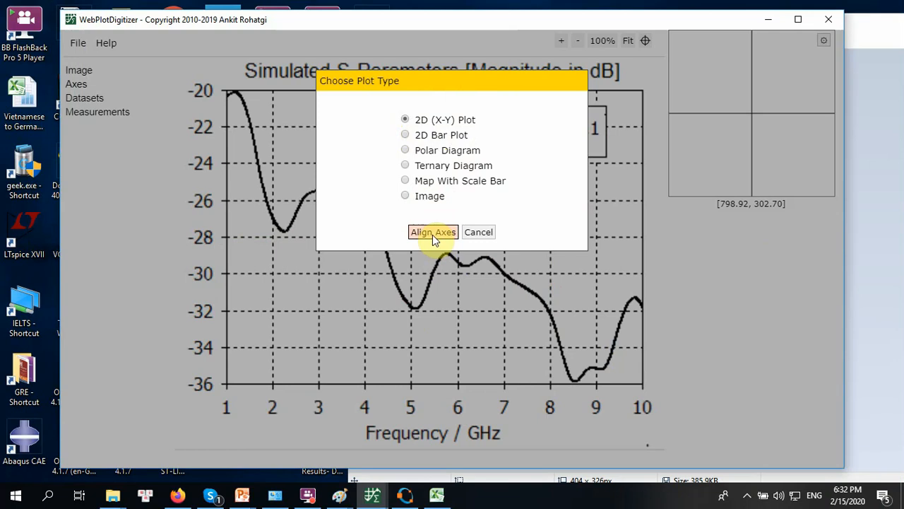
# Step: Confirm the 2D (X-Y) plot type and proceed past the four-point axis alignment instructions
pyautogui.click(432, 231)
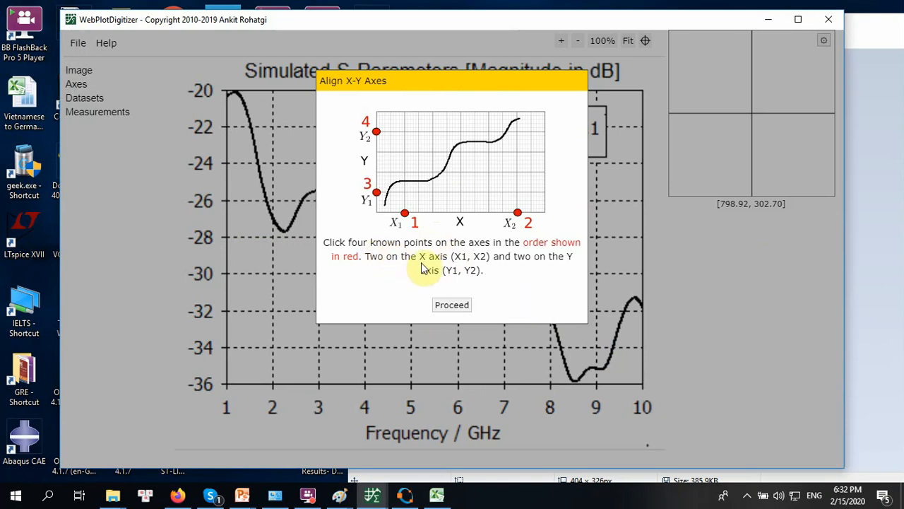
pyautogui.moveTo(497, 215)
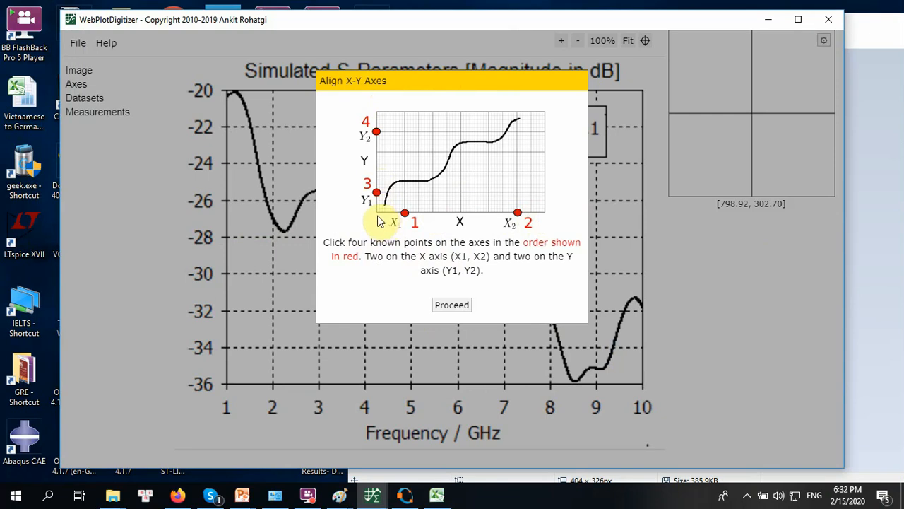
pyautogui.moveTo(563, 218)
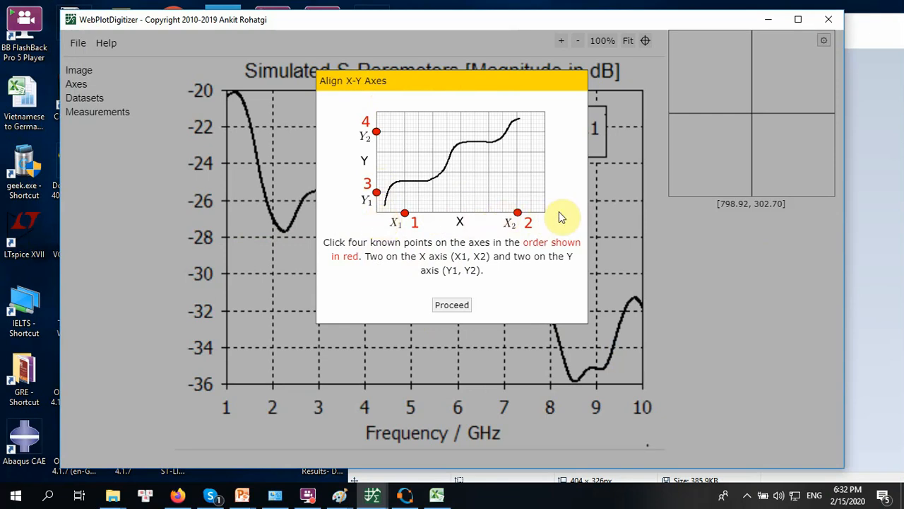
pyautogui.moveTo(373, 219)
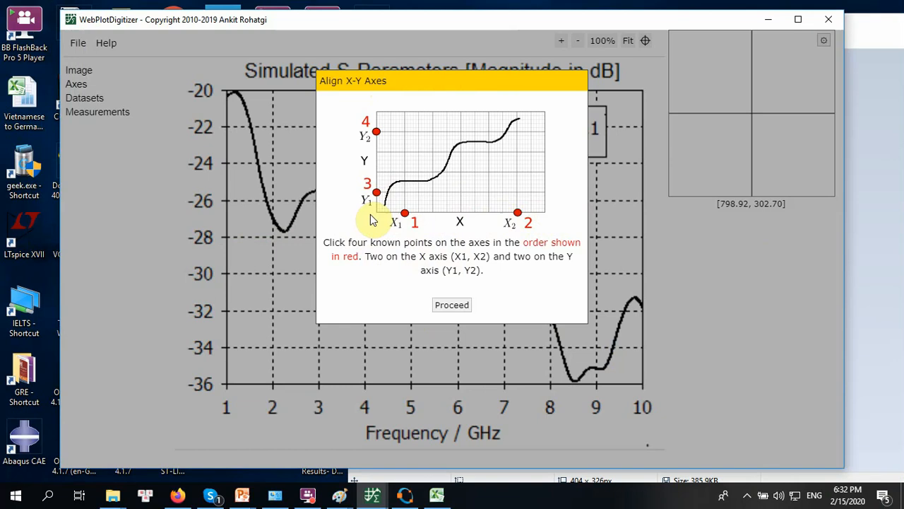
pyautogui.moveTo(383, 217)
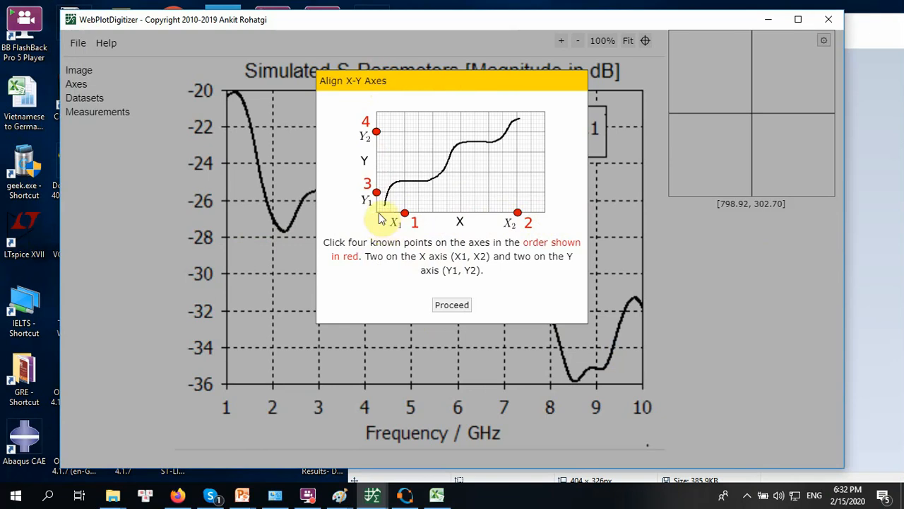
pyautogui.moveTo(421, 238)
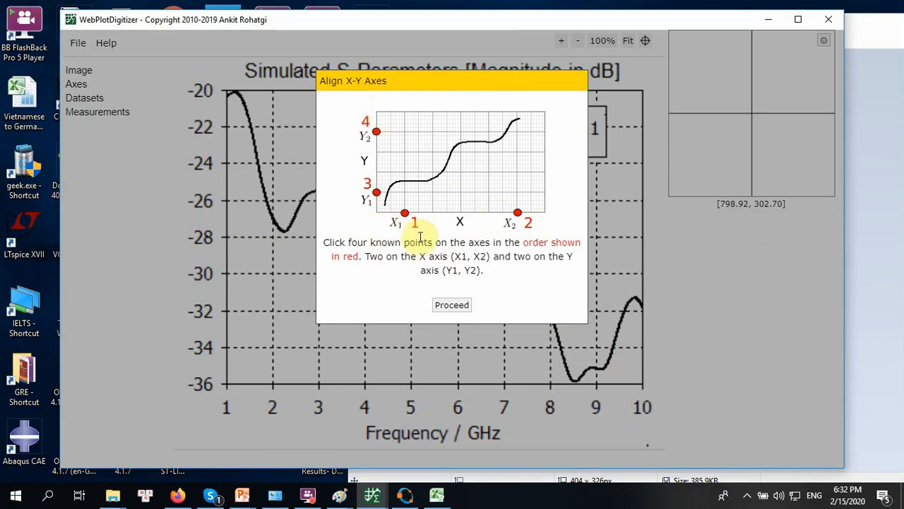
pyautogui.moveTo(634, 220)
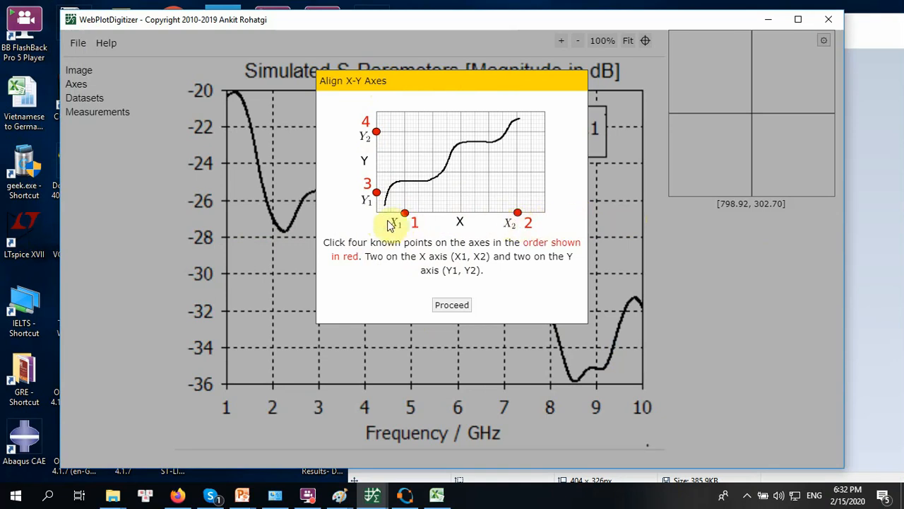
pyautogui.moveTo(383, 218)
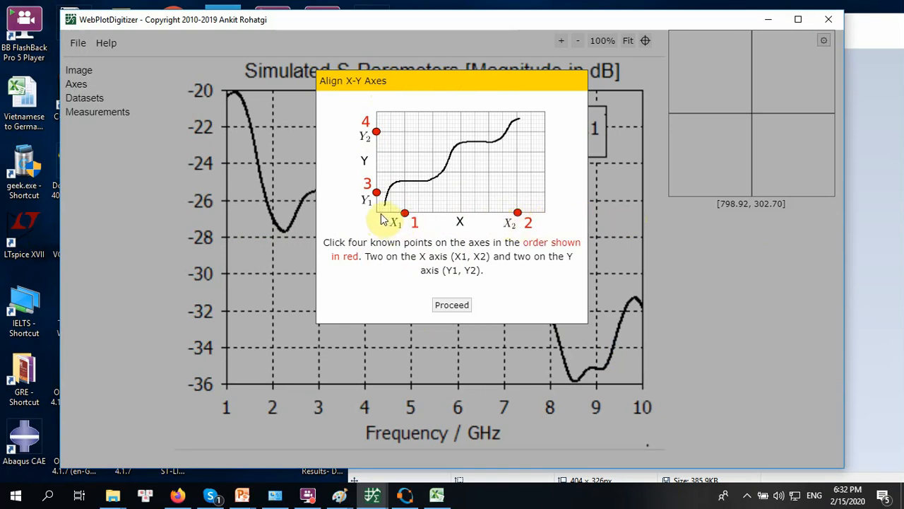
pyautogui.moveTo(377, 220)
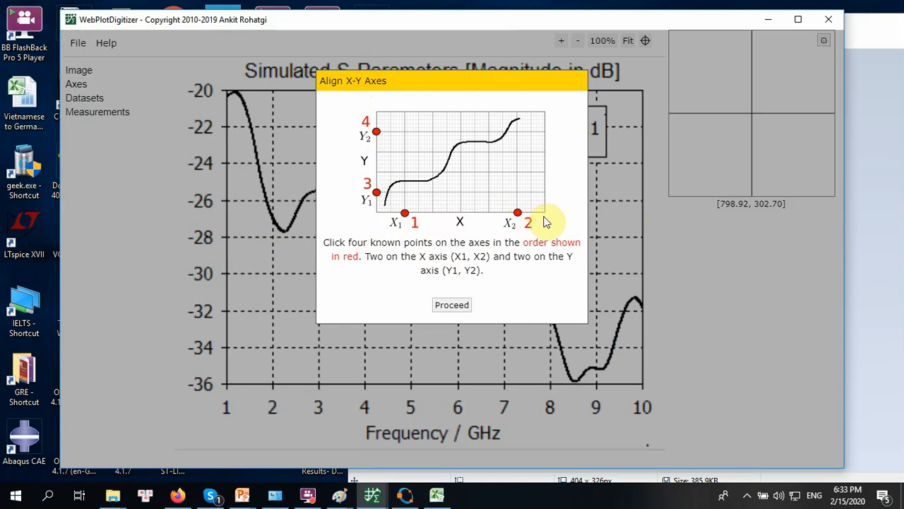
pyautogui.moveTo(459, 221)
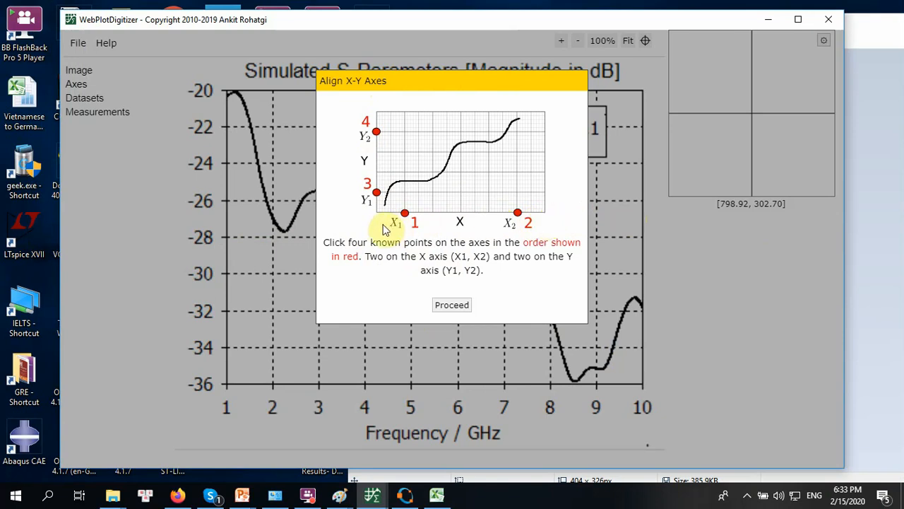
pyautogui.moveTo(376, 226)
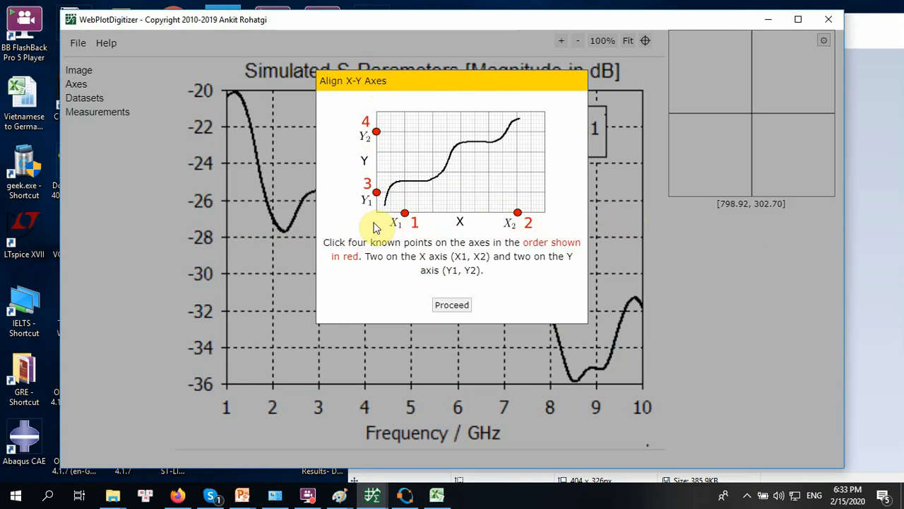
pyautogui.moveTo(380, 223)
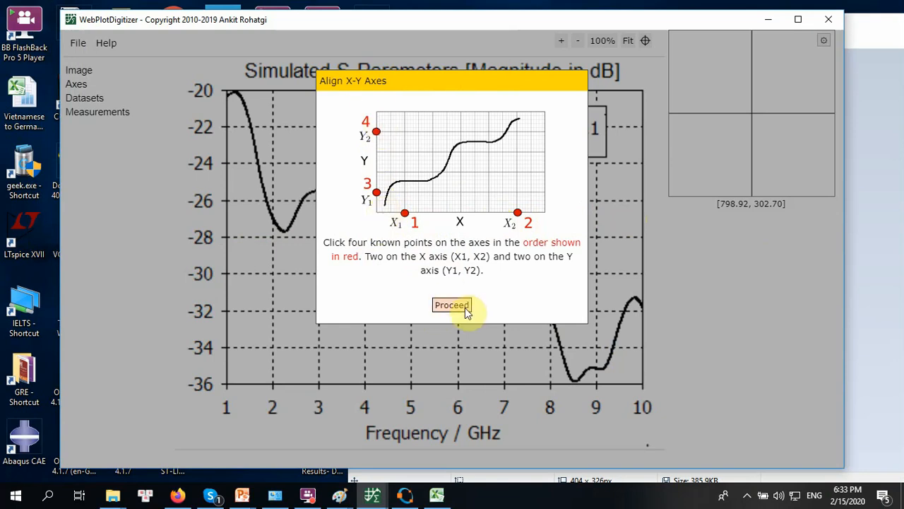
pyautogui.click(449, 305)
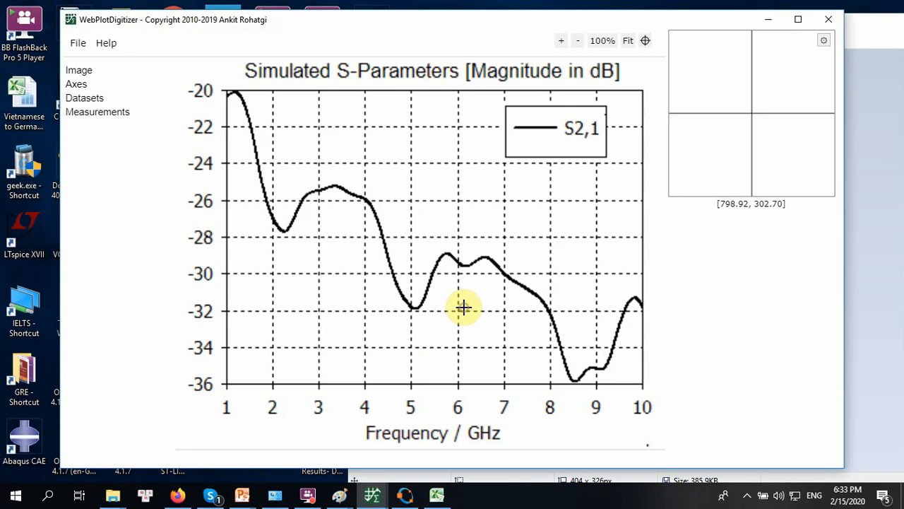
pyautogui.moveTo(241, 455)
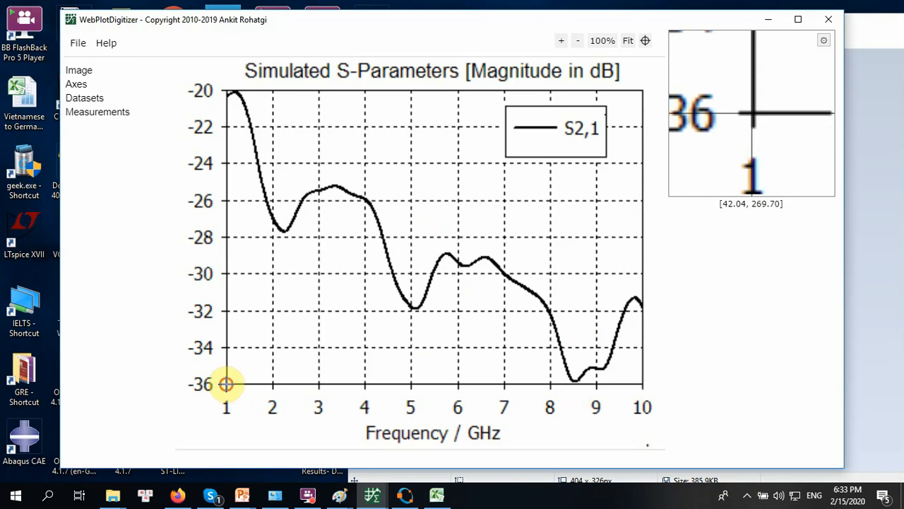
# Step: Place X1 at frequency 1 and X2 at frequency 10 on the horizontal axis
pyautogui.click(226, 384)
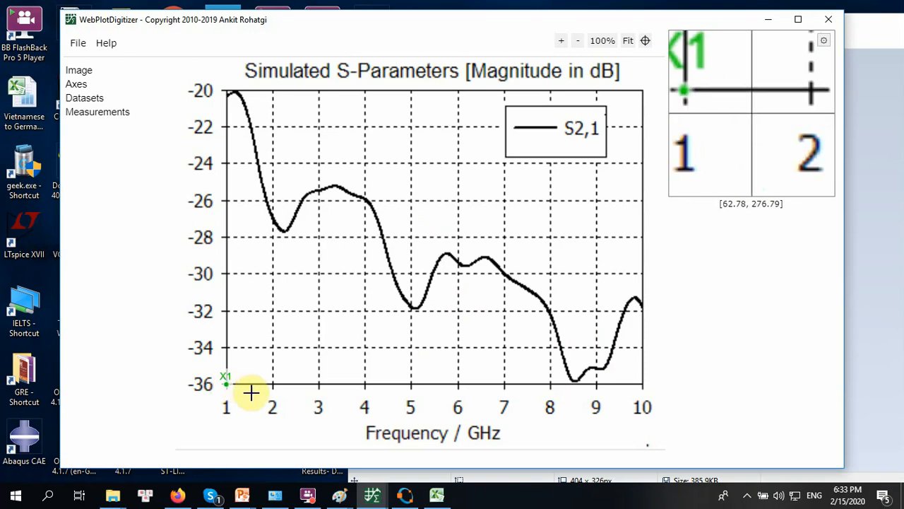
pyautogui.moveTo(641, 383)
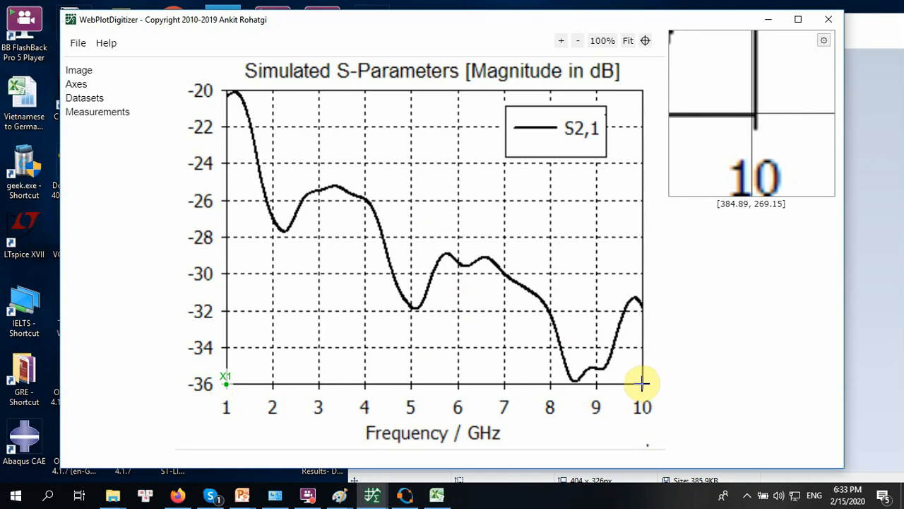
pyautogui.click(642, 385)
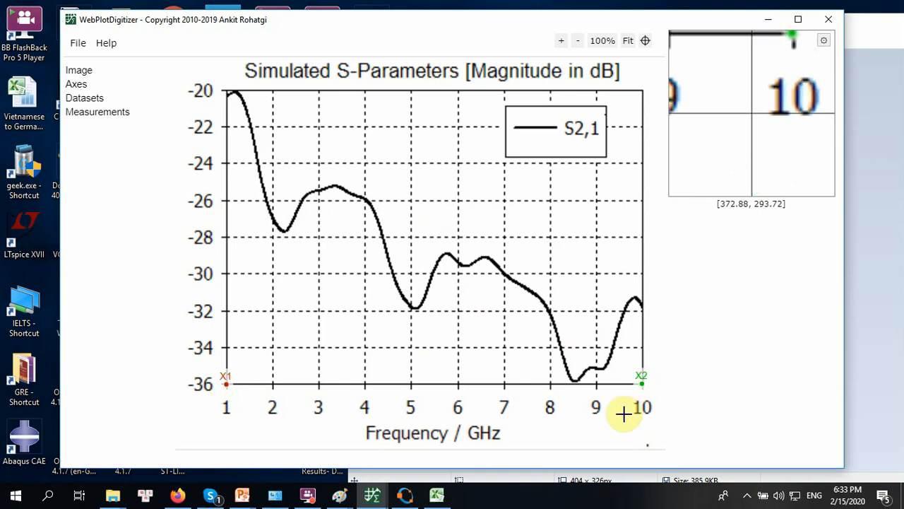
pyautogui.moveTo(613, 415)
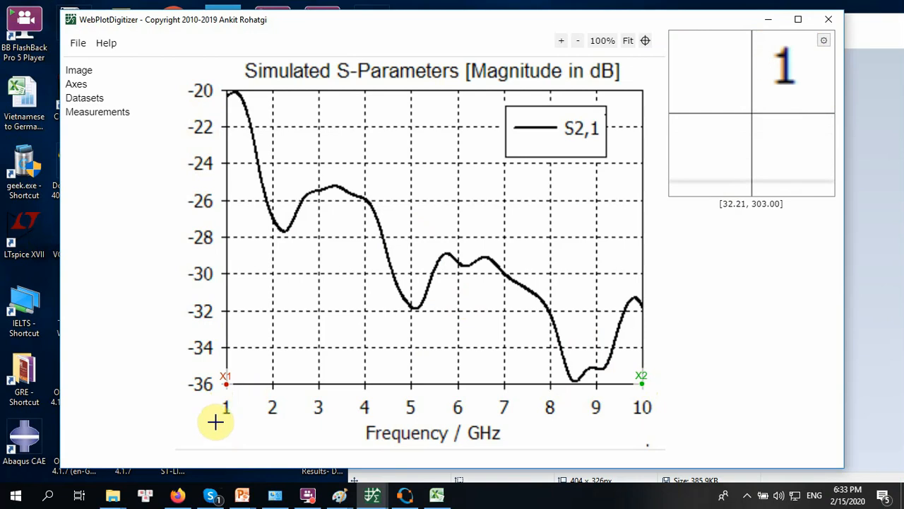
pyautogui.moveTo(220, 416)
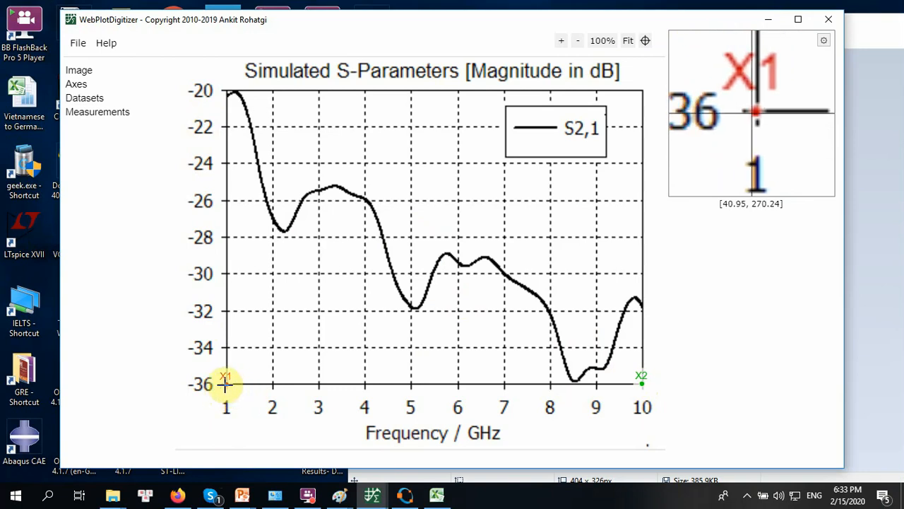
pyautogui.moveTo(226, 388)
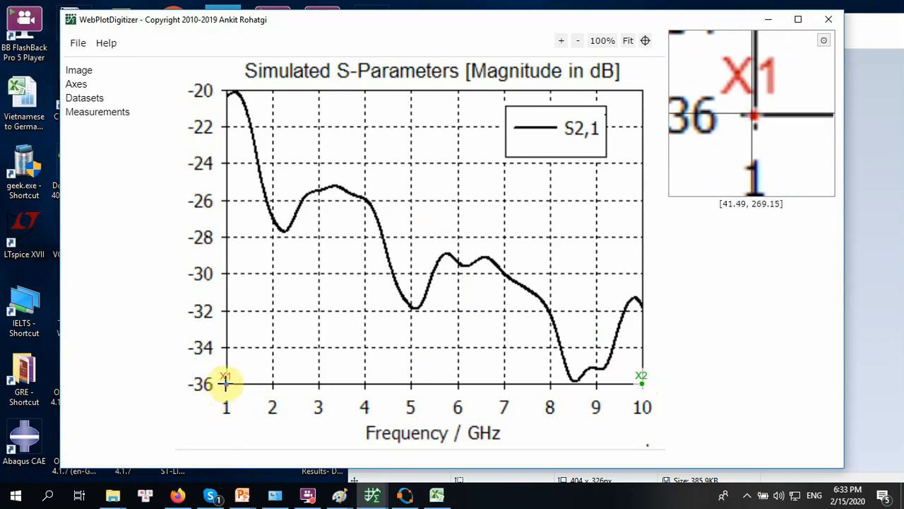
pyautogui.moveTo(226, 384)
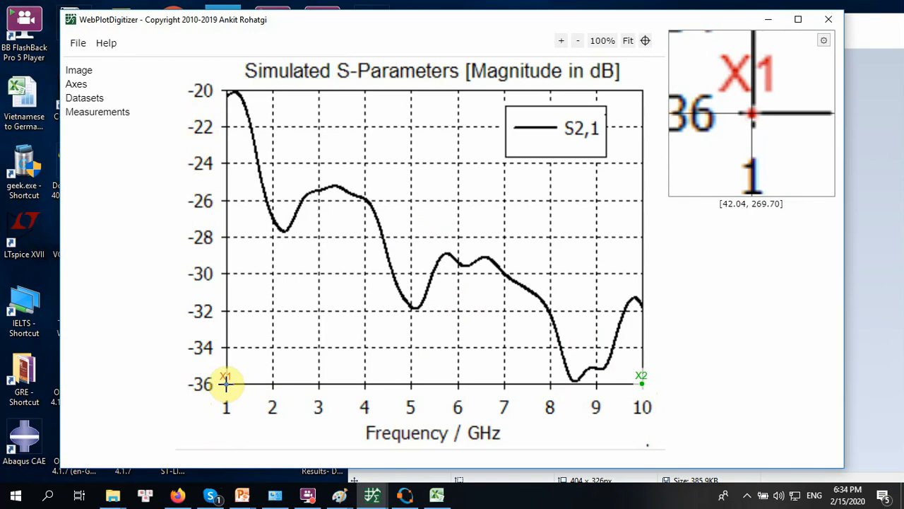
# Step: Place Y1 at -36 dB on the magnitude axis
pyautogui.click(225, 87)
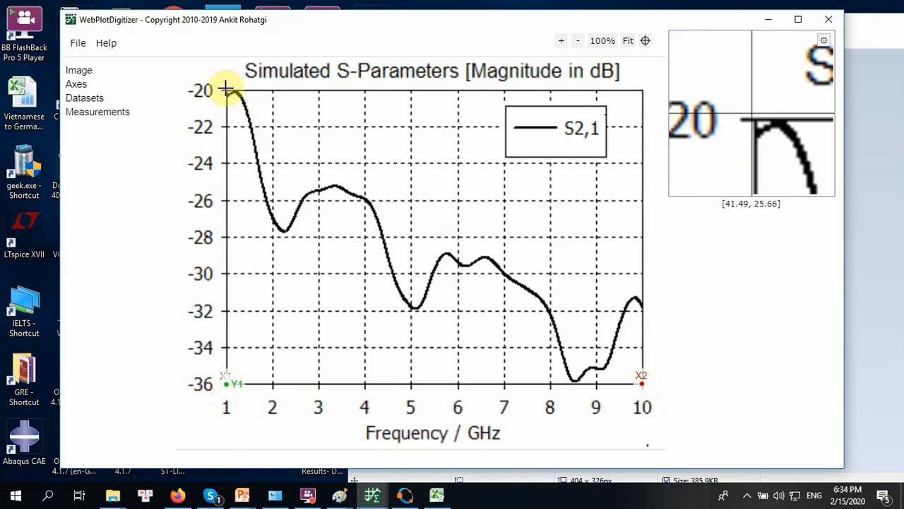
pyautogui.moveTo(227, 91)
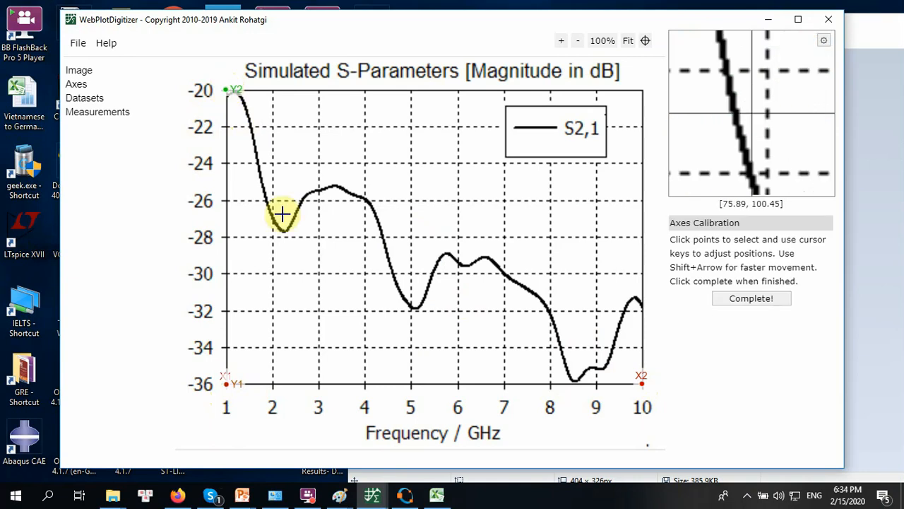
pyautogui.moveTo(215, 111)
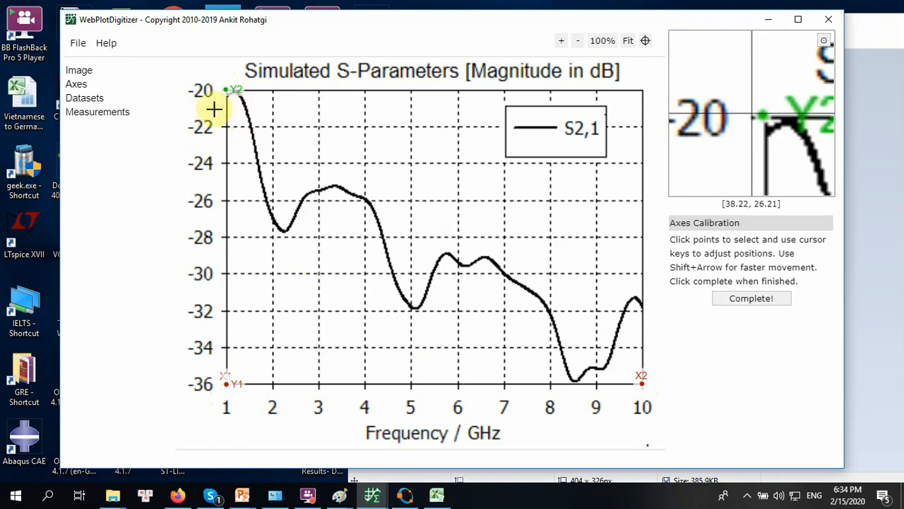
pyautogui.moveTo(243, 384)
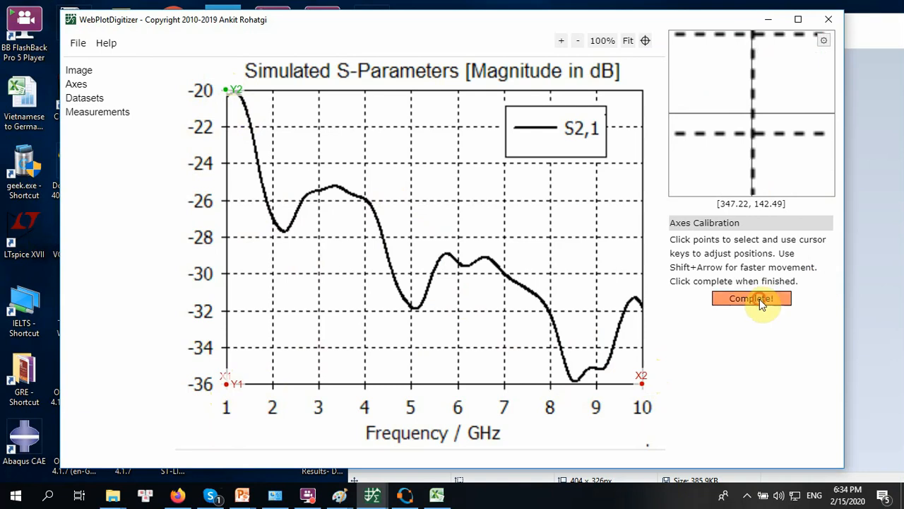
# Step: Complete calibration with X from 1 to 10 and Y from -36 to -20, and confirm
pyautogui.click(751, 298)
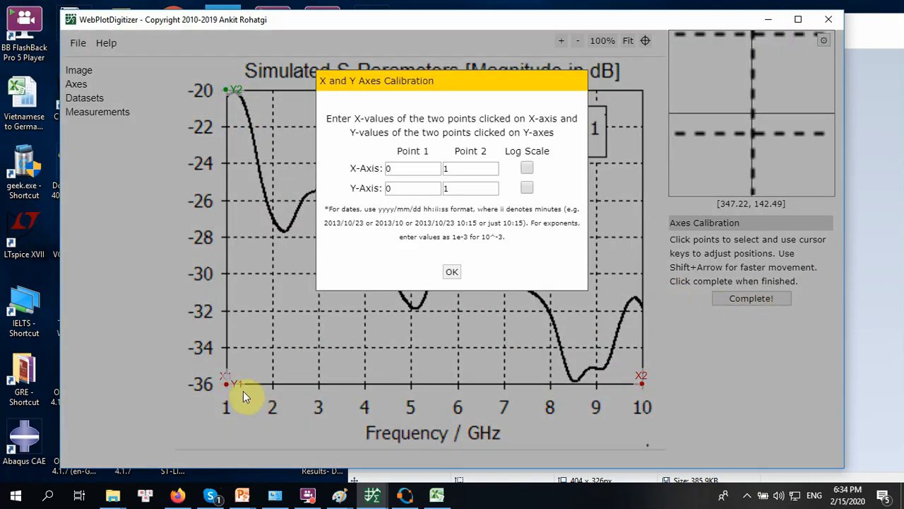
pyautogui.moveTo(700, 390)
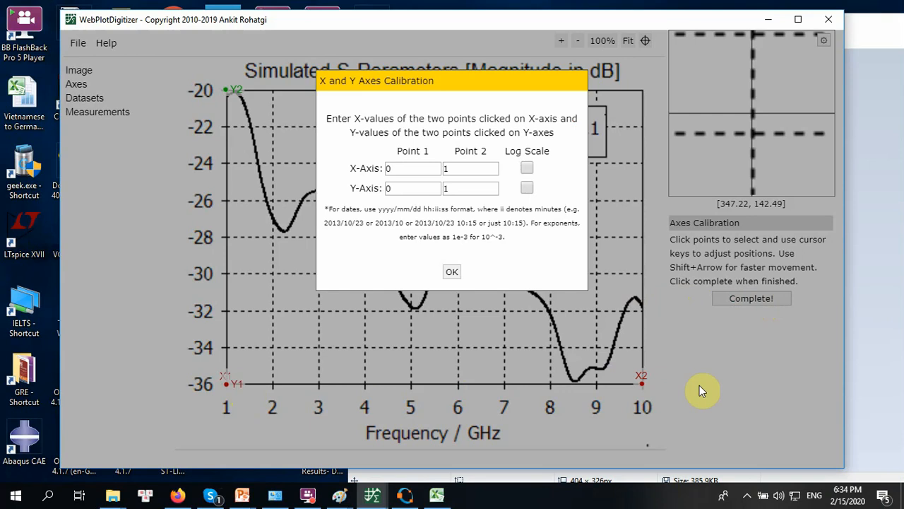
pyautogui.moveTo(711, 387)
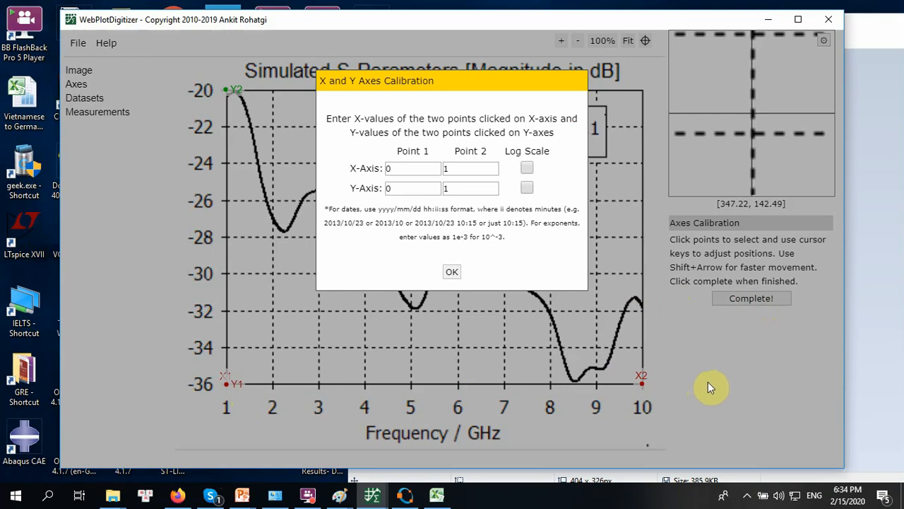
pyautogui.click(413, 168)
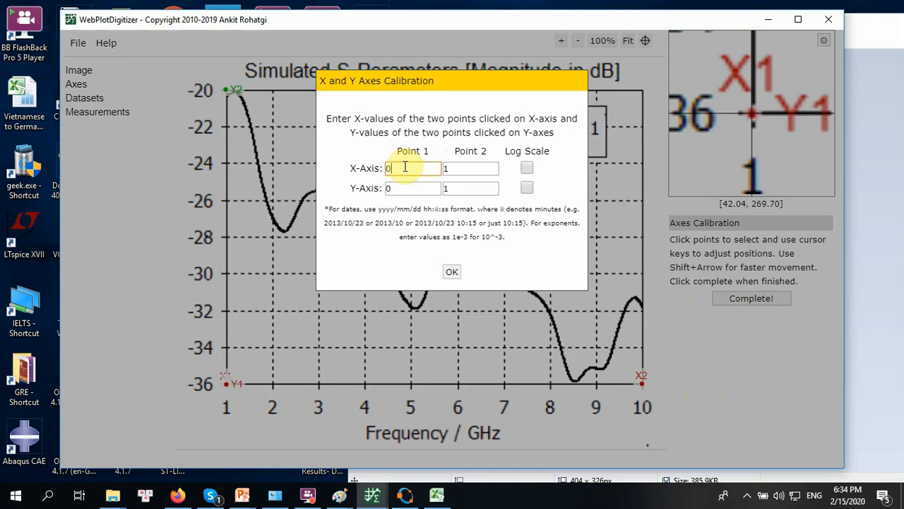
pyautogui.write('1')
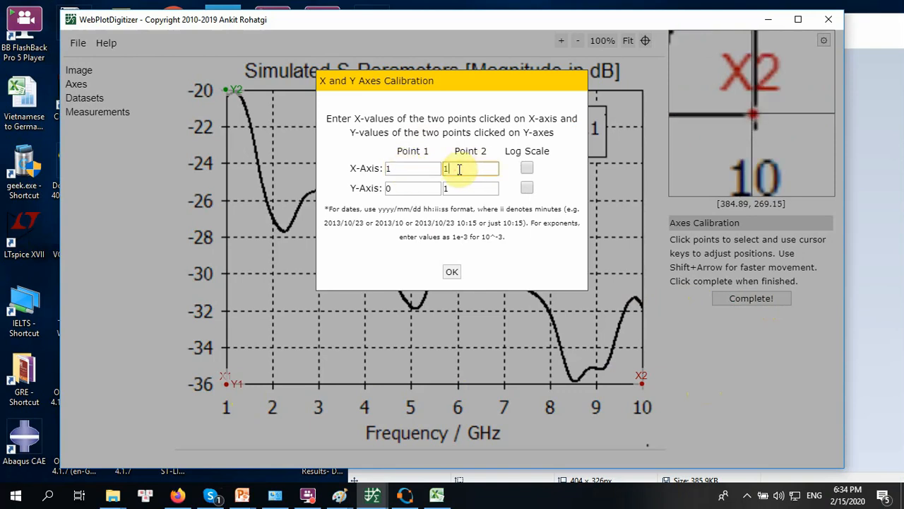
pyautogui.write('0')
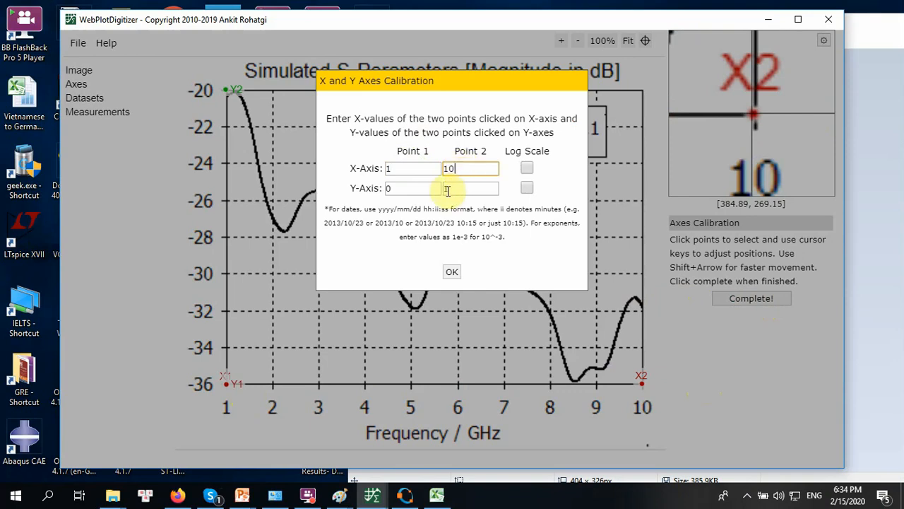
pyautogui.write('1')
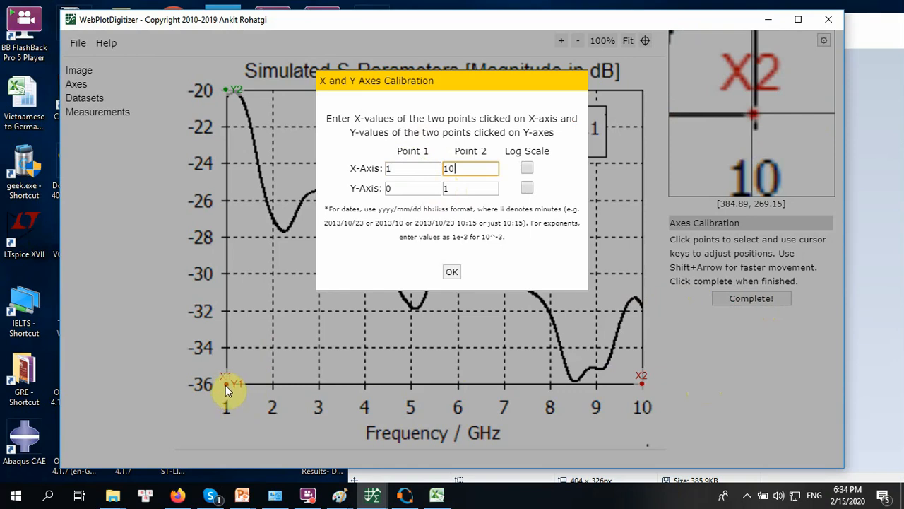
pyautogui.moveTo(247, 388)
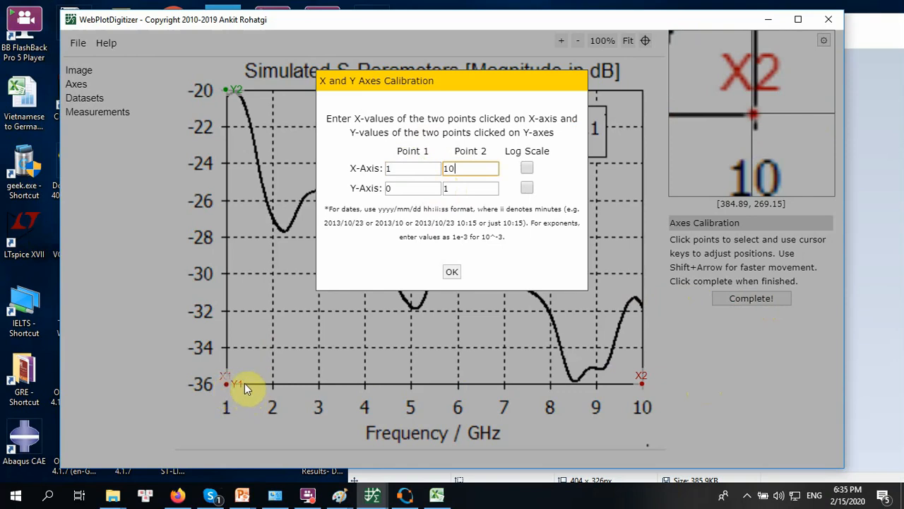
pyautogui.moveTo(233, 391)
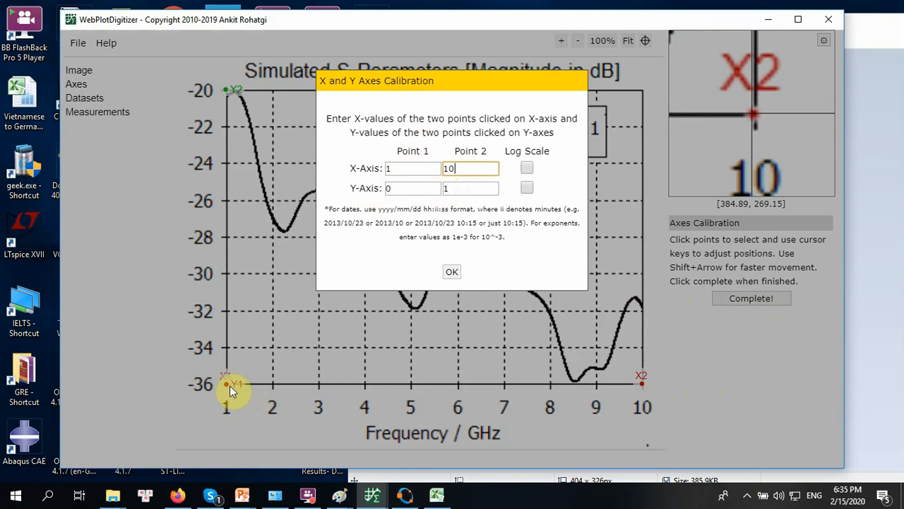
pyautogui.click(412, 188)
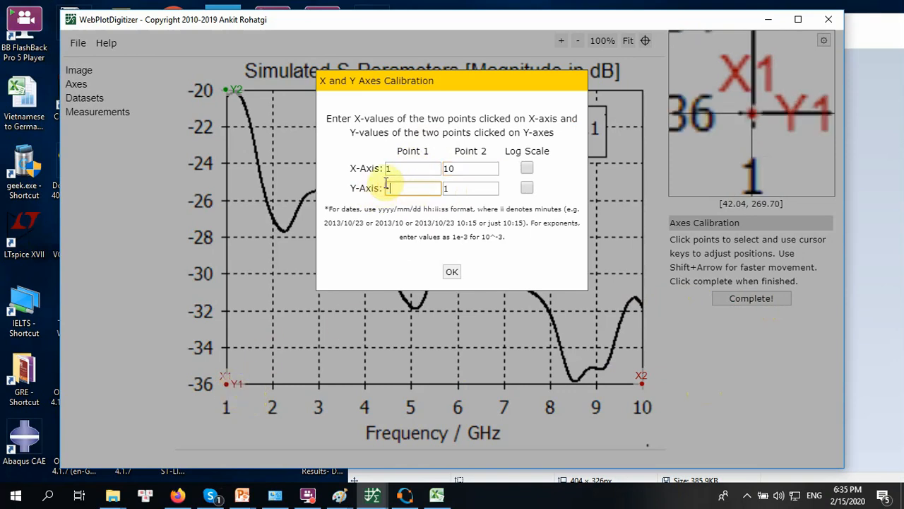
pyautogui.write('-36')
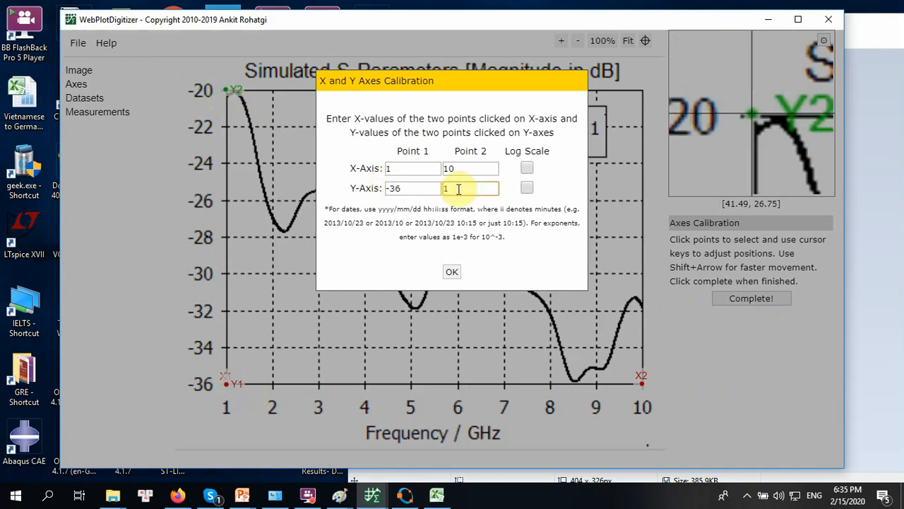
pyautogui.write('-2')
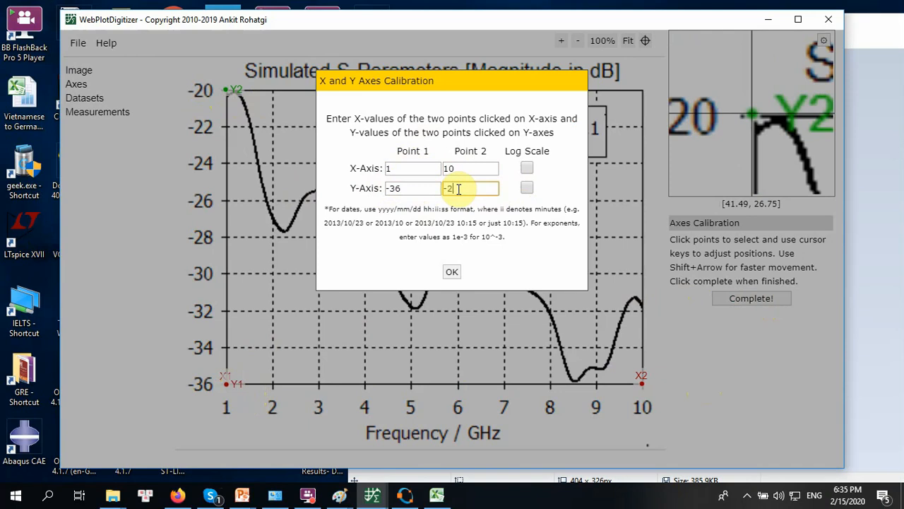
pyautogui.click(452, 271)
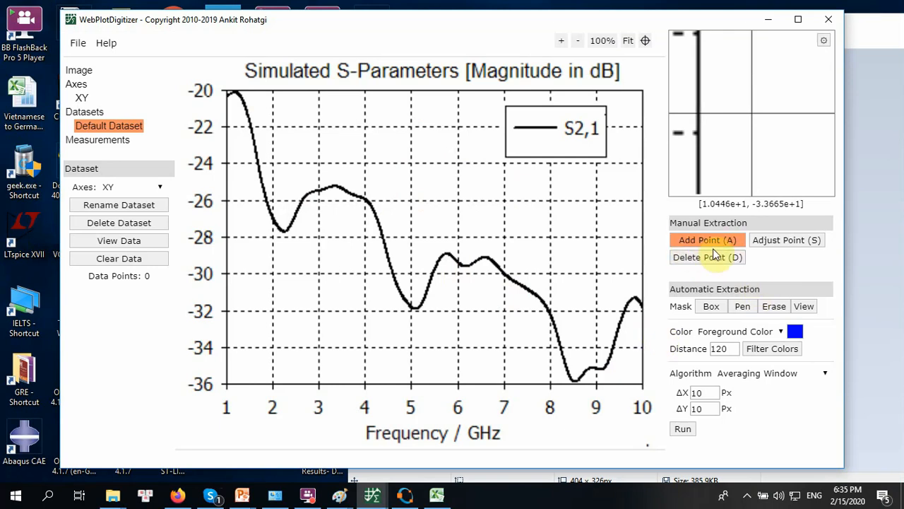
# Step: Activate Add Point mode in the Manual Extraction panel
pyautogui.click(707, 240)
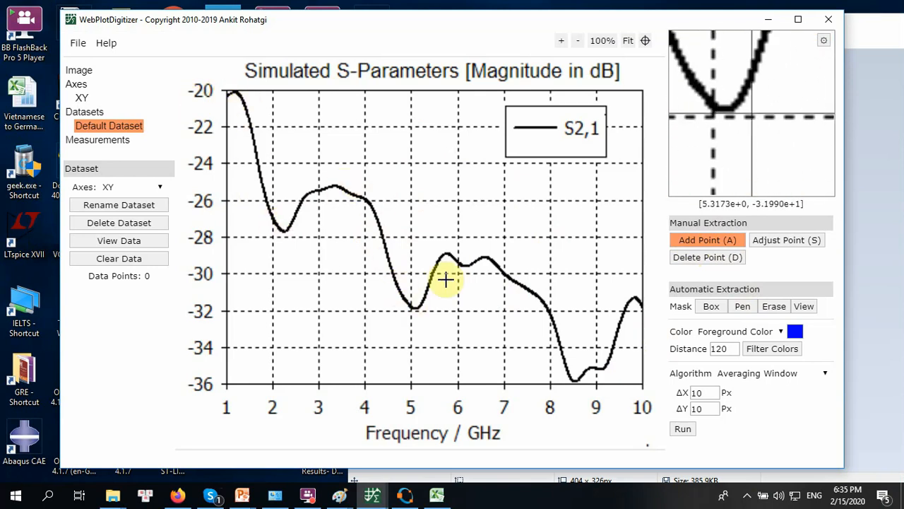
pyautogui.moveTo(347, 118)
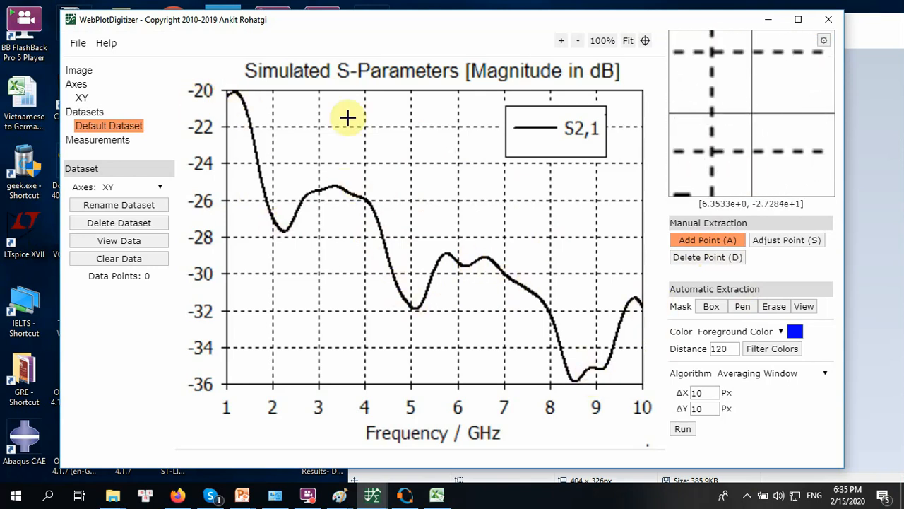
pyautogui.moveTo(229, 93)
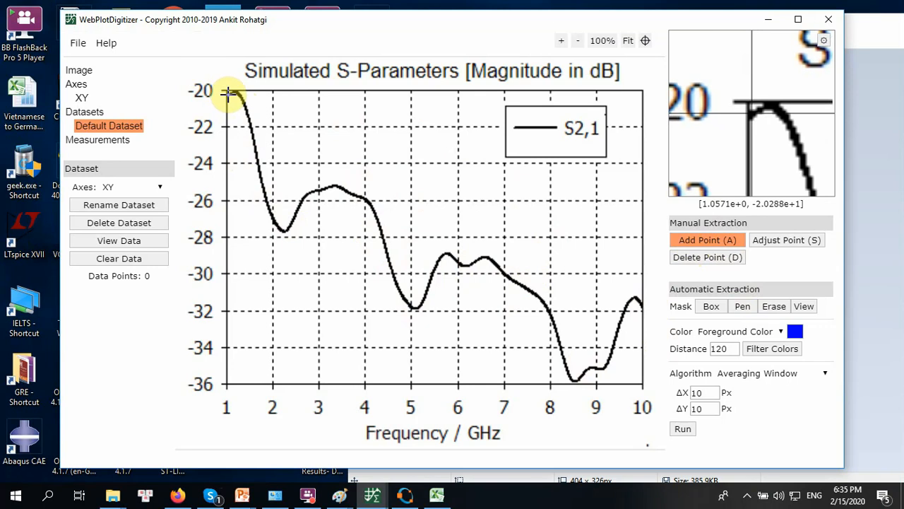
# Step: Trace the S2,1 curve point by point from its start down to the minimum near 5.1 GHz
pyautogui.click(237, 93)
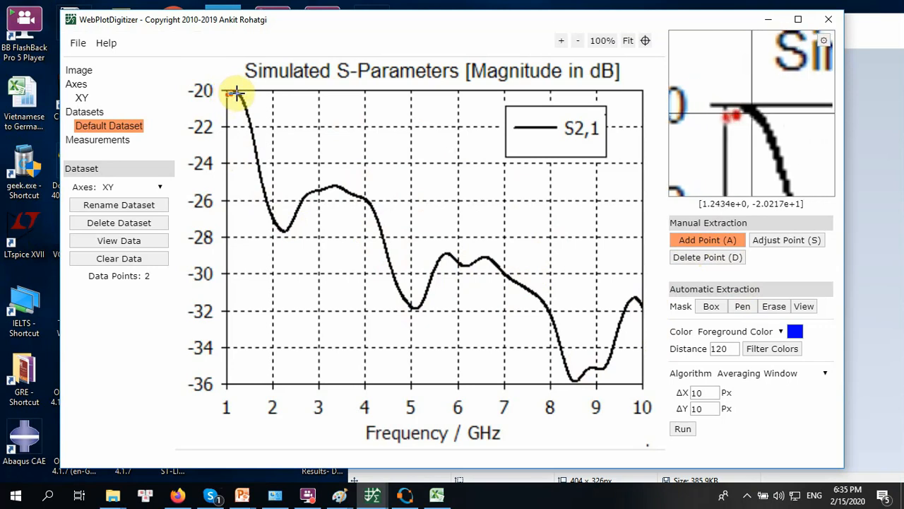
pyautogui.click(238, 98)
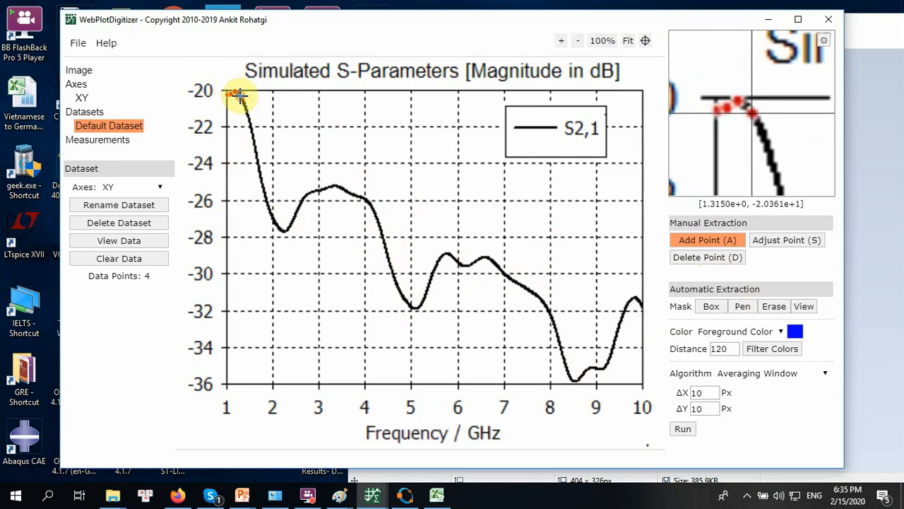
pyautogui.click(249, 125)
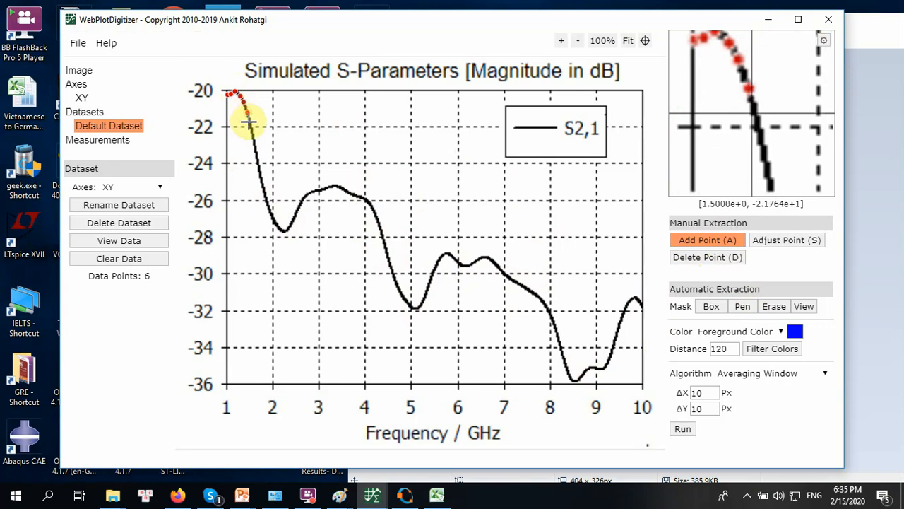
pyautogui.click(253, 144)
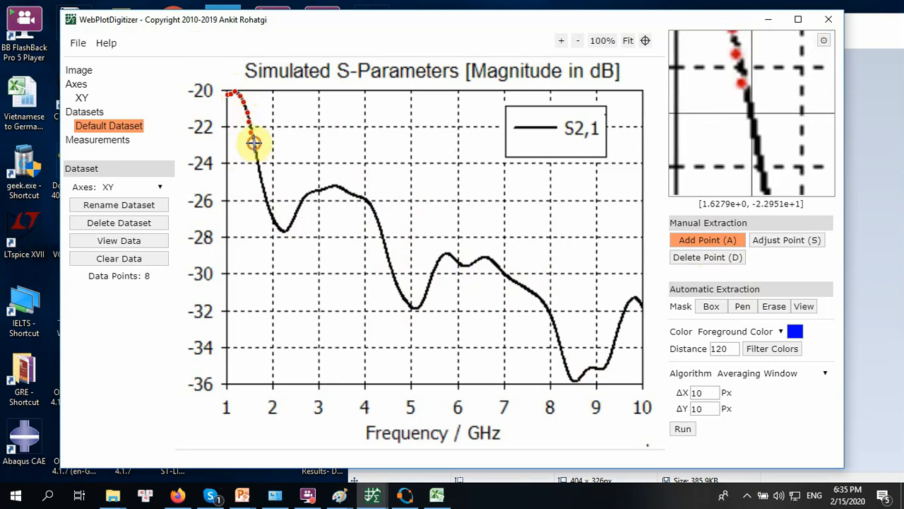
pyautogui.click(257, 175)
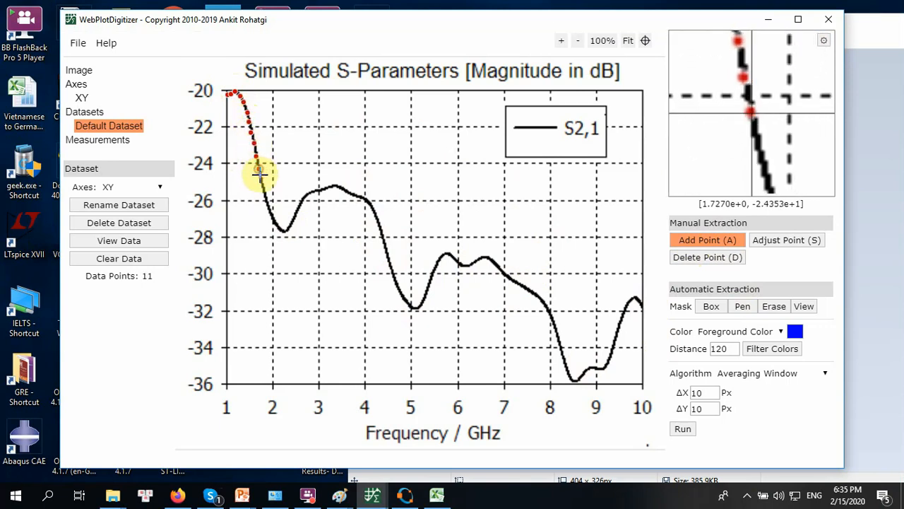
pyautogui.click(263, 200)
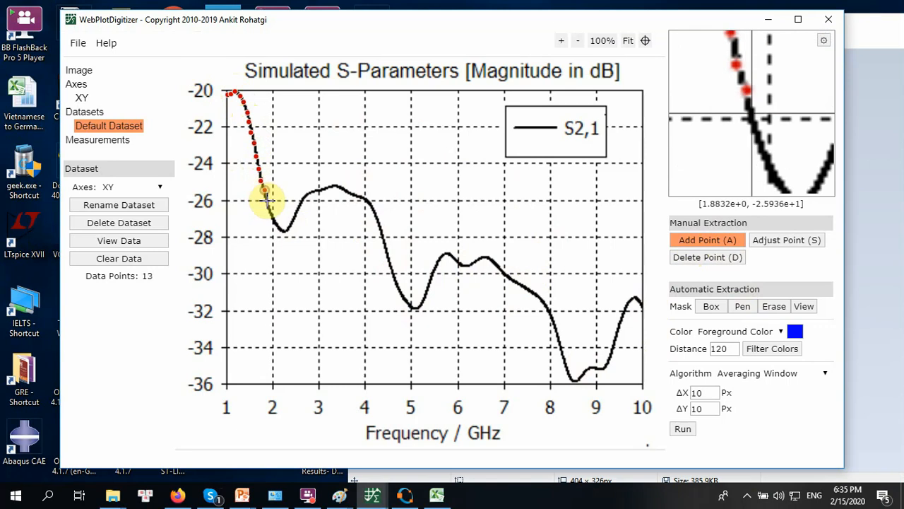
pyautogui.click(274, 219)
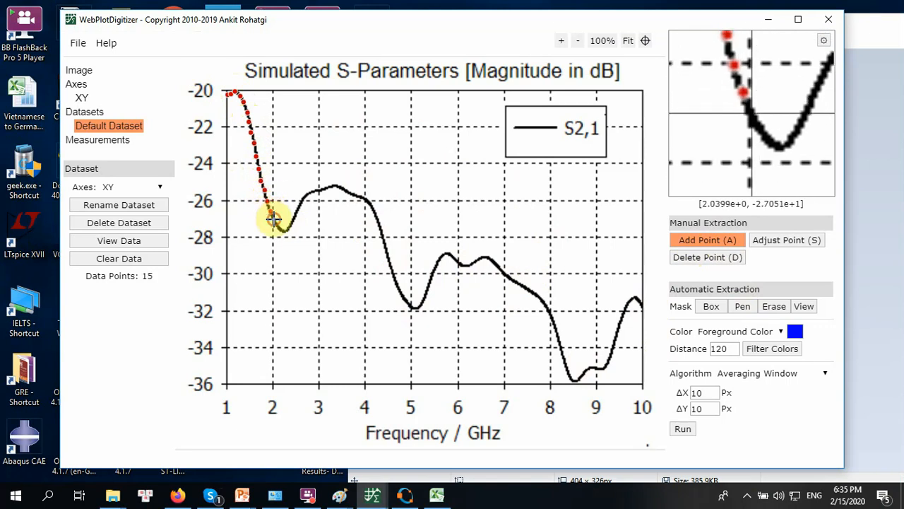
pyautogui.click(285, 232)
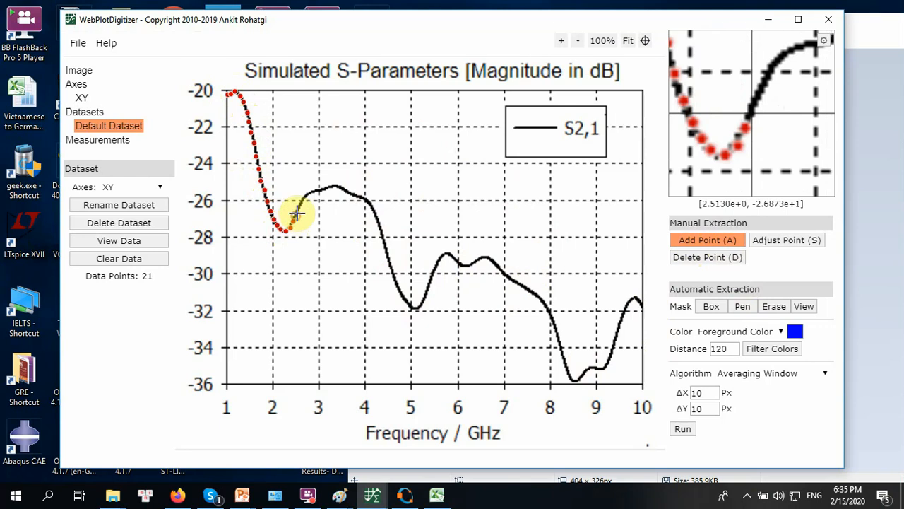
pyautogui.click(300, 197)
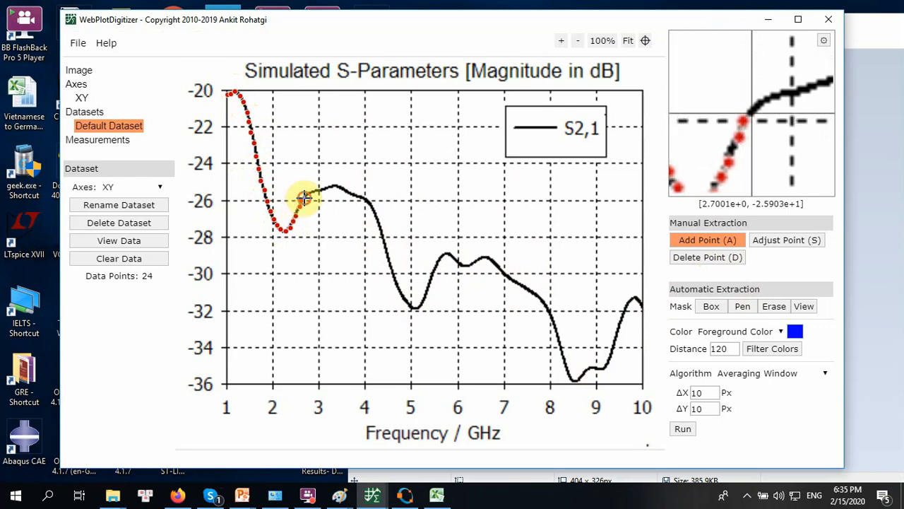
pyautogui.click(318, 191)
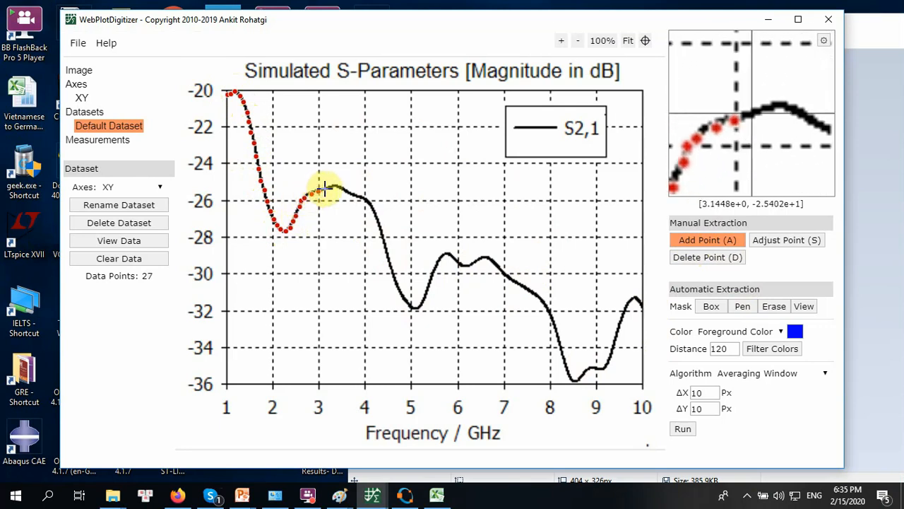
pyautogui.click(339, 185)
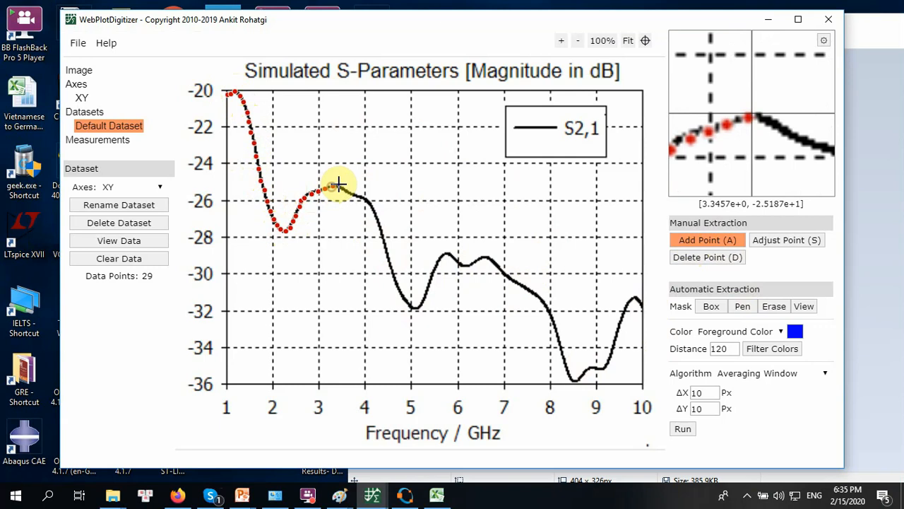
pyautogui.click(342, 190)
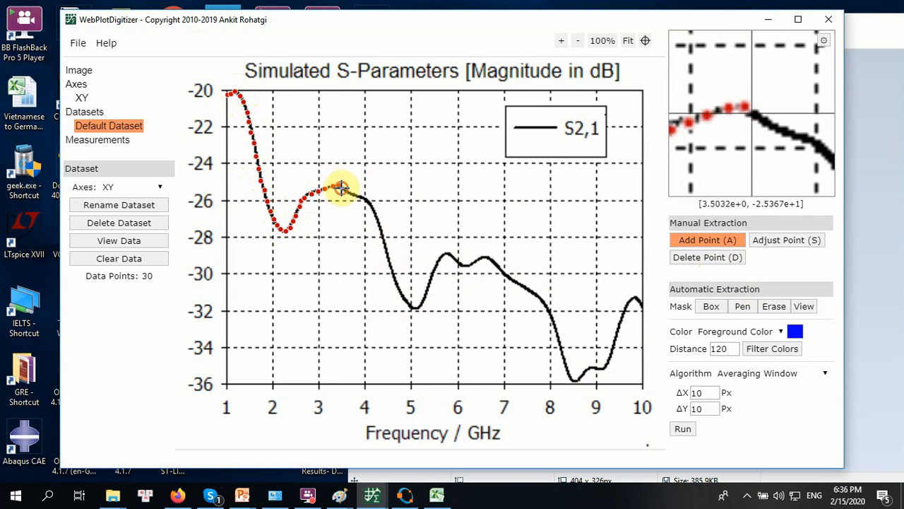
pyautogui.click(351, 192)
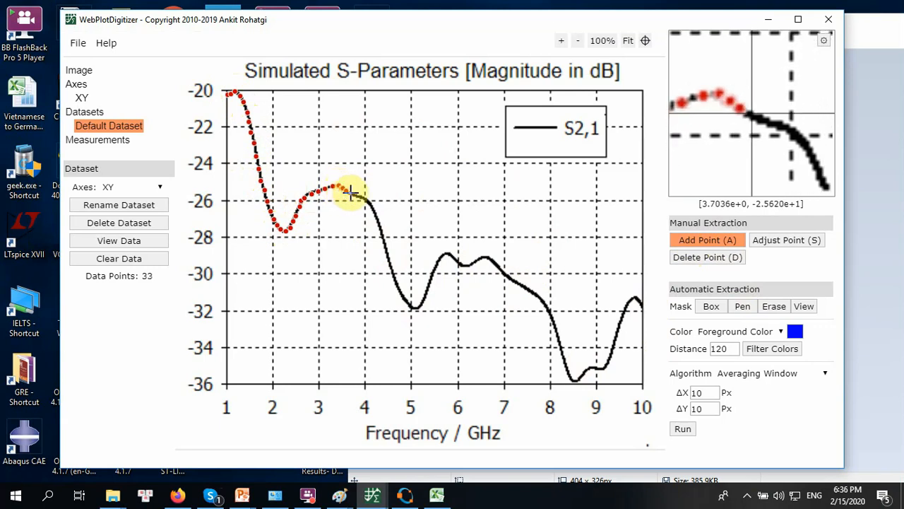
pyautogui.click(362, 201)
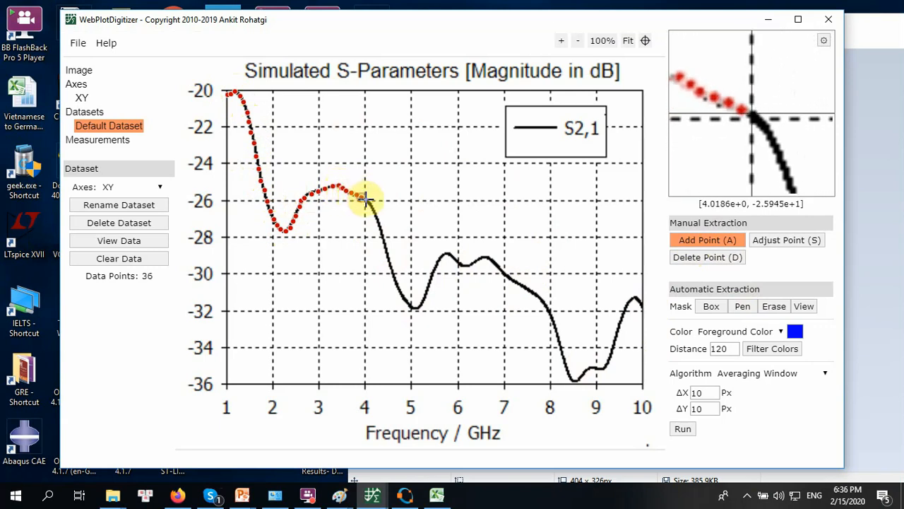
pyautogui.click(367, 215)
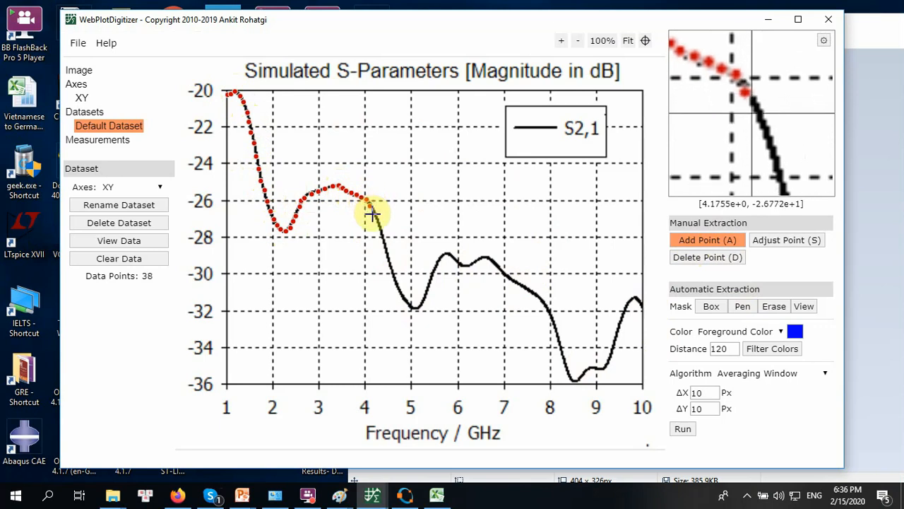
pyautogui.click(380, 229)
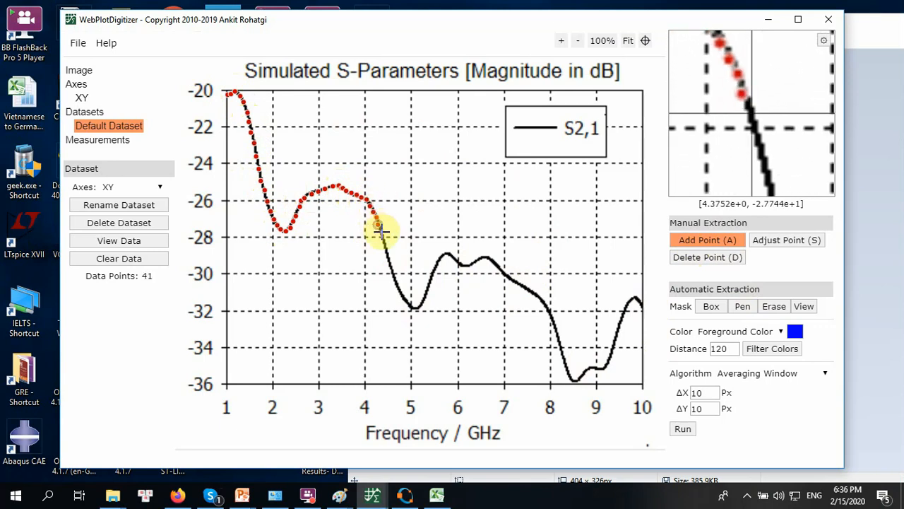
pyautogui.click(378, 241)
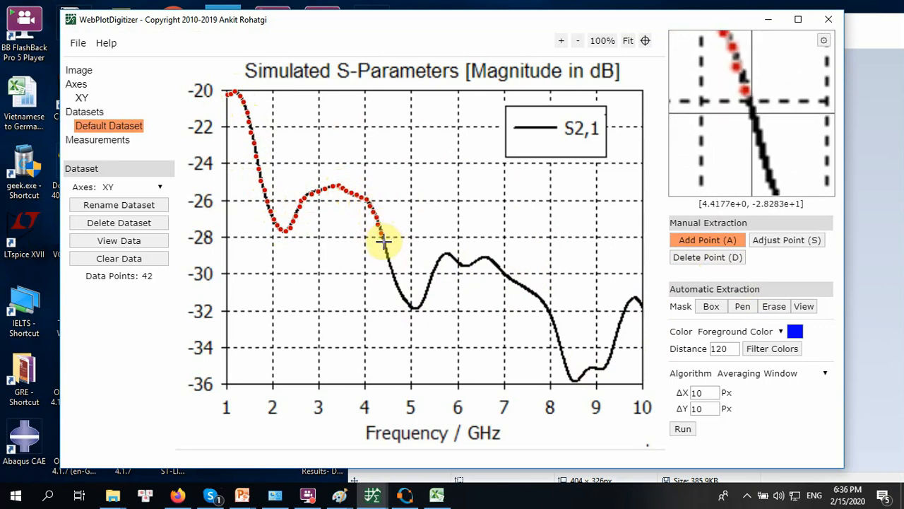
pyautogui.click(388, 254)
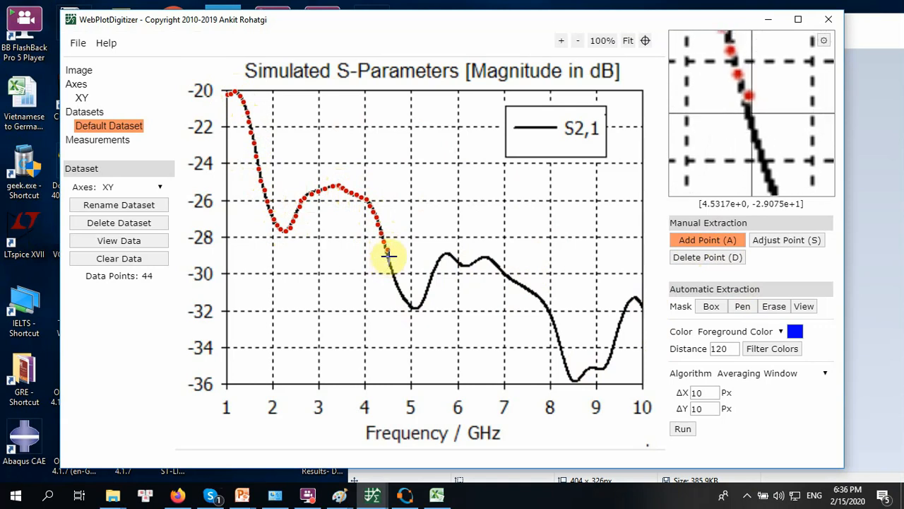
pyautogui.click(393, 263)
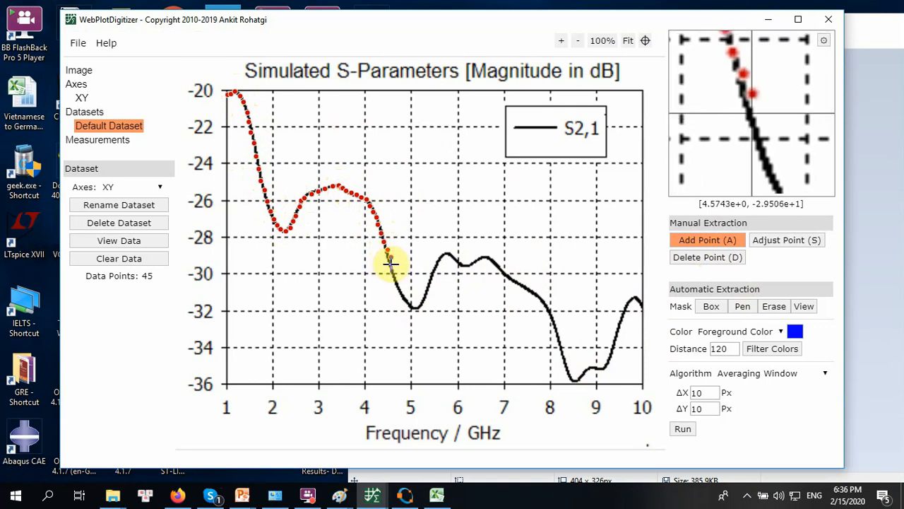
pyautogui.click(393, 277)
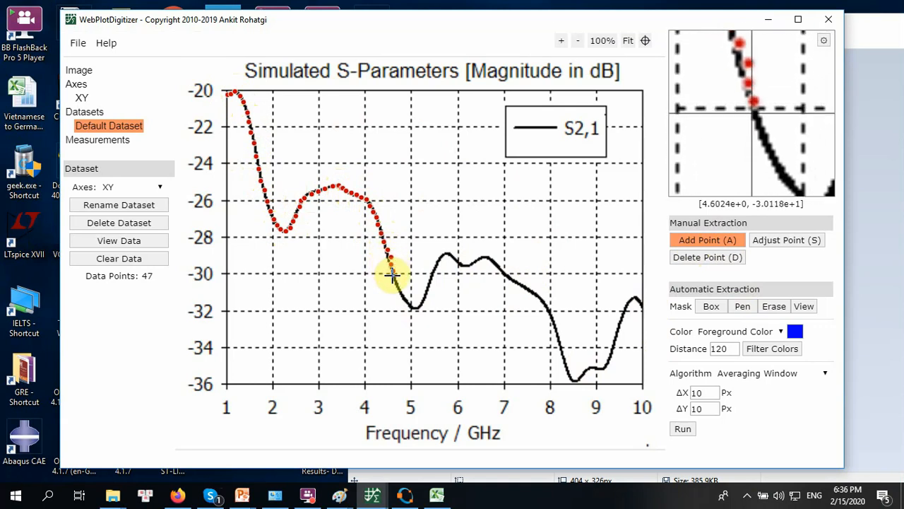
pyautogui.click(397, 288)
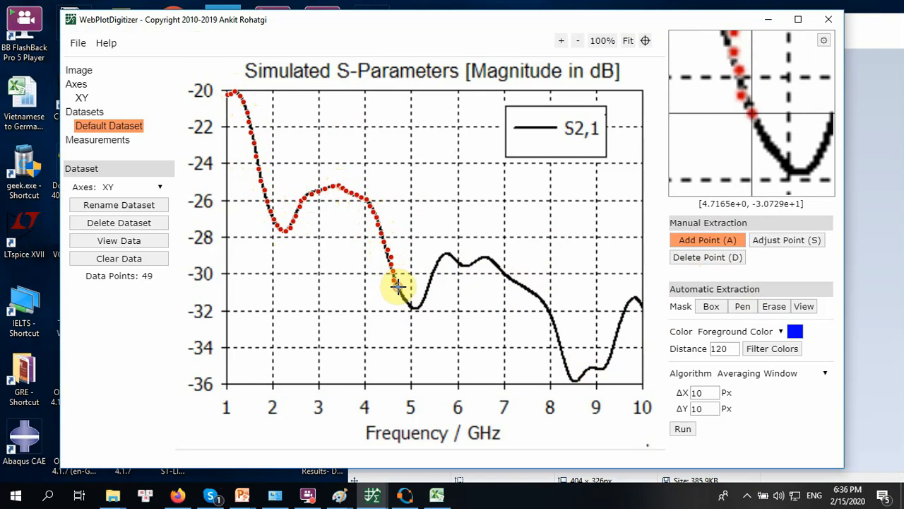
pyautogui.click(407, 299)
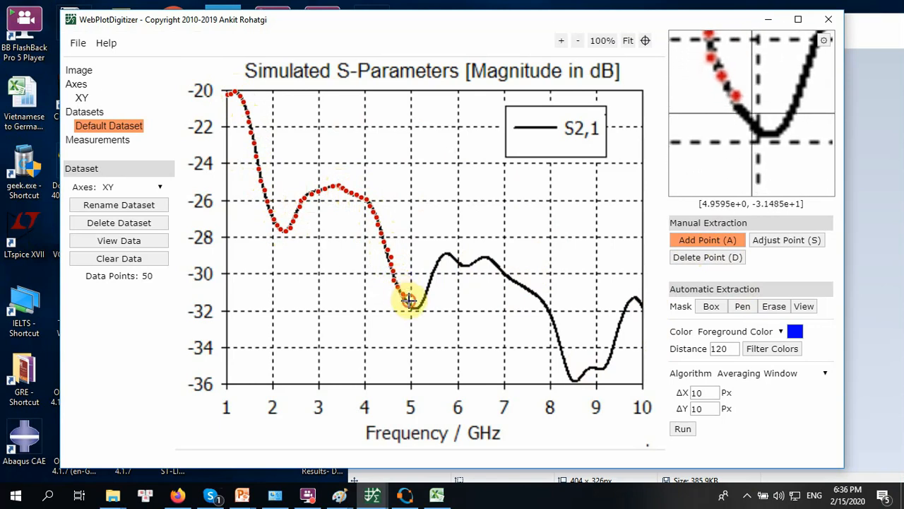
pyautogui.click(411, 306)
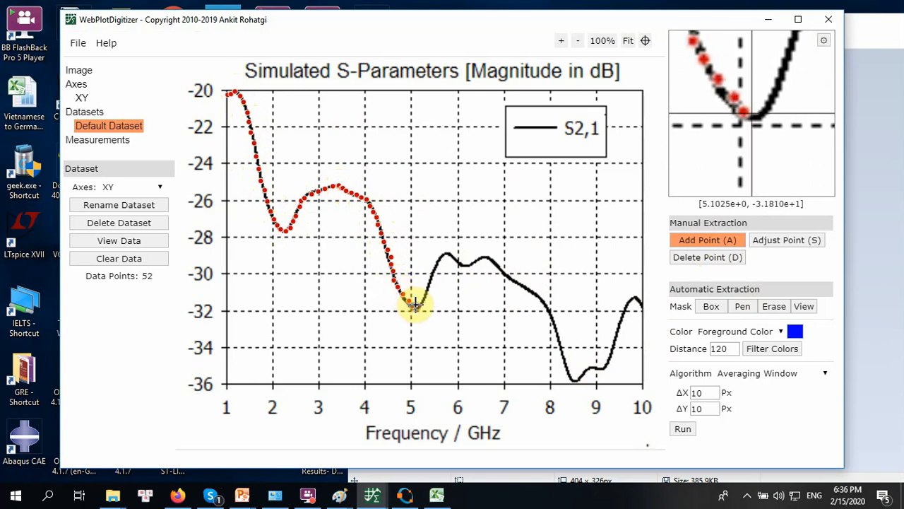
# Step: Trace the rest of the curve out past 9.7 GHz and show the extracted X,Y data table
pyautogui.click(421, 300)
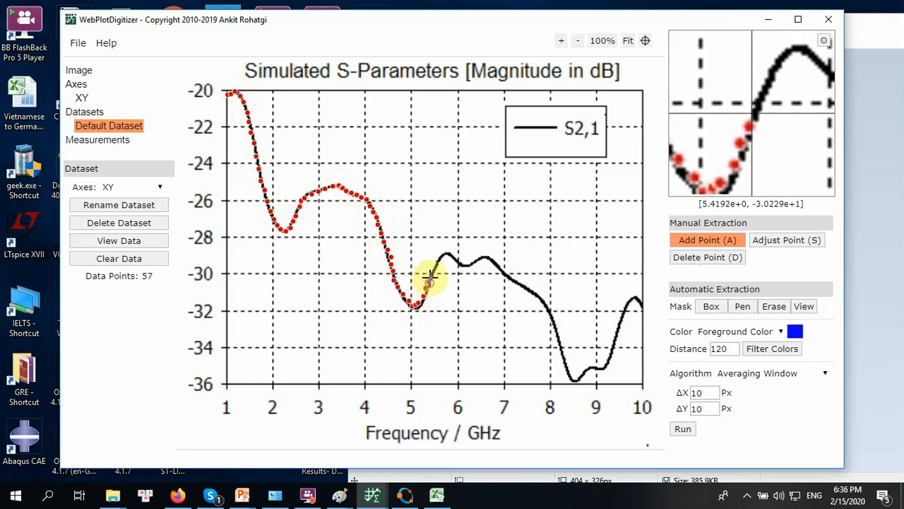
pyautogui.click(434, 265)
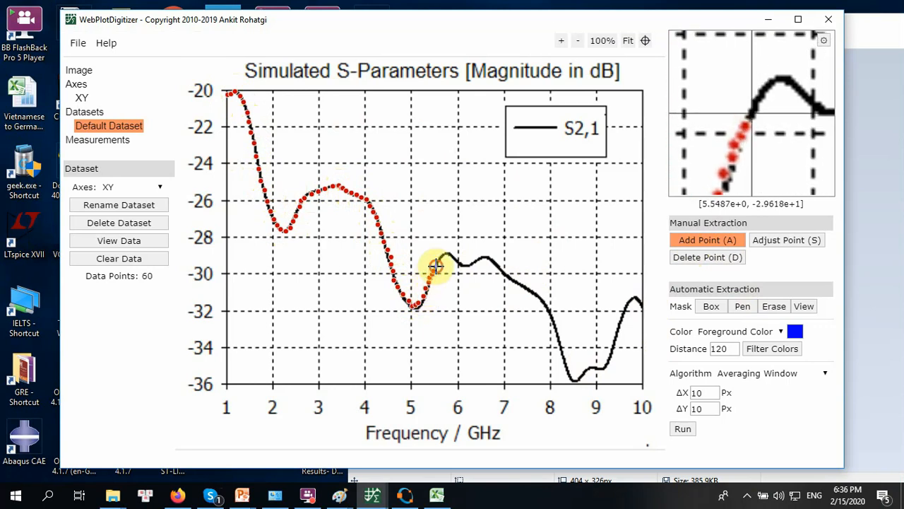
pyautogui.click(454, 253)
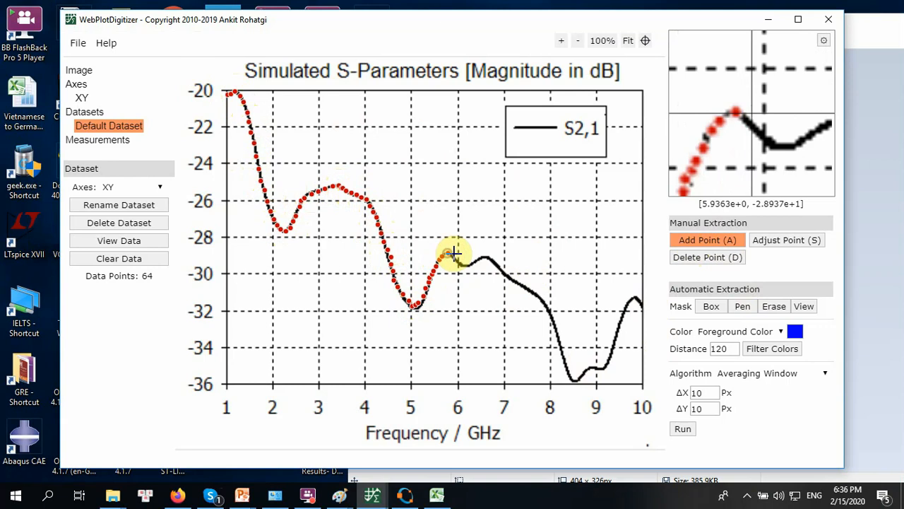
pyautogui.click(459, 257)
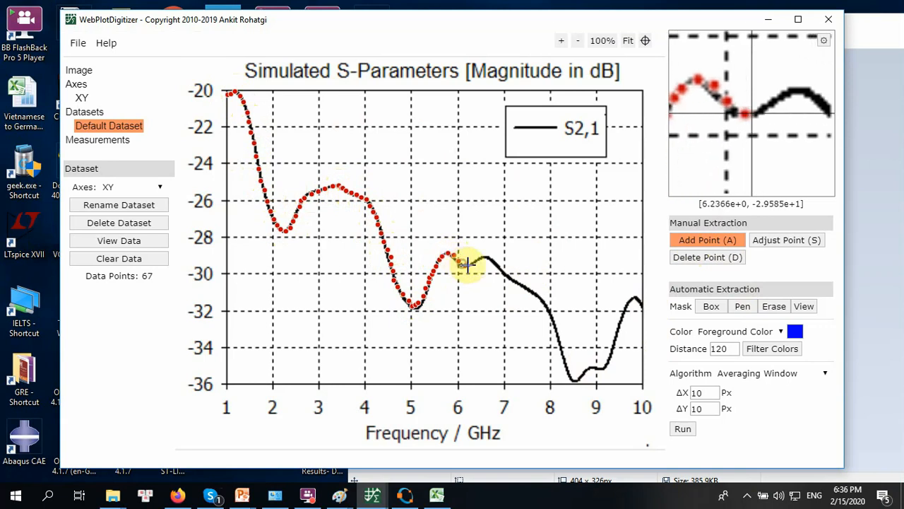
pyautogui.click(480, 257)
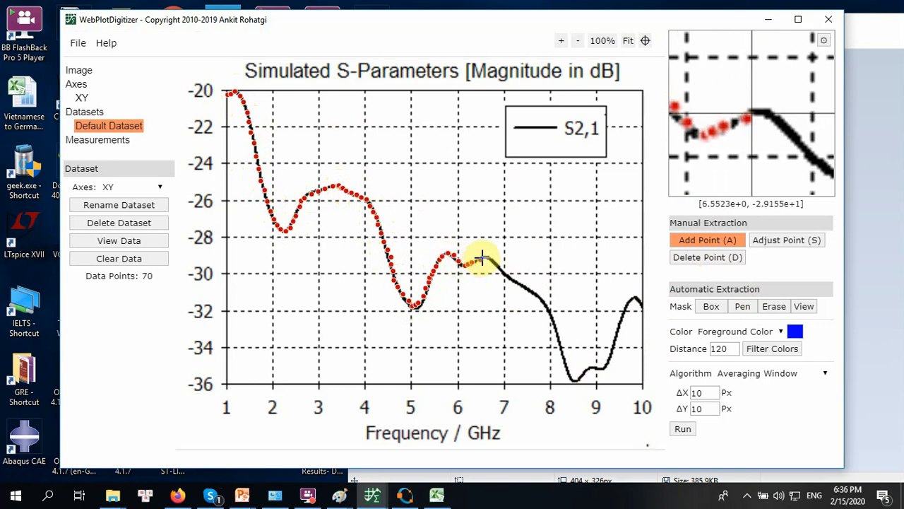
pyautogui.click(494, 266)
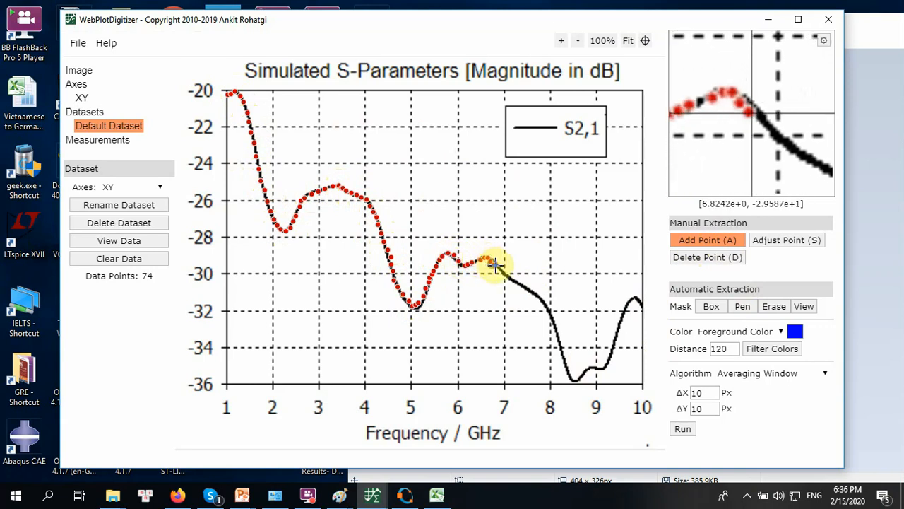
pyautogui.click(507, 274)
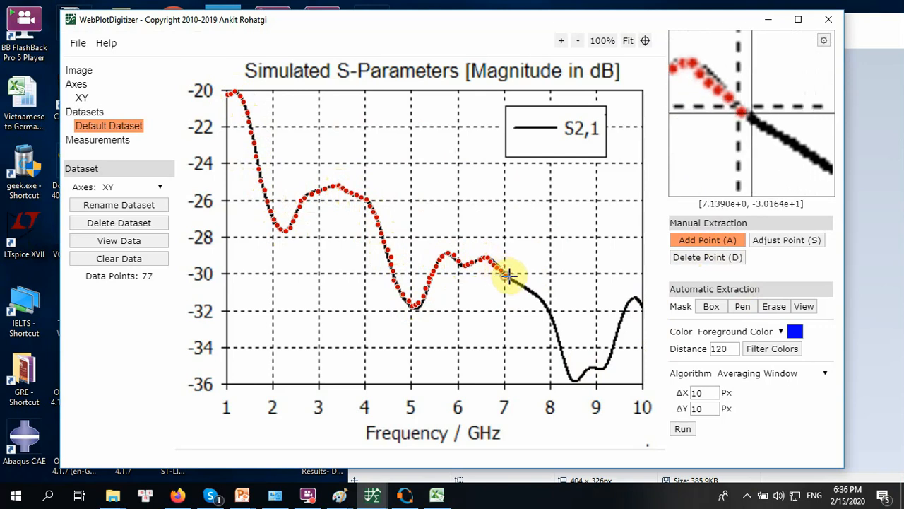
pyautogui.click(520, 288)
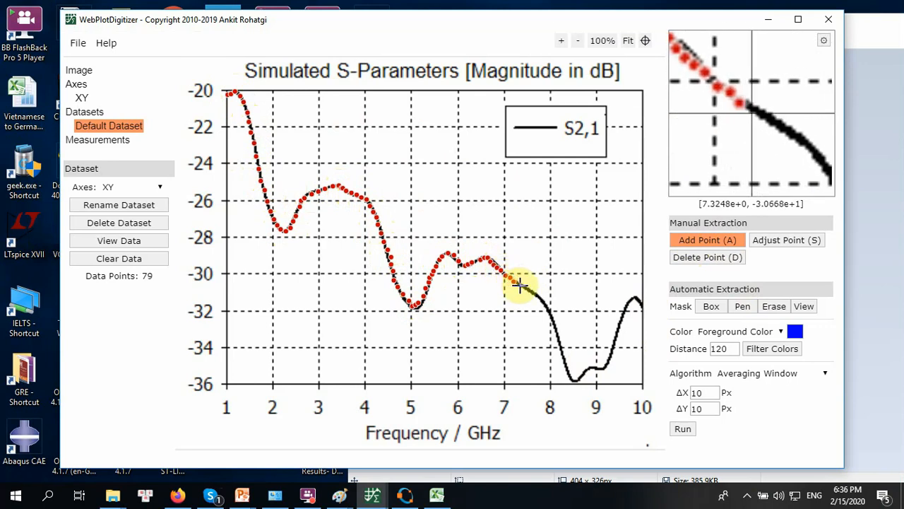
pyautogui.click(534, 291)
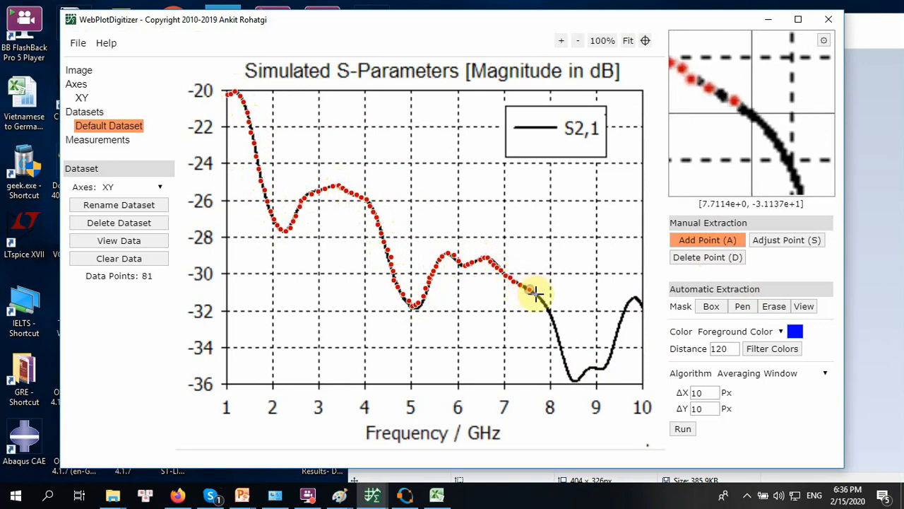
pyautogui.click(545, 303)
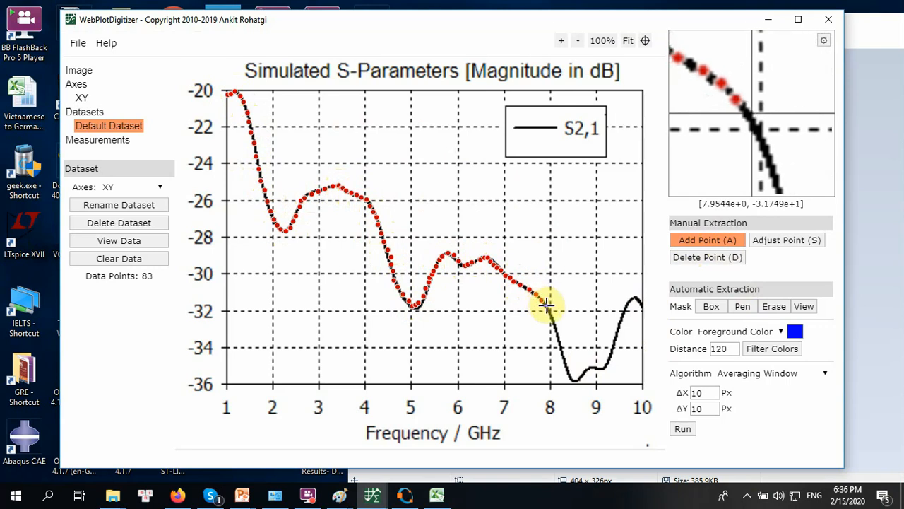
pyautogui.click(550, 313)
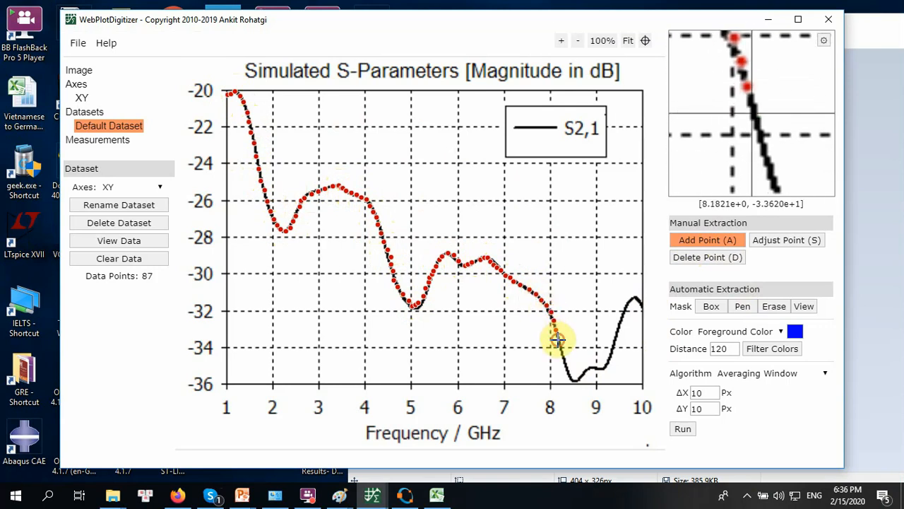
pyautogui.click(571, 367)
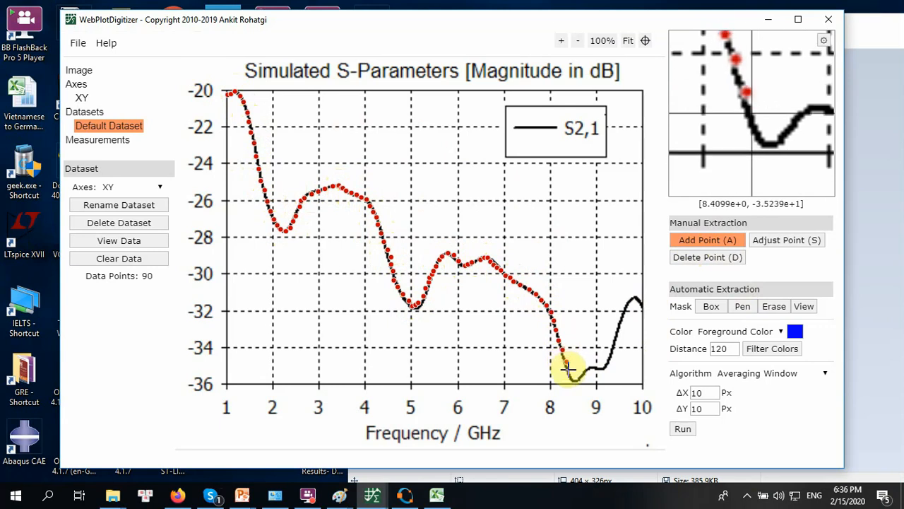
pyautogui.click(584, 370)
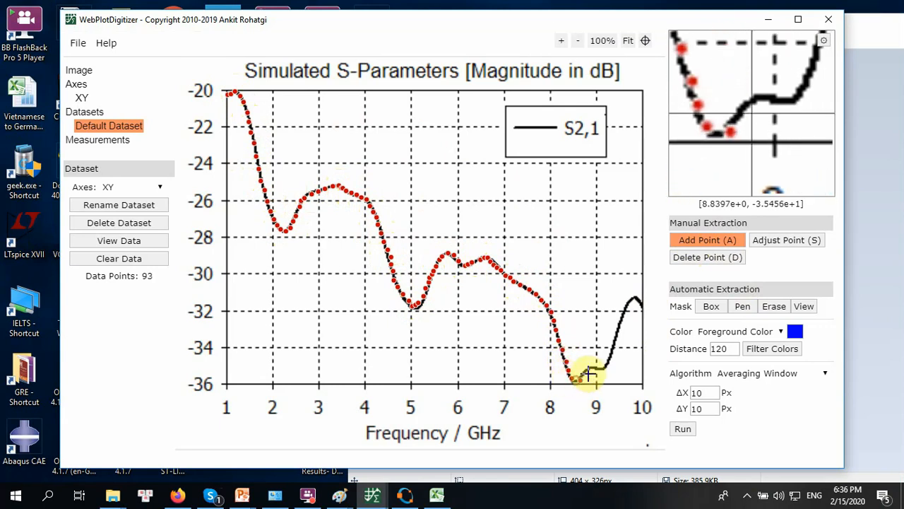
pyautogui.click(595, 371)
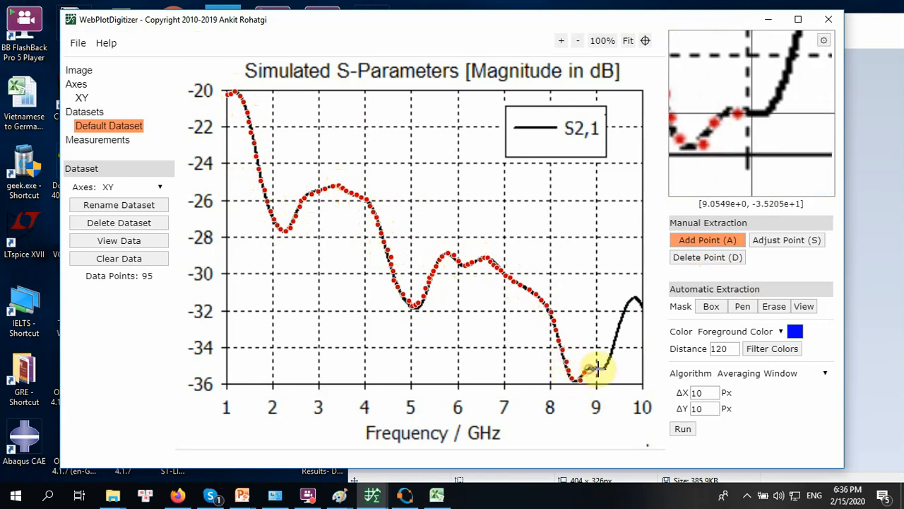
pyautogui.click(607, 356)
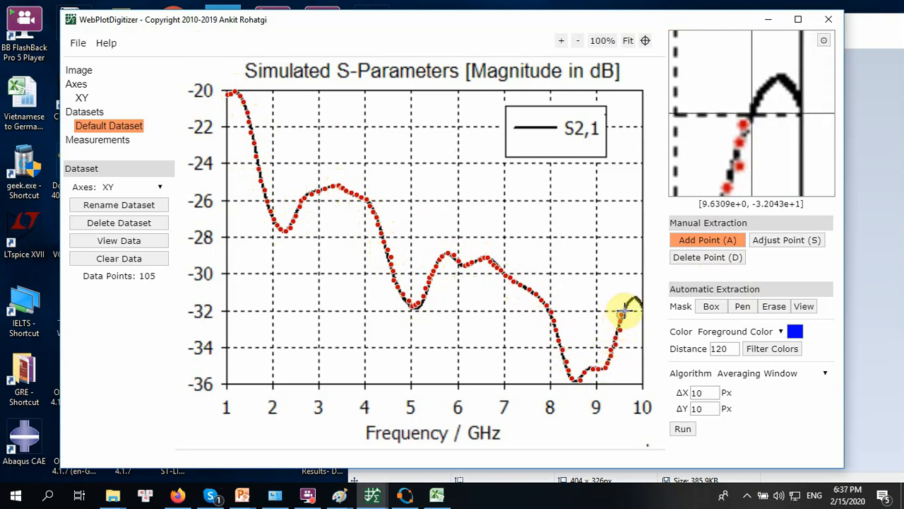
pyautogui.click(628, 296)
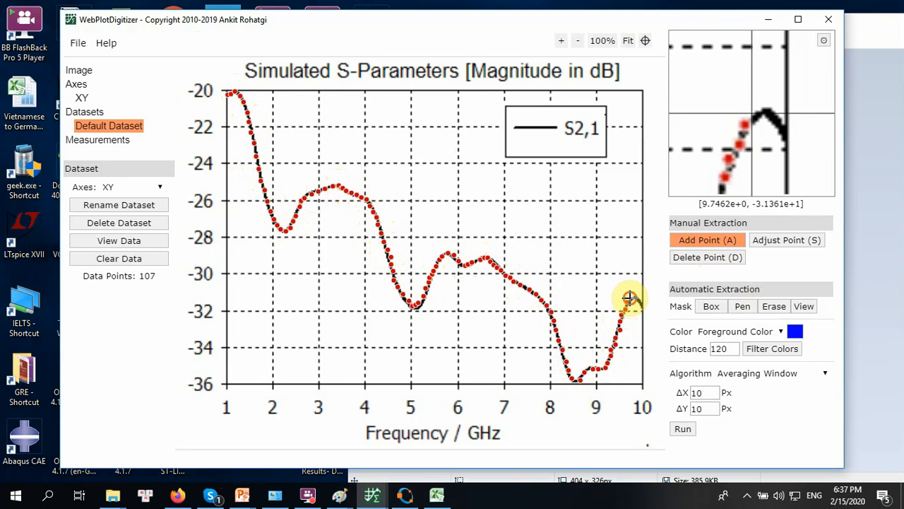
pyautogui.click(630, 298)
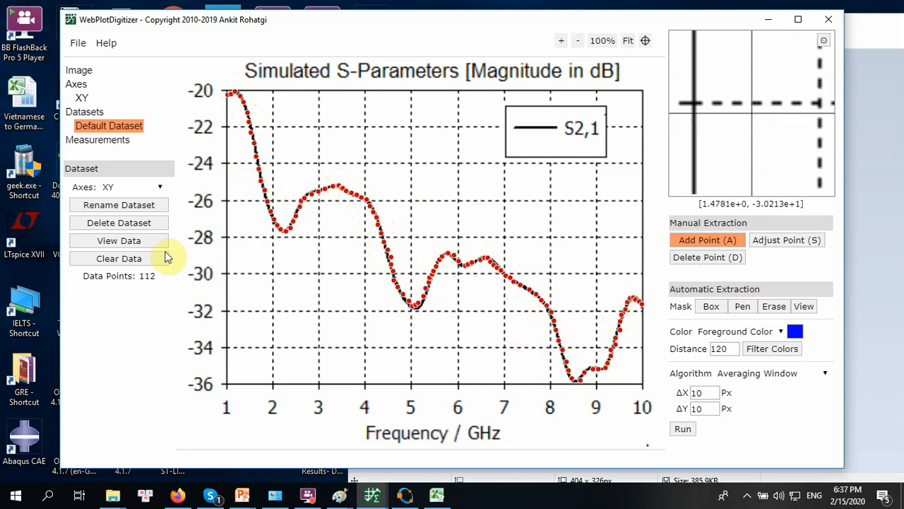
pyautogui.click(119, 240)
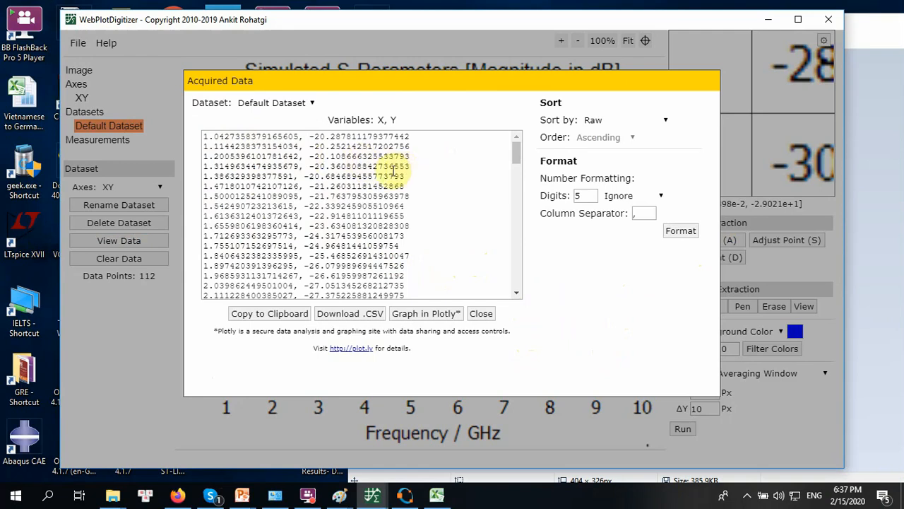
# Step: Download the data as .CSV and select the default file name in Graphing Exercises to replace it
pyautogui.click(351, 314)
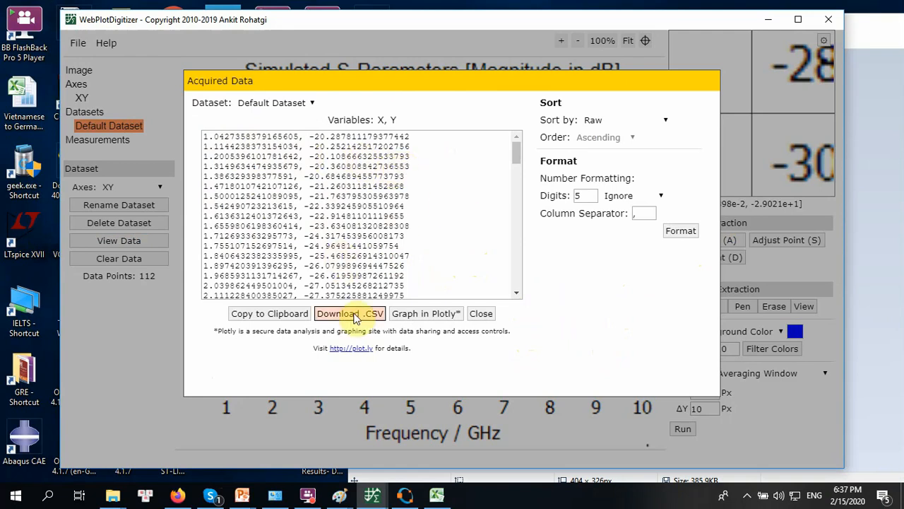
pyautogui.click(351, 314)
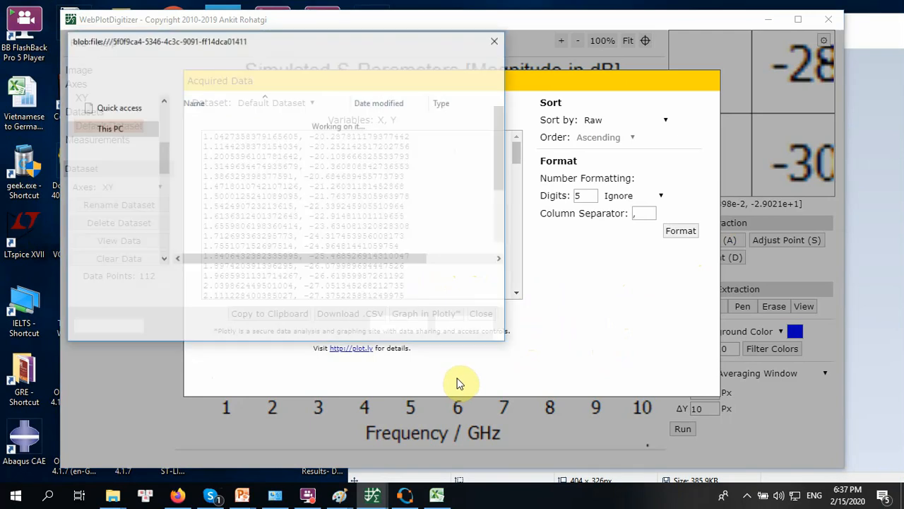
pyautogui.click(350, 313)
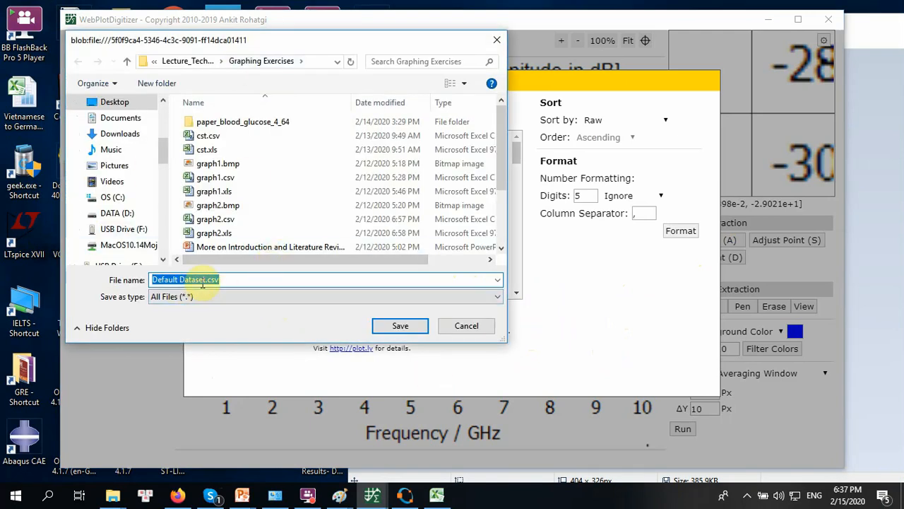
pyautogui.doubleClick(192, 280)
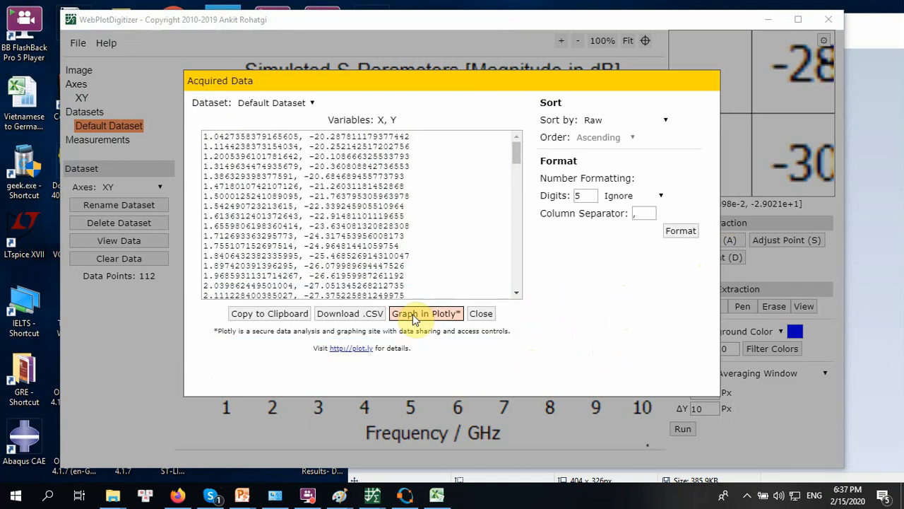
pyautogui.click(426, 314)
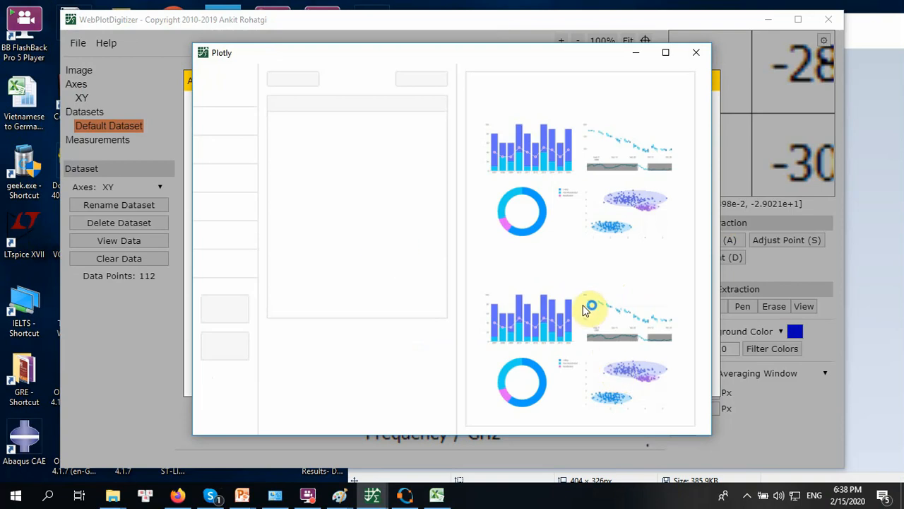
pyautogui.moveTo(582, 308)
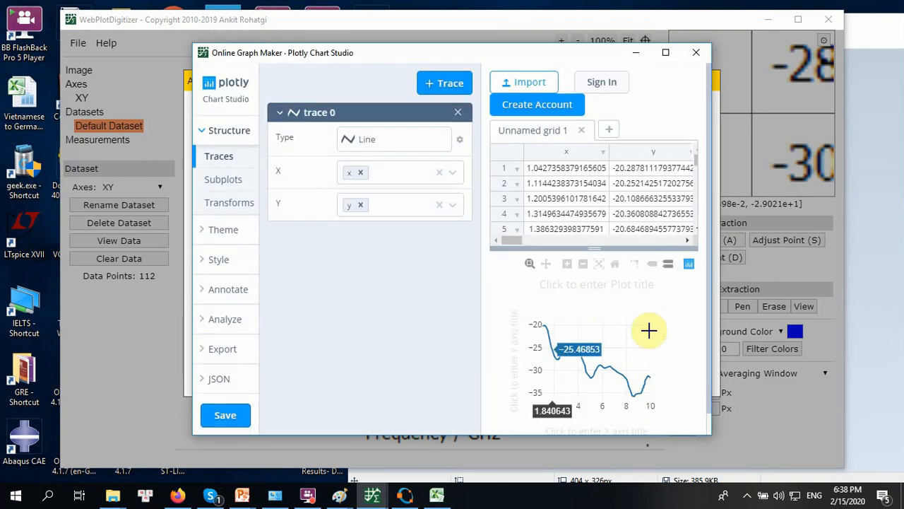
pyautogui.moveTo(526, 327)
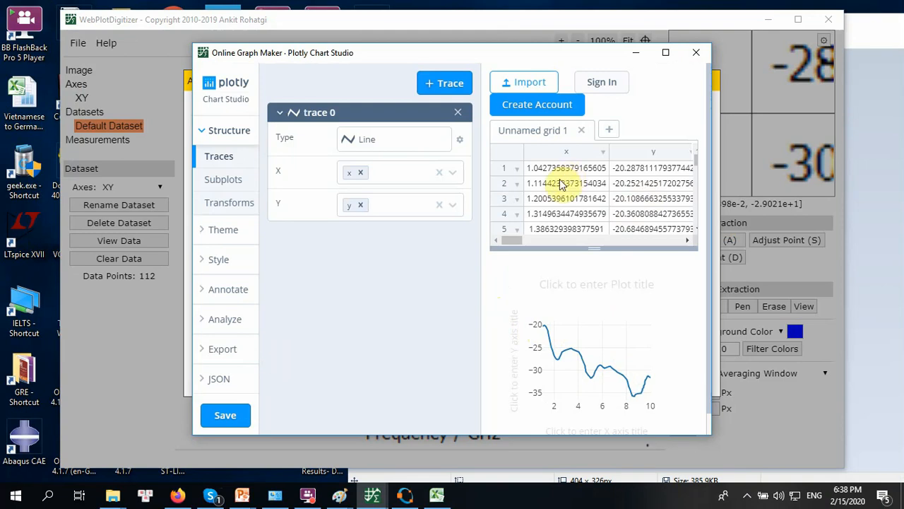
pyautogui.moveTo(615, 321)
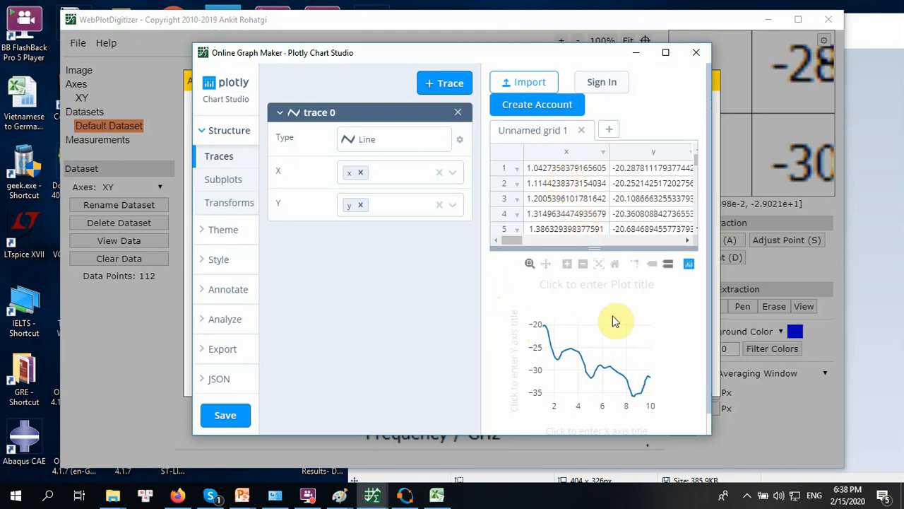
pyautogui.moveTo(602, 82)
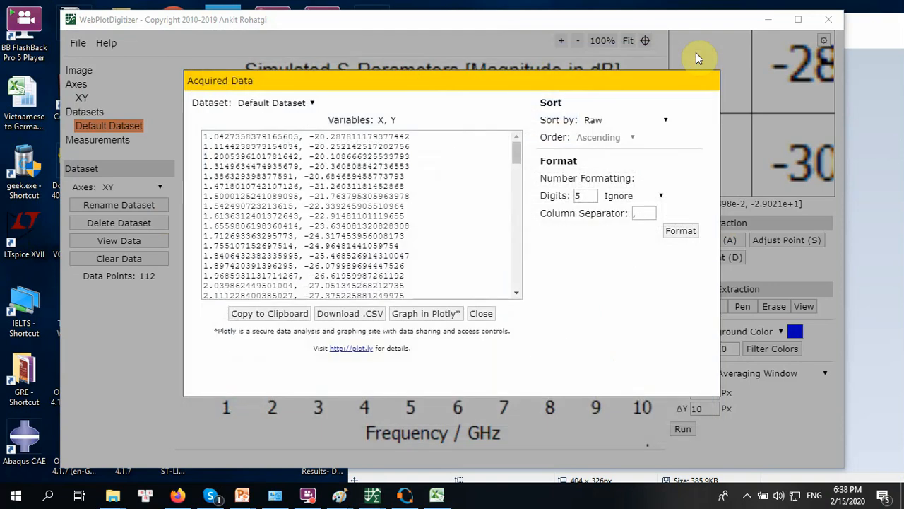
pyautogui.moveTo(652, 83)
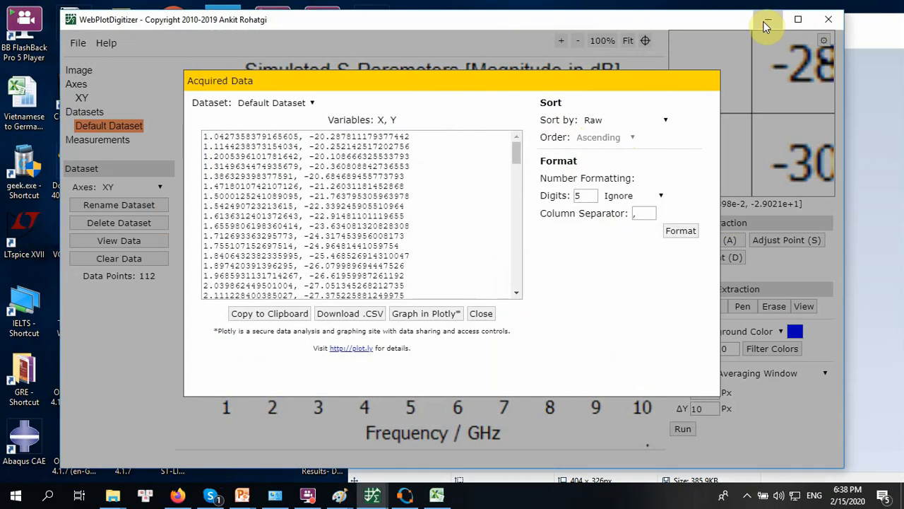
# Step: Minimize WebPlotDigitizer so the desktop and the Paint graph image are visible
pyautogui.click(767, 20)
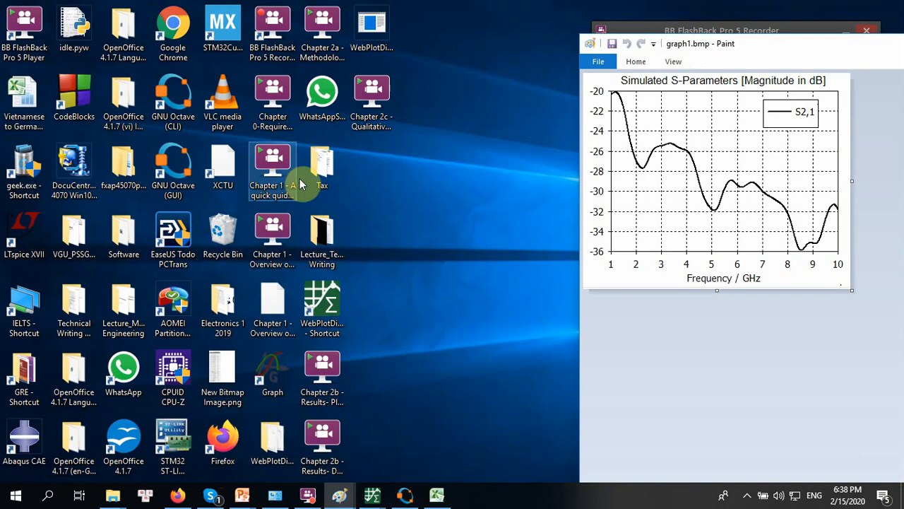
pyautogui.moveTo(573, 246)
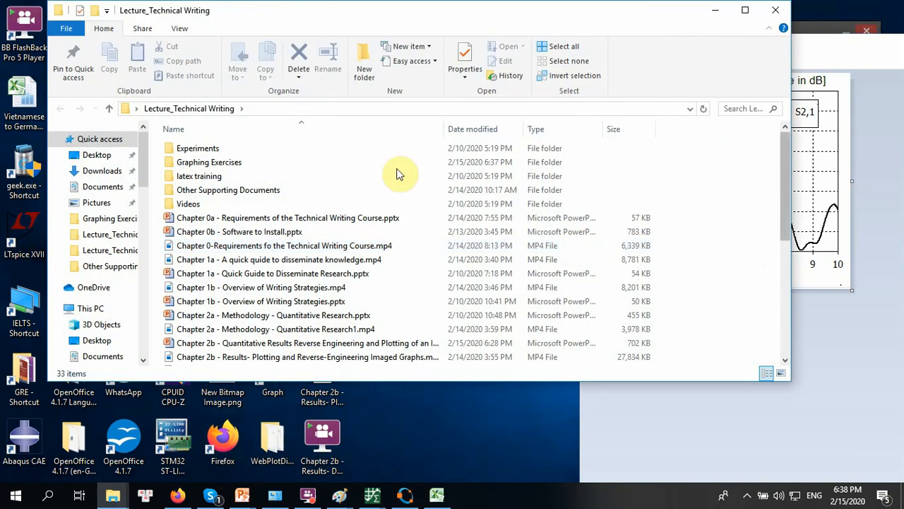
# Step: Open the Graphing Exercises folder in Lecture_Technical Writing
pyautogui.doubleClick(209, 161)
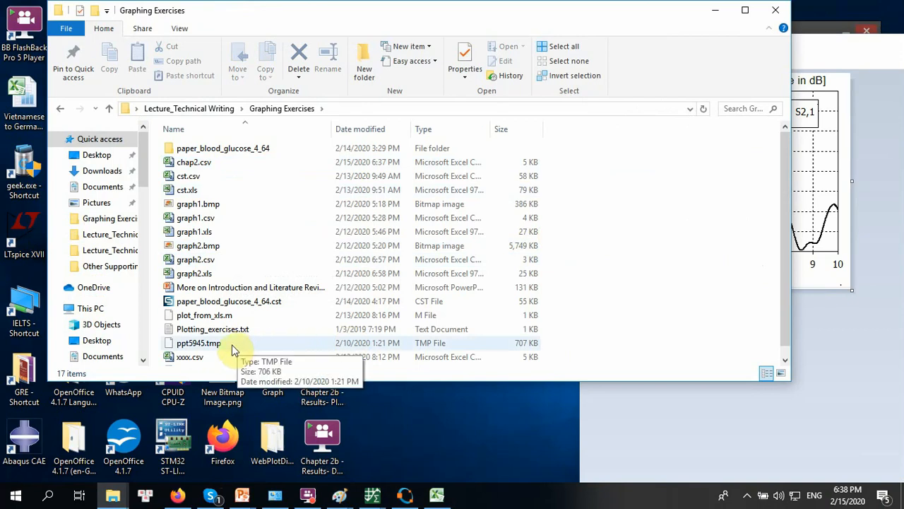
pyautogui.moveTo(225, 168)
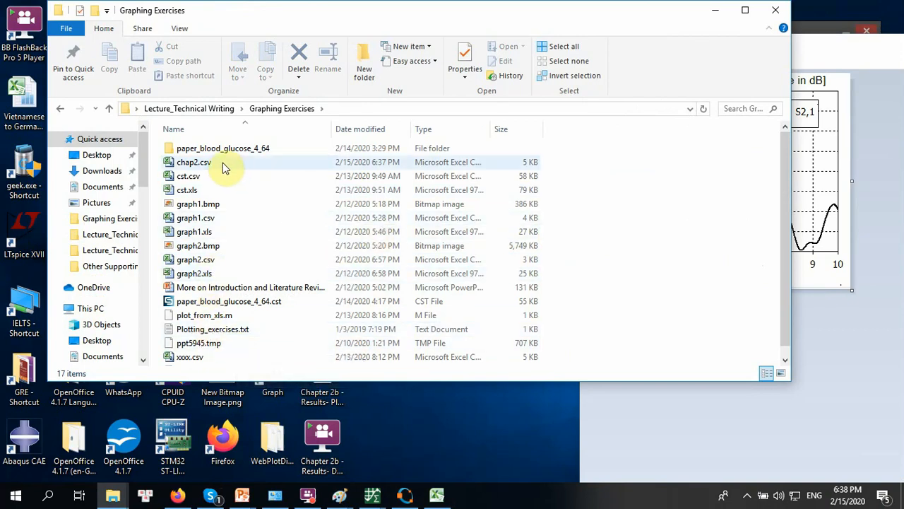
pyautogui.moveTo(205, 168)
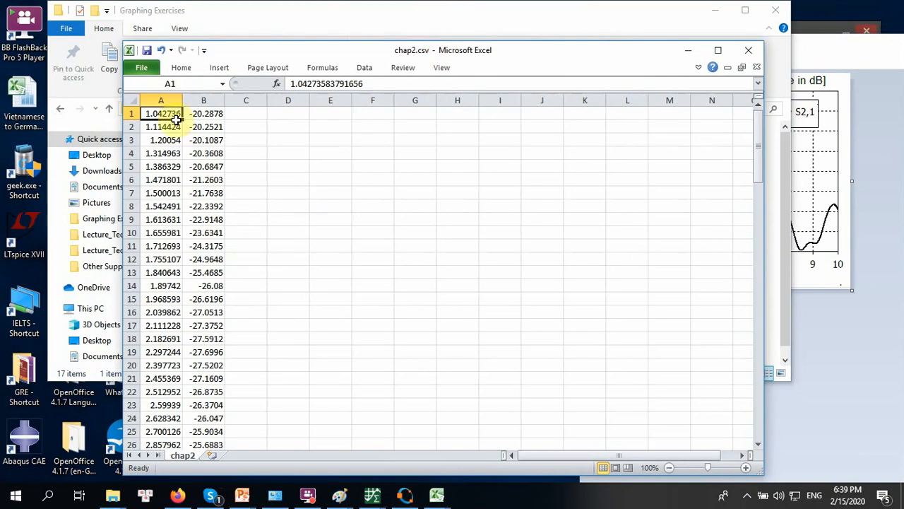
pyautogui.moveTo(217, 231)
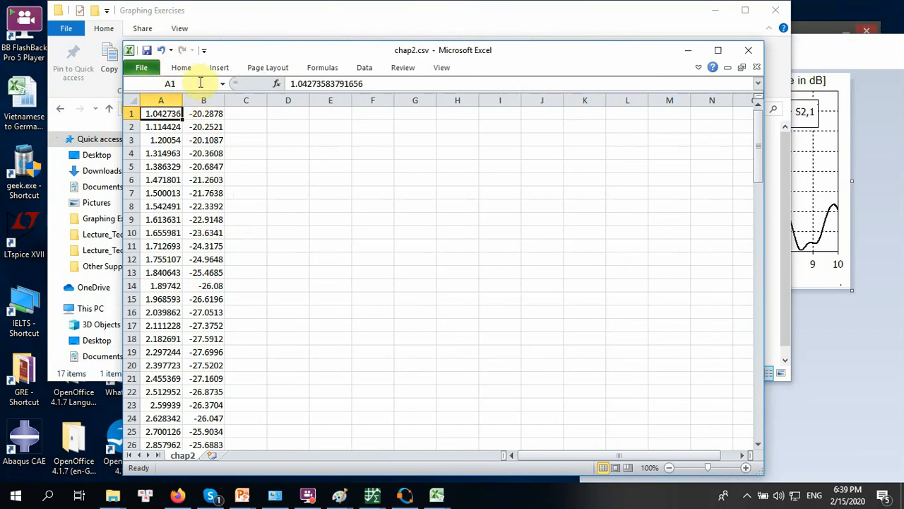
pyautogui.moveTo(303, 136)
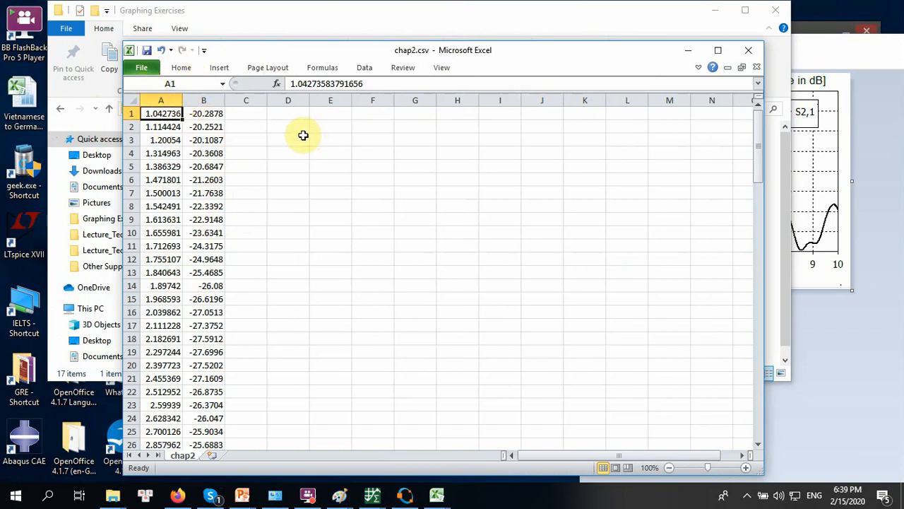
pyautogui.moveTo(464, 173)
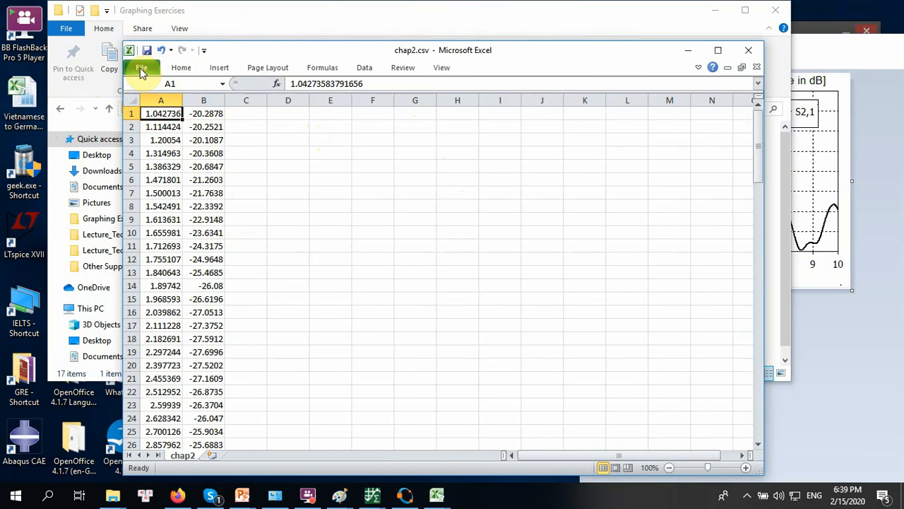
# Step: Save the digitized data as chap2.xls in Excel 97-2003 workbook format in Graphing Exercises
pyautogui.click(141, 68)
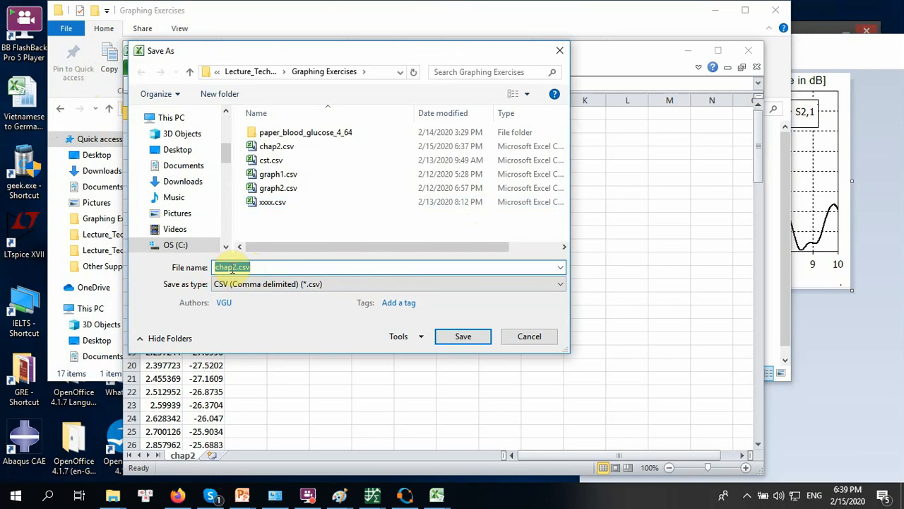
pyautogui.click(559, 284)
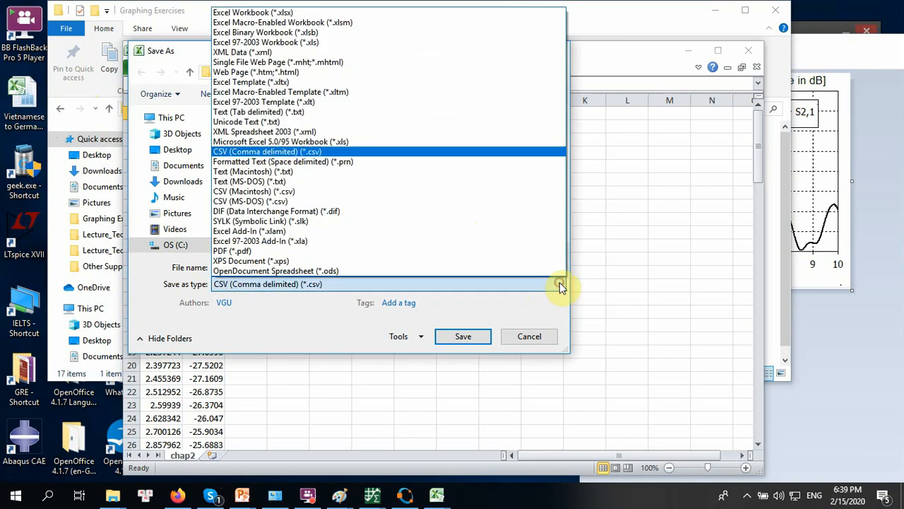
pyautogui.moveTo(360, 78)
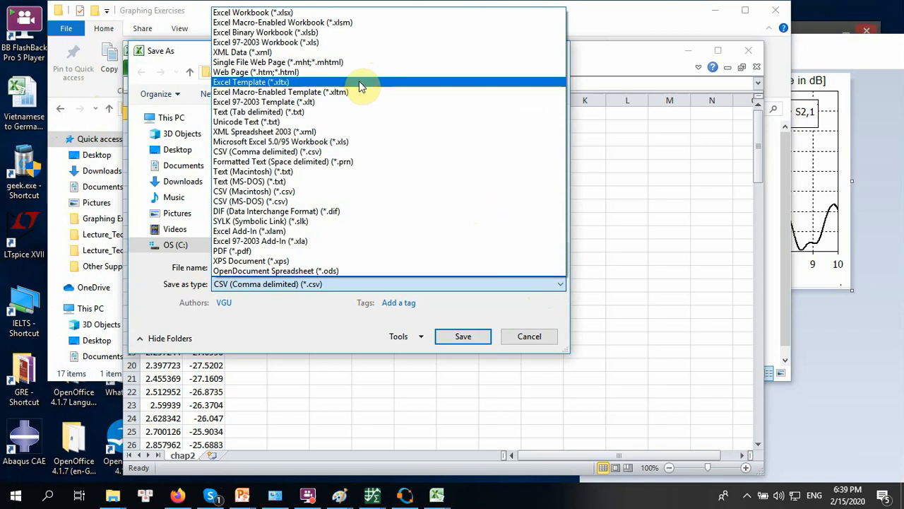
pyautogui.moveTo(366, 84)
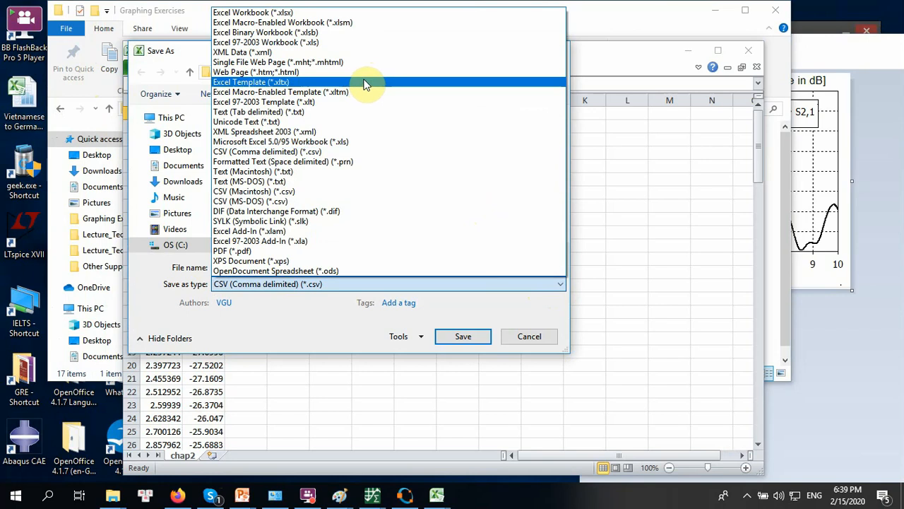
pyautogui.moveTo(373, 64)
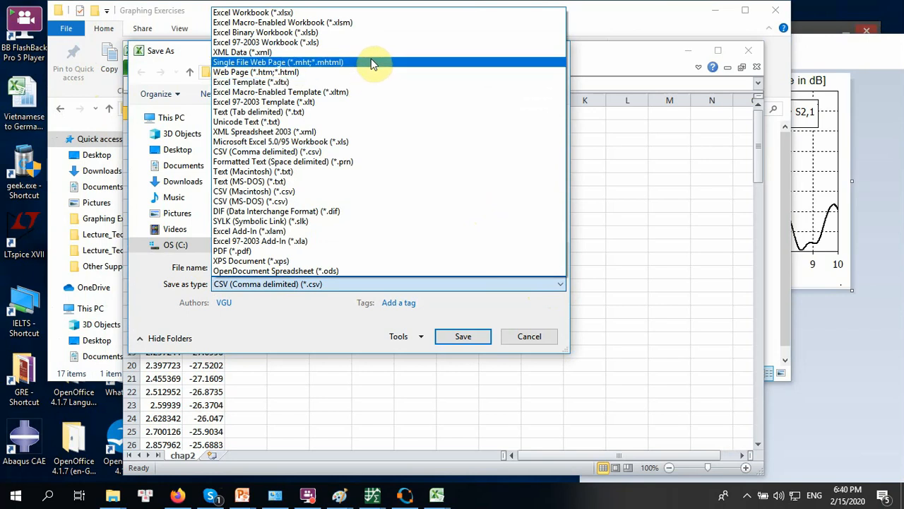
pyautogui.moveTo(374, 105)
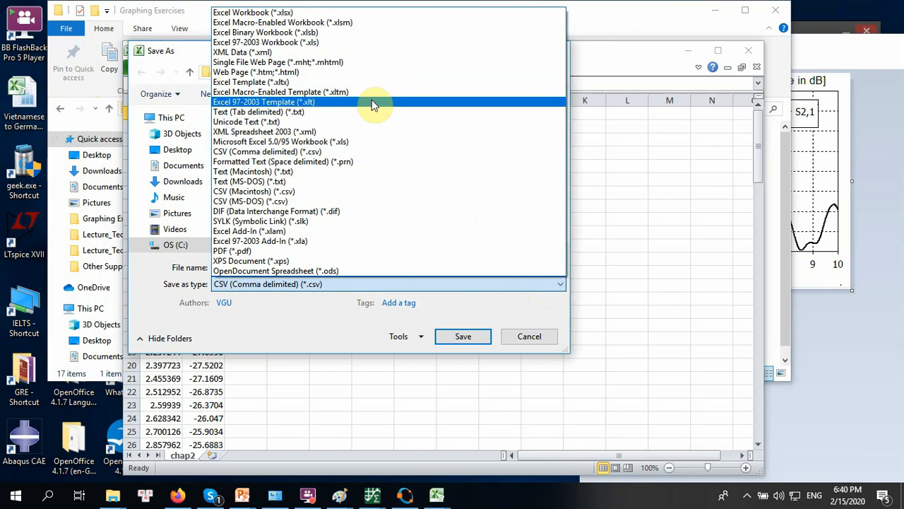
pyautogui.moveTo(365, 46)
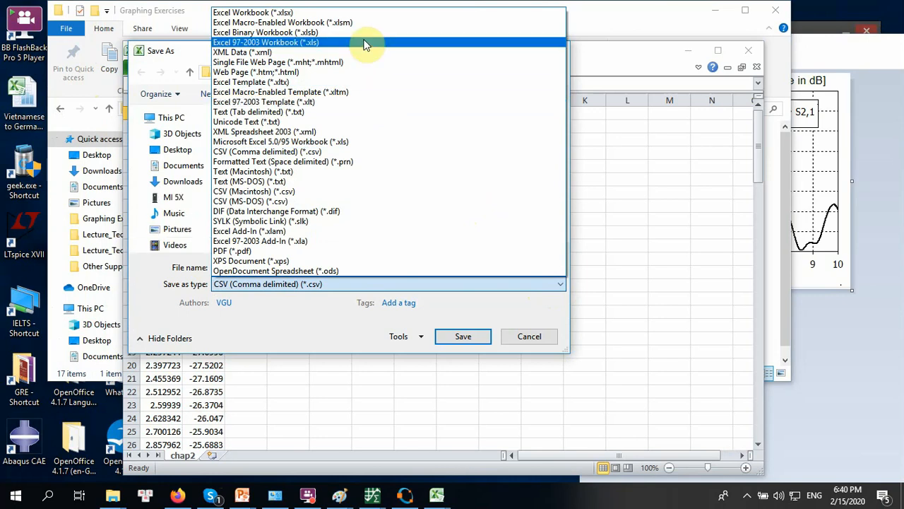
pyautogui.click(269, 42)
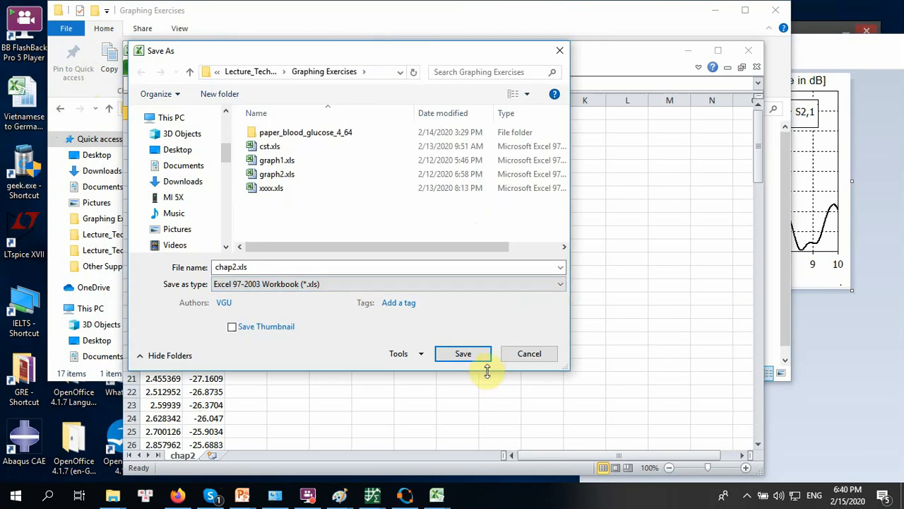
pyautogui.moveTo(466, 365)
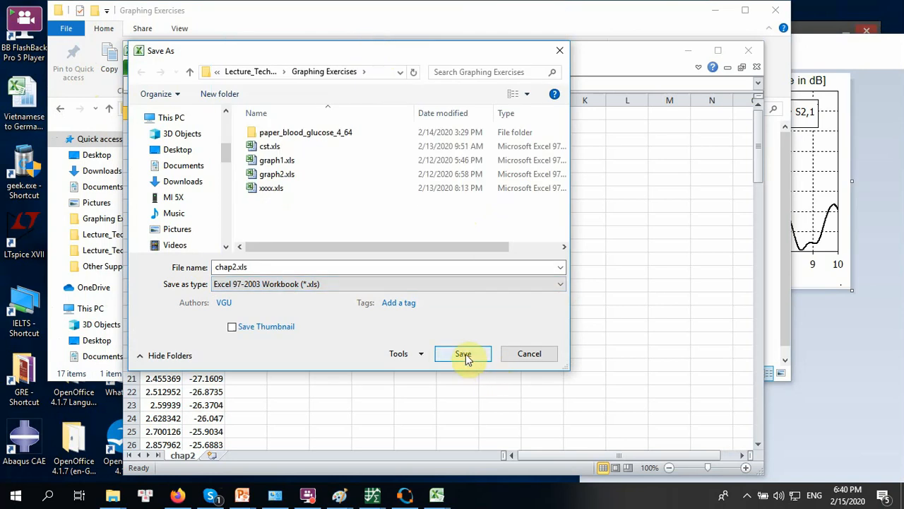
pyautogui.click(463, 354)
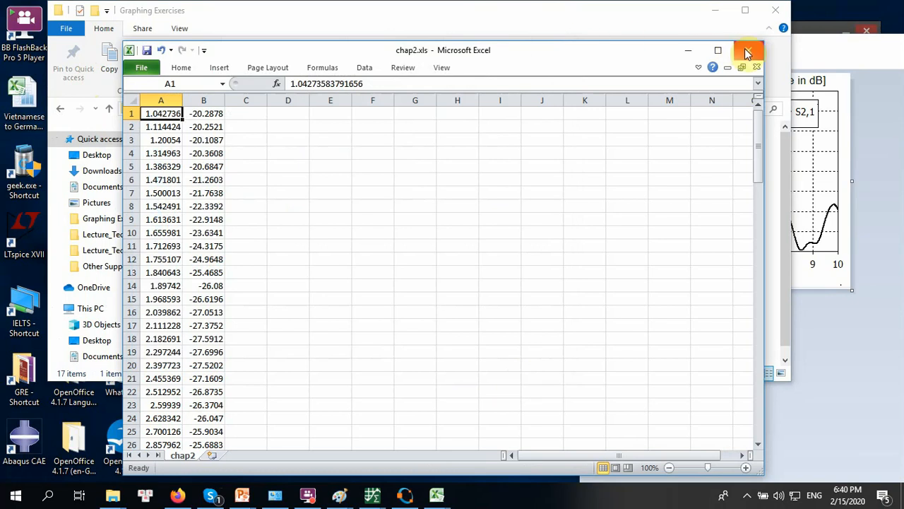
pyautogui.moveTo(747, 51)
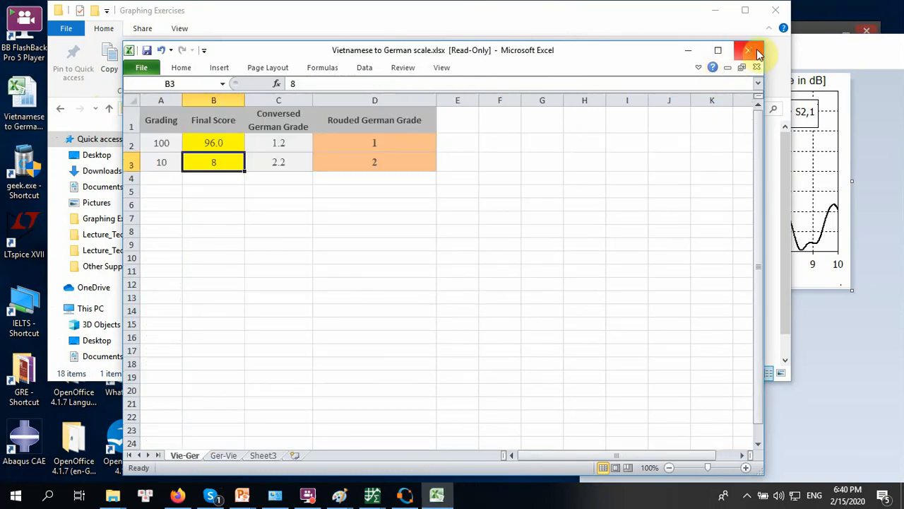
# Step: Close the grading scale workbook without saving its changes
pyautogui.click(747, 50)
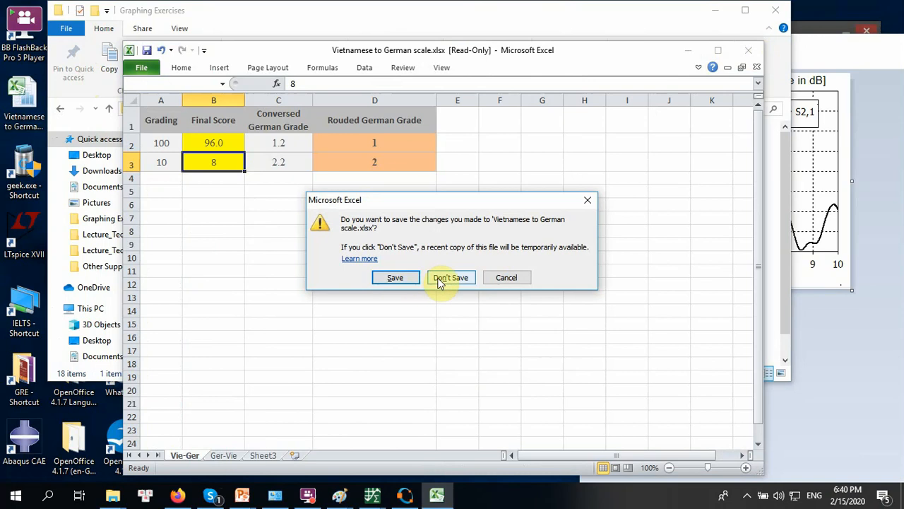
pyautogui.click(451, 277)
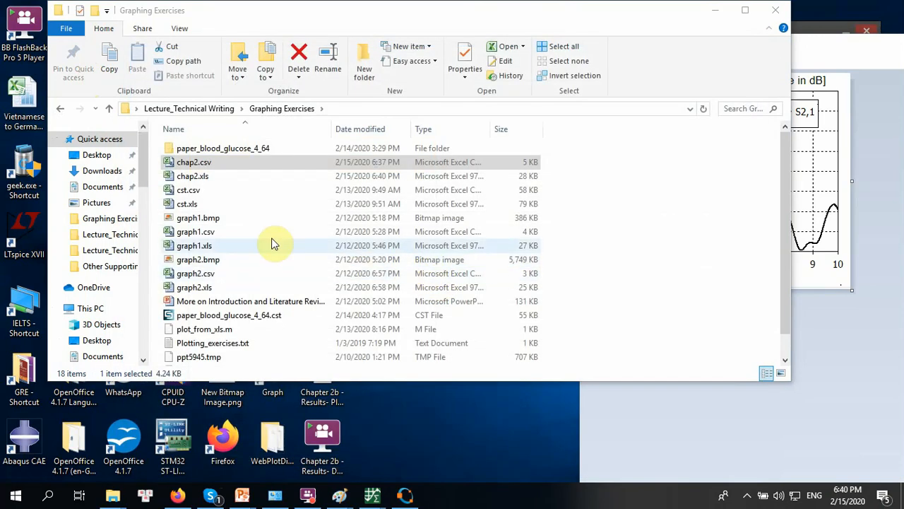
pyautogui.moveTo(219, 186)
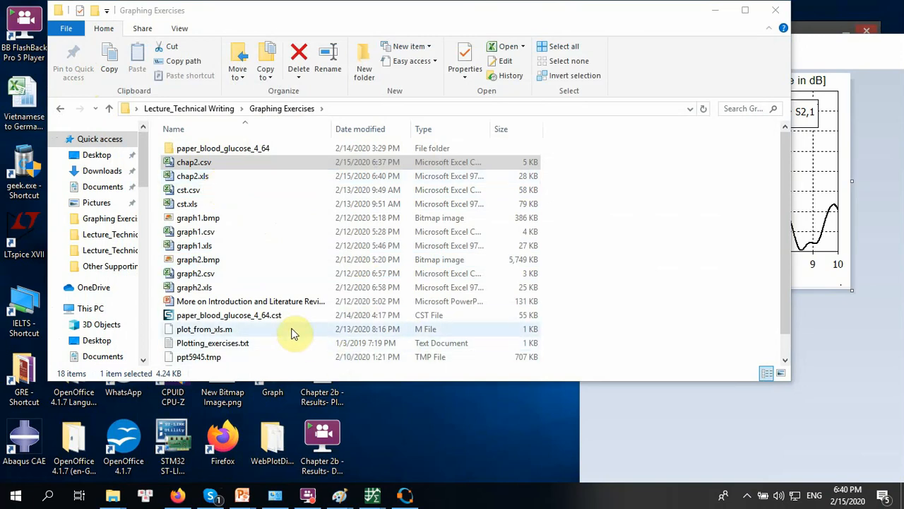
pyautogui.moveTo(219, 333)
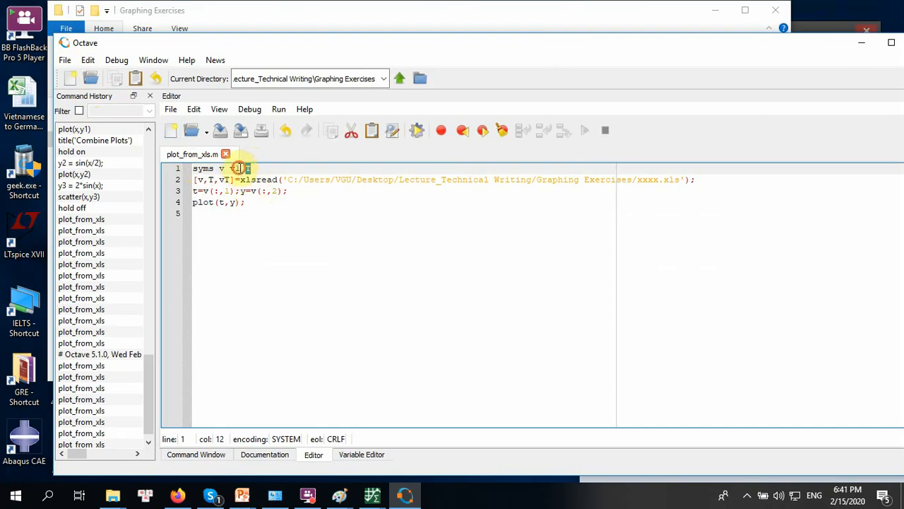
# Step: Declare v, T and vT after syms and point the xlsread path at chap2 instead of xxxx
pyautogui.write('v1 T')
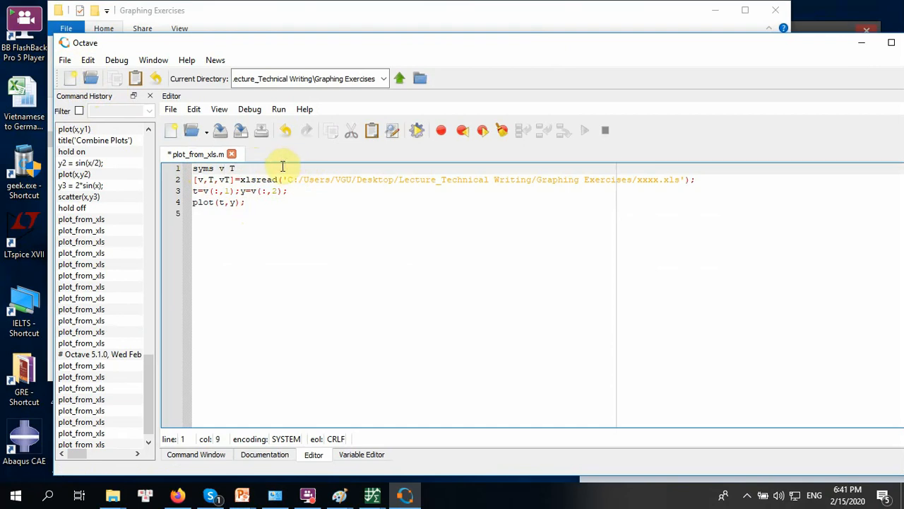
pyautogui.write('vT')
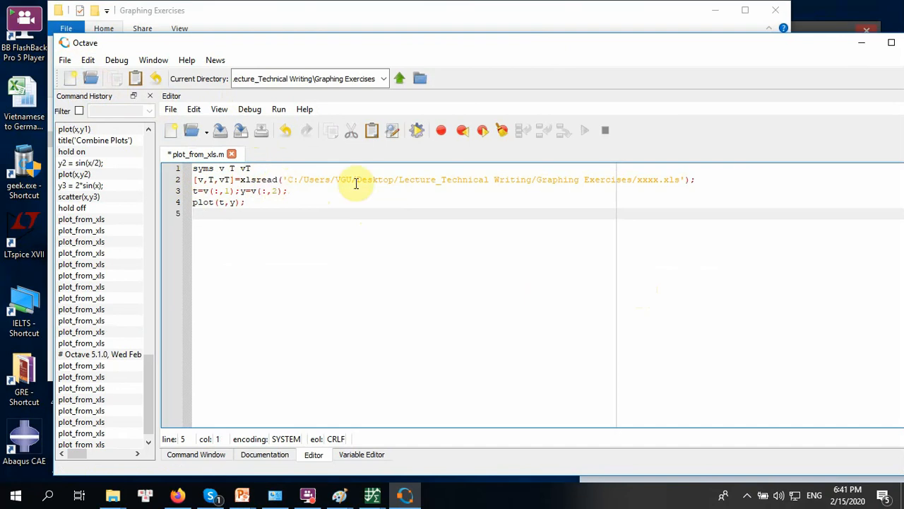
pyautogui.moveTo(659, 181)
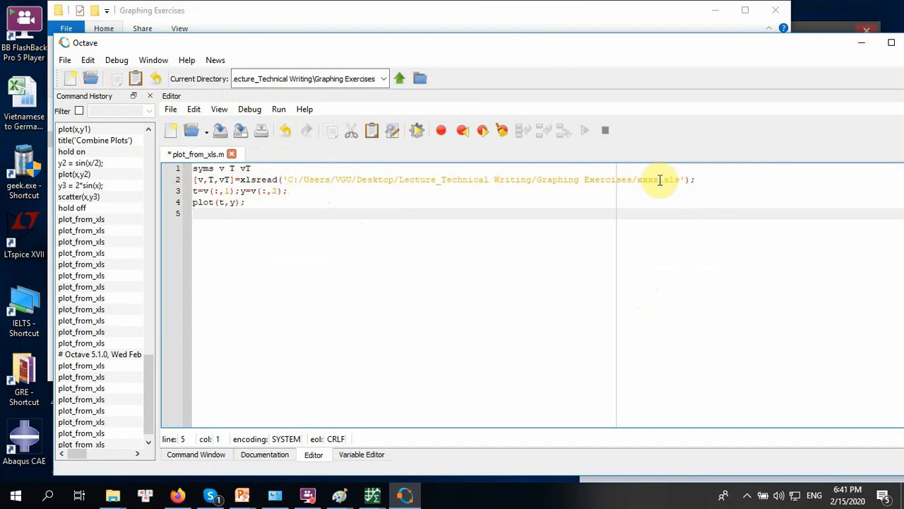
pyautogui.doubleClick(648, 179)
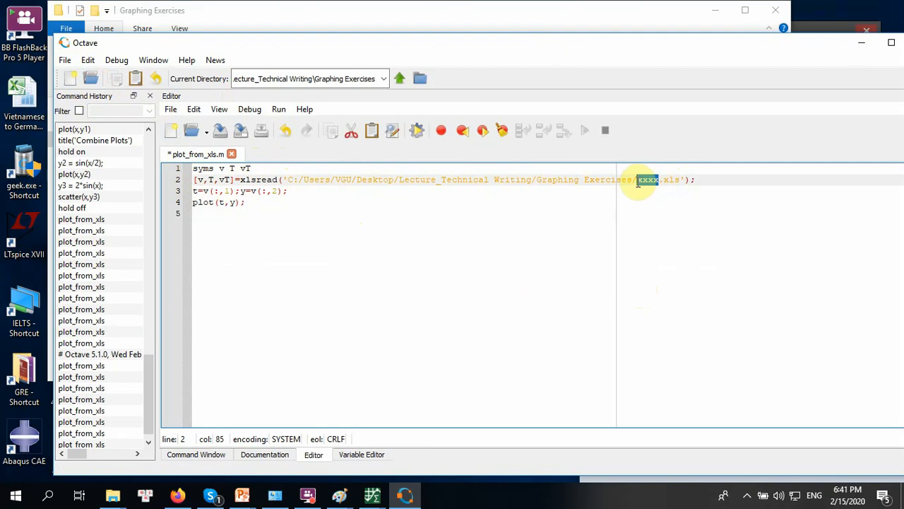
pyautogui.write('cha')
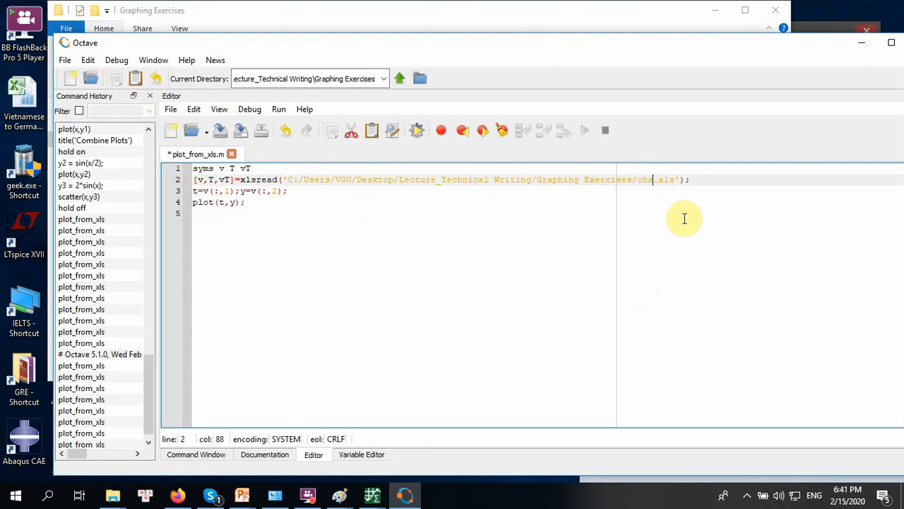
pyautogui.write('p2')
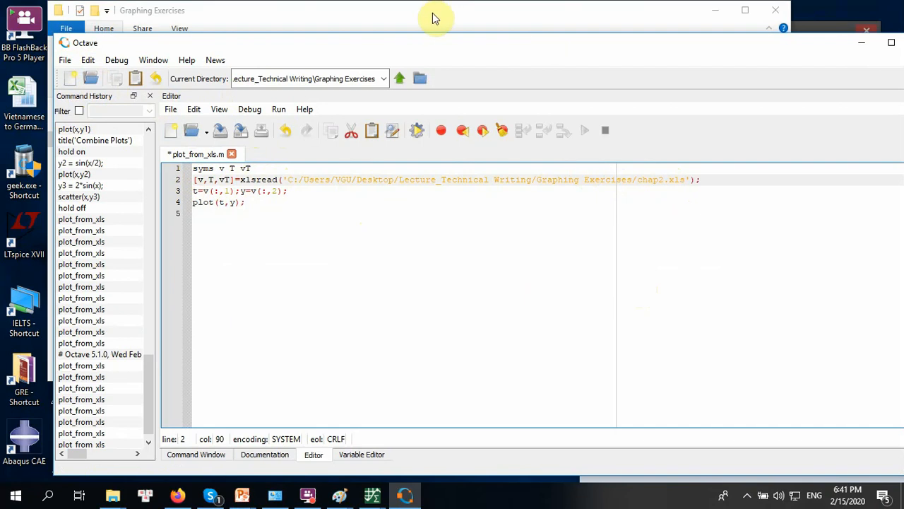
pyautogui.moveTo(828, 50)
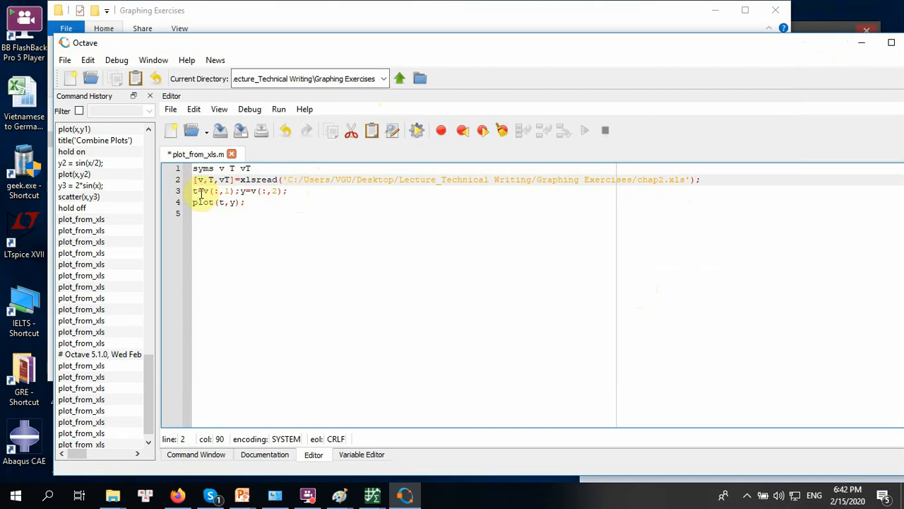
pyautogui.moveTo(268, 197)
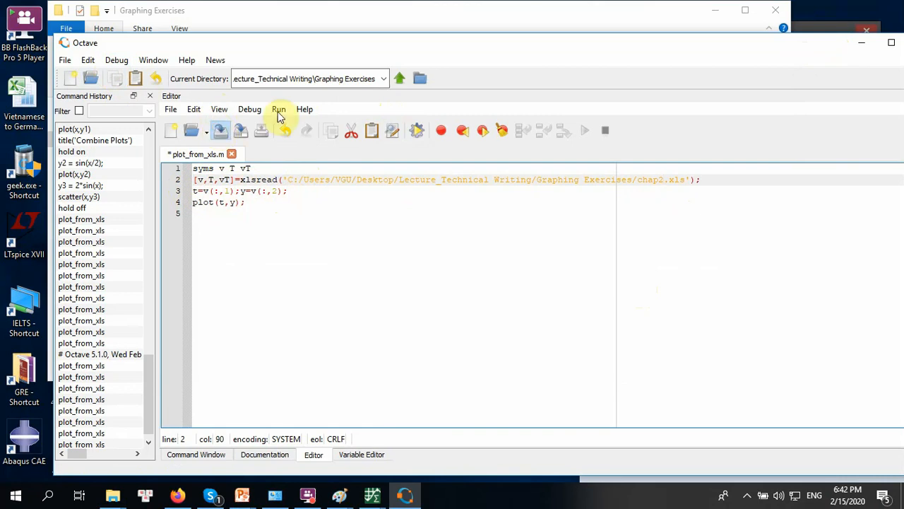
# Step: Save and run plot_from_xls.m so it plots the chap2.xls curve
pyautogui.click(278, 109)
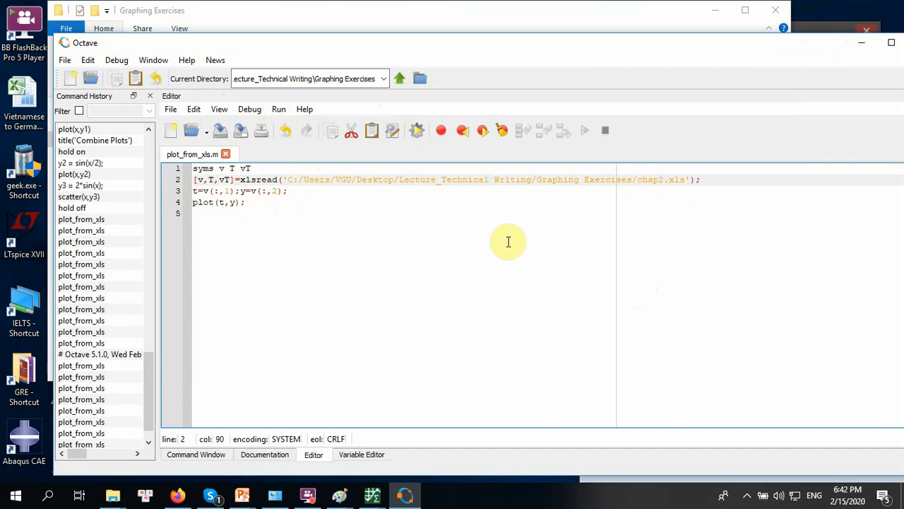
pyautogui.moveTo(585, 41)
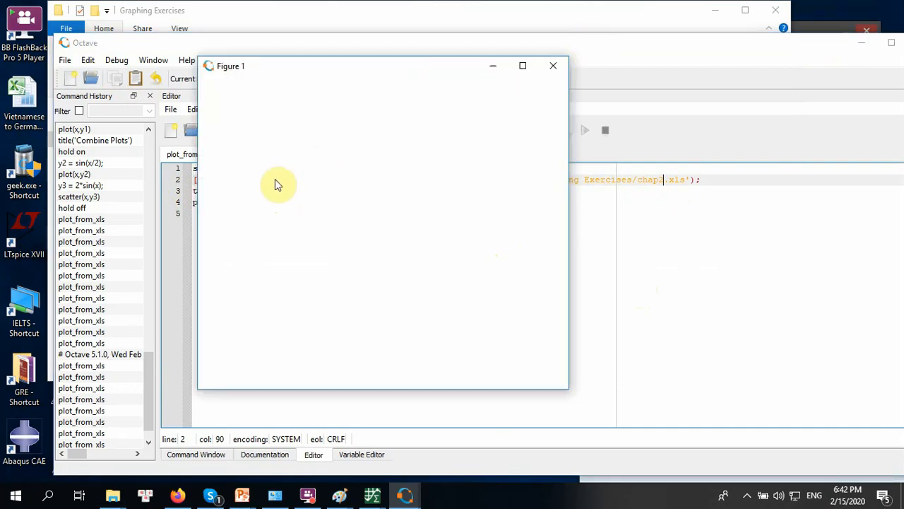
pyautogui.moveTo(280, 180)
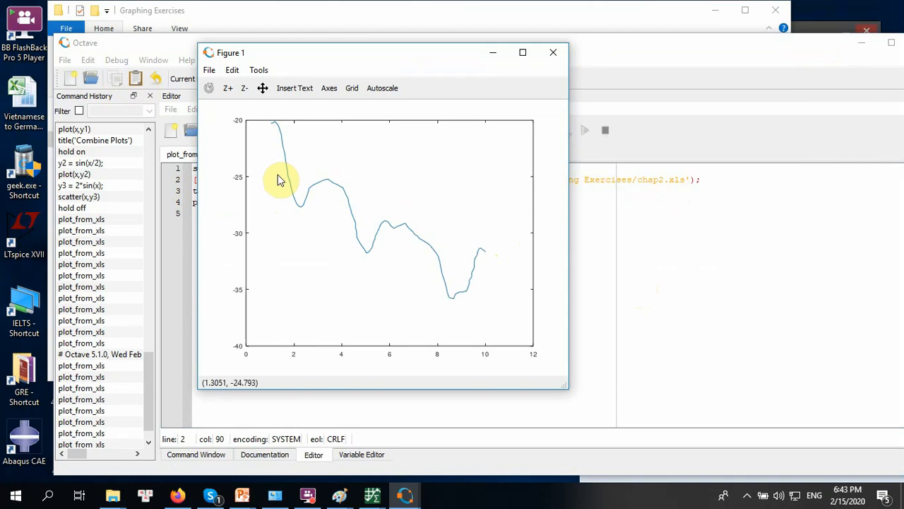
pyautogui.moveTo(353, 210)
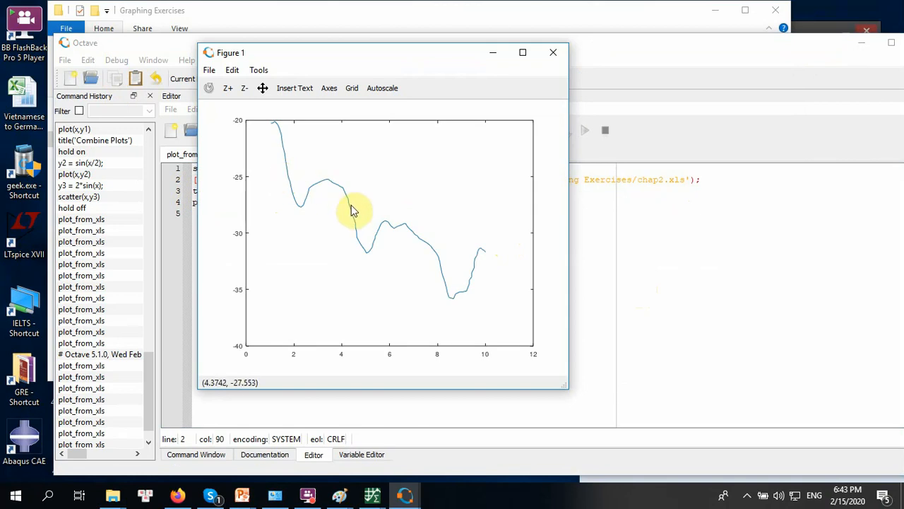
pyautogui.moveTo(353, 206)
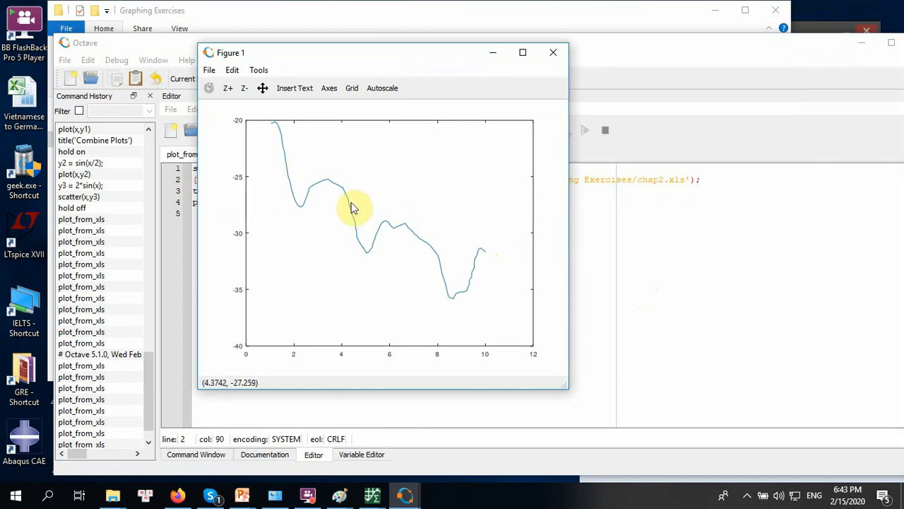
pyautogui.moveTo(367, 59)
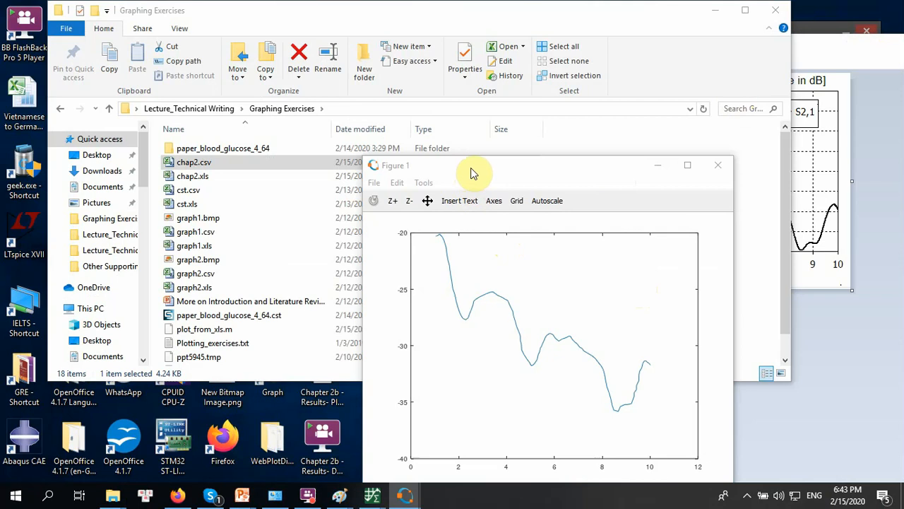
pyautogui.moveTo(482, 173)
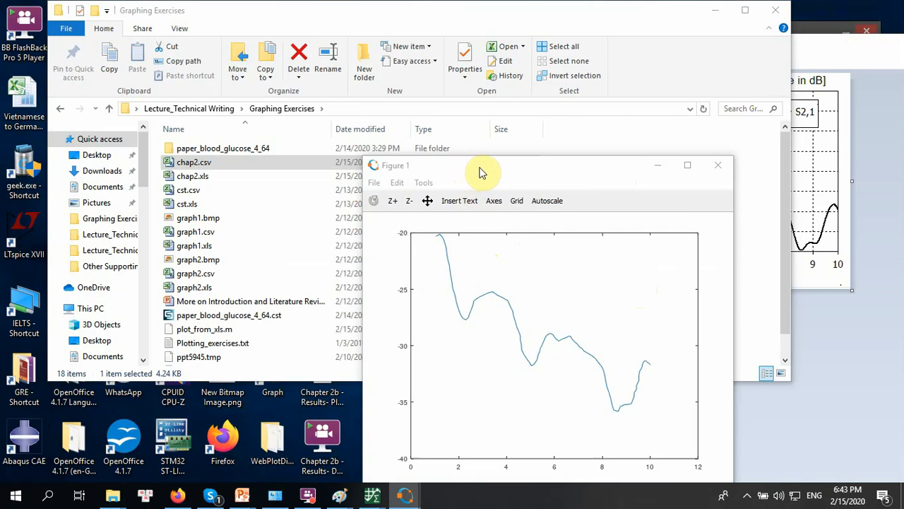
pyautogui.moveTo(722, 209)
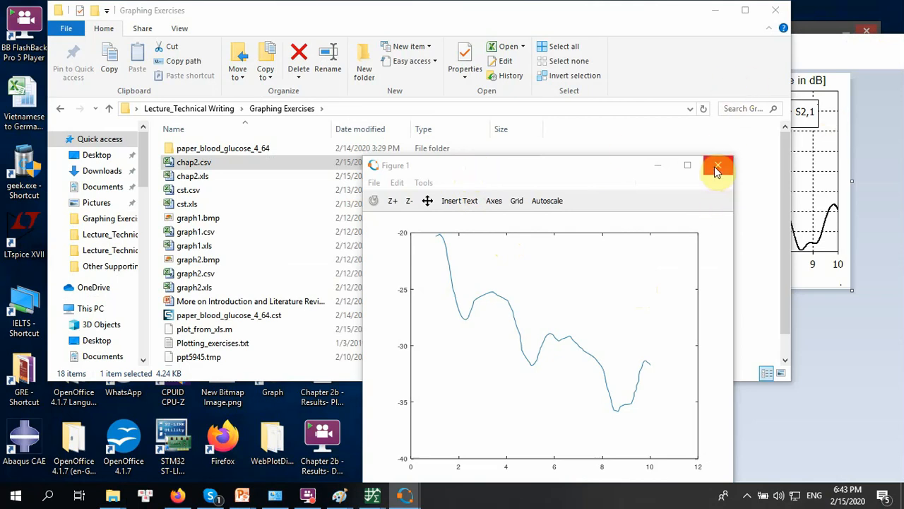
pyautogui.moveTo(718, 168)
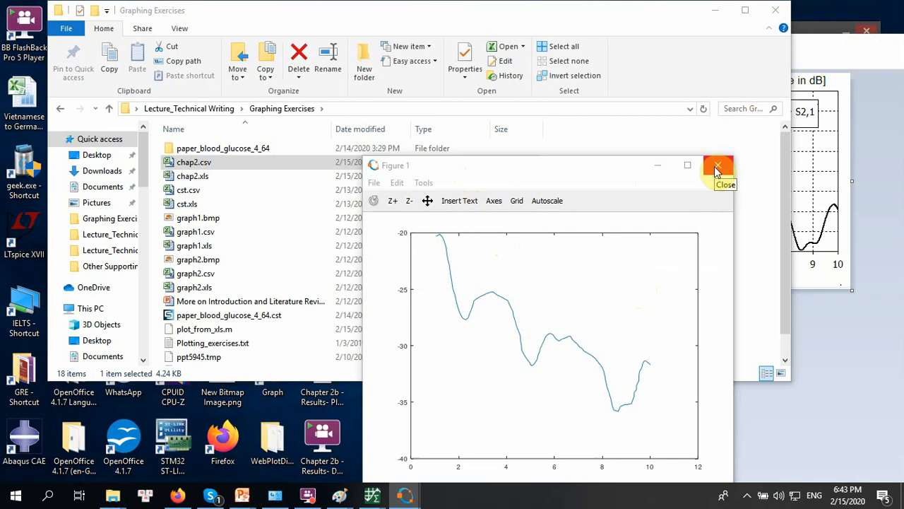
# Step: Close the Figure 1 plot window
pyautogui.click(718, 166)
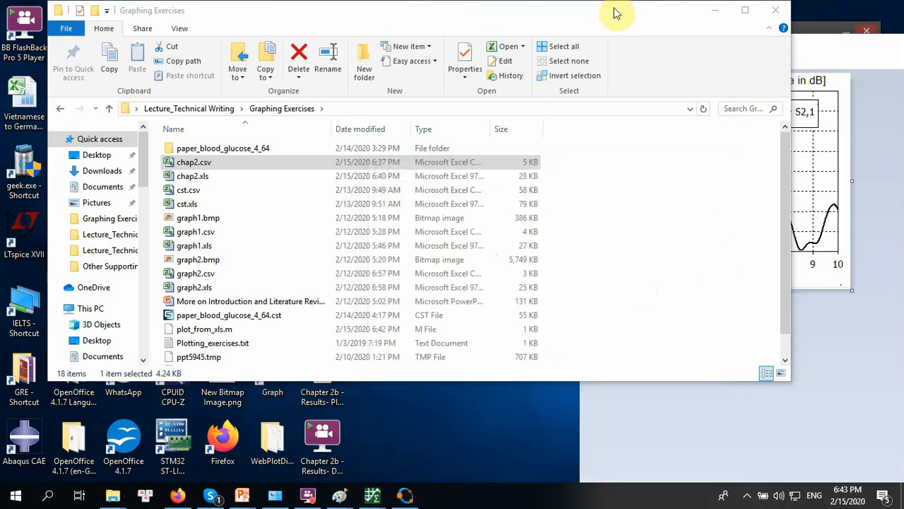
pyautogui.moveTo(690, 218)
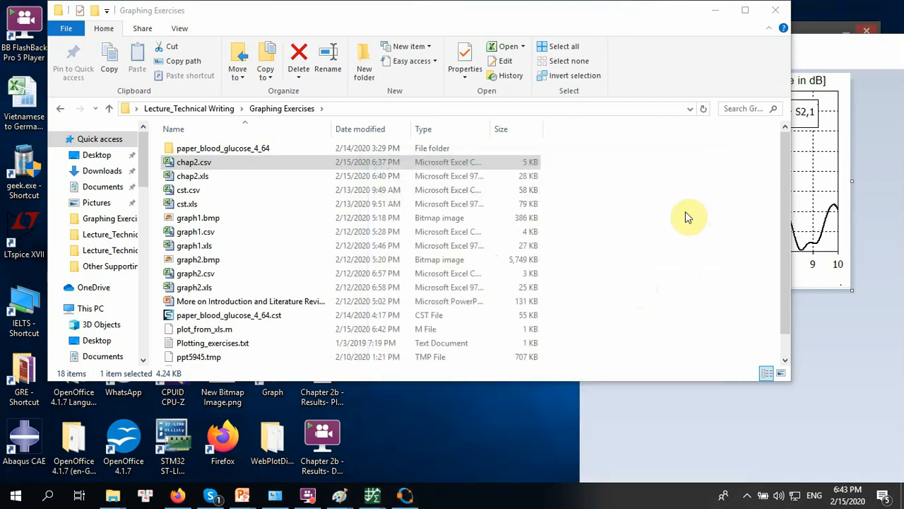
pyautogui.moveTo(658, 173)
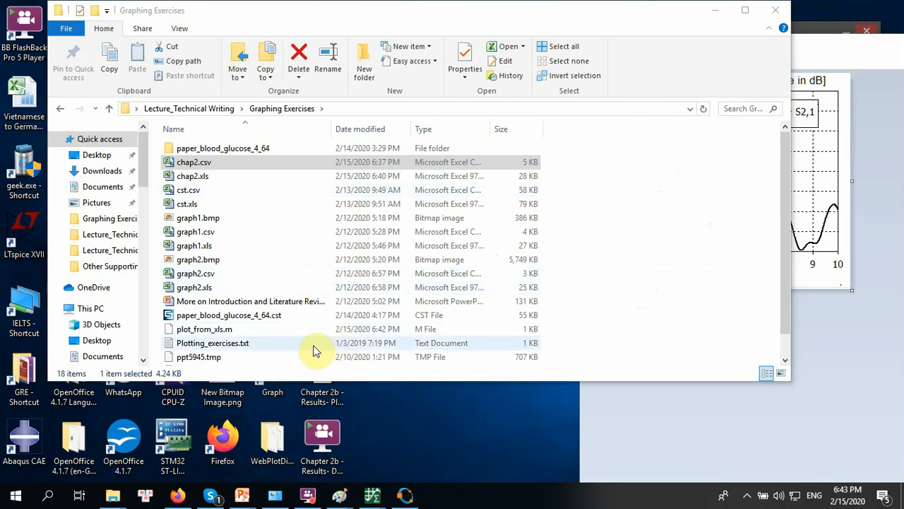
pyautogui.moveTo(276, 333)
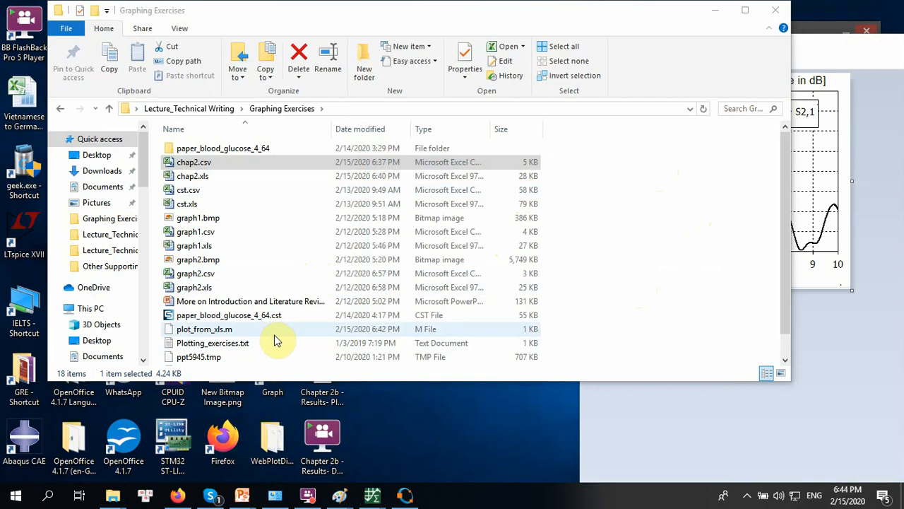
pyautogui.moveTo(277, 336)
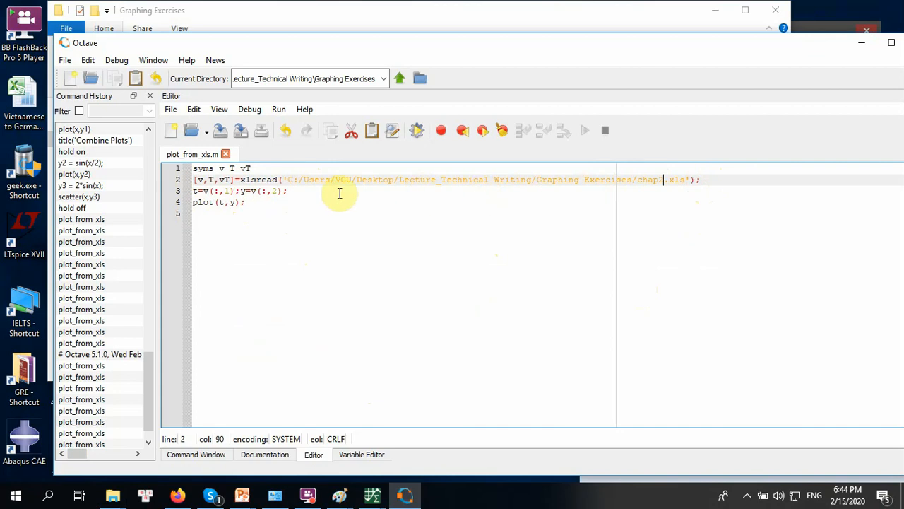
pyautogui.moveTo(424, 195)
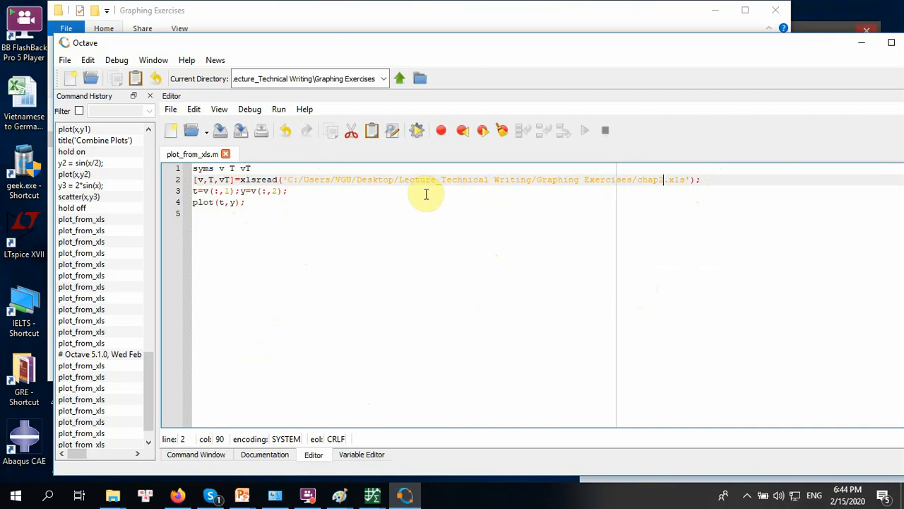
pyautogui.moveTo(322, 172)
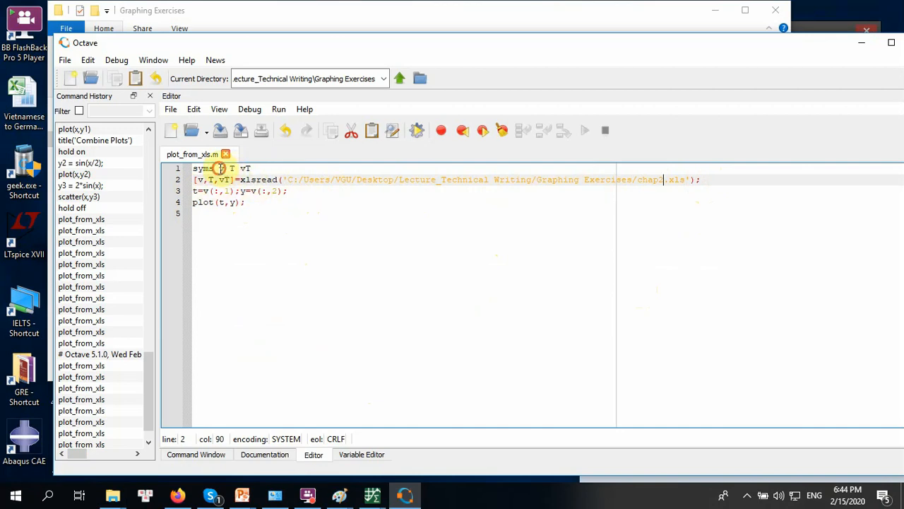
# Step: Add v T vT to the syms line and paste the copied data-loading lines onto the empty line 4
pyautogui.rightClick(224, 168)
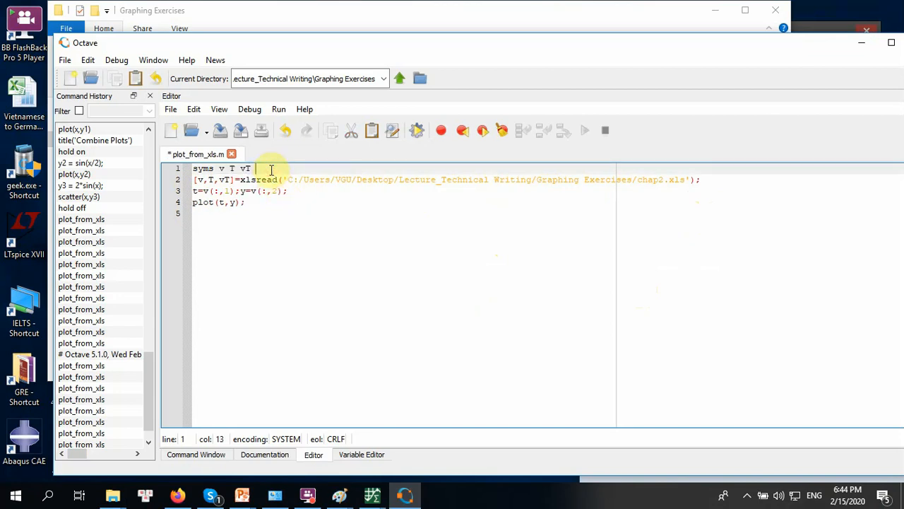
pyautogui.write('v T vT')
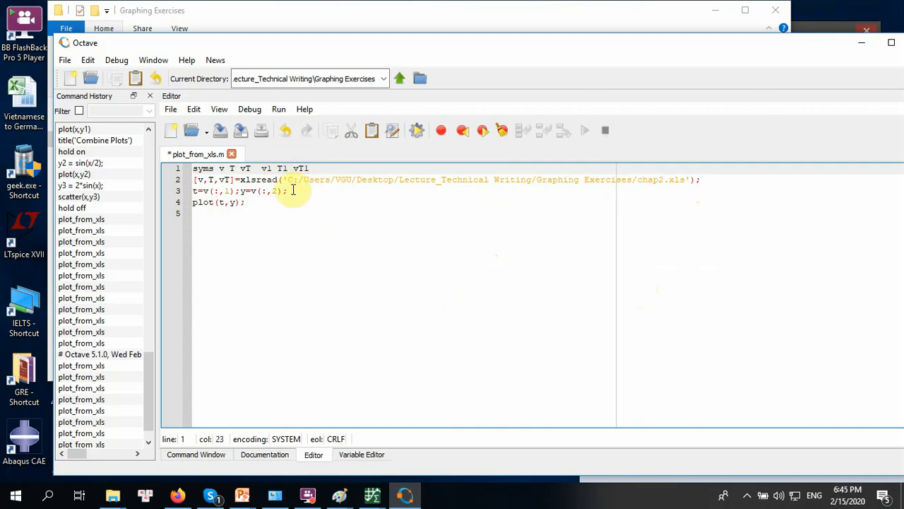
pyautogui.click(288, 191)
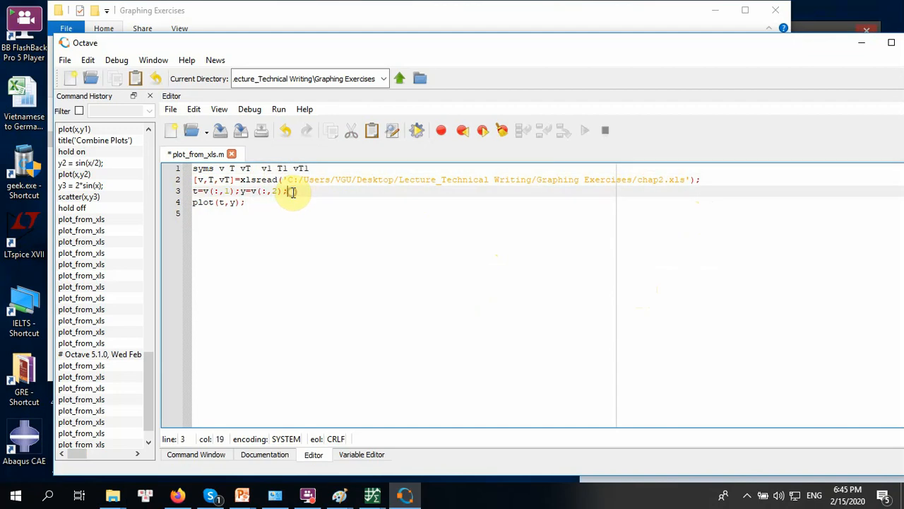
pyautogui.rightClick(290, 190)
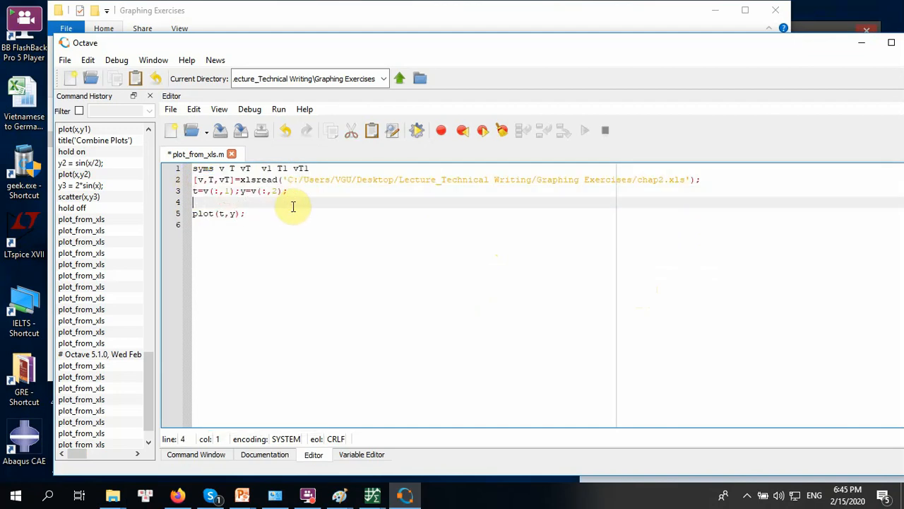
pyautogui.rightClick(294, 206)
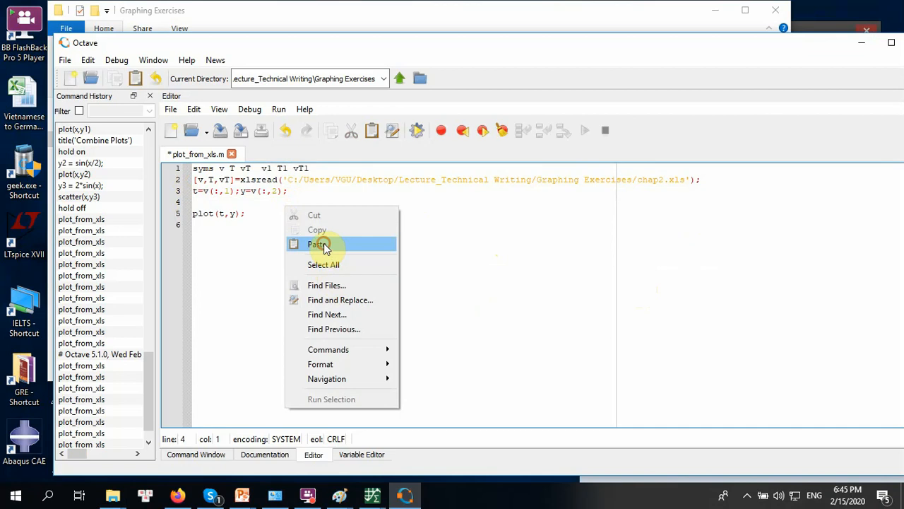
pyautogui.click(316, 243)
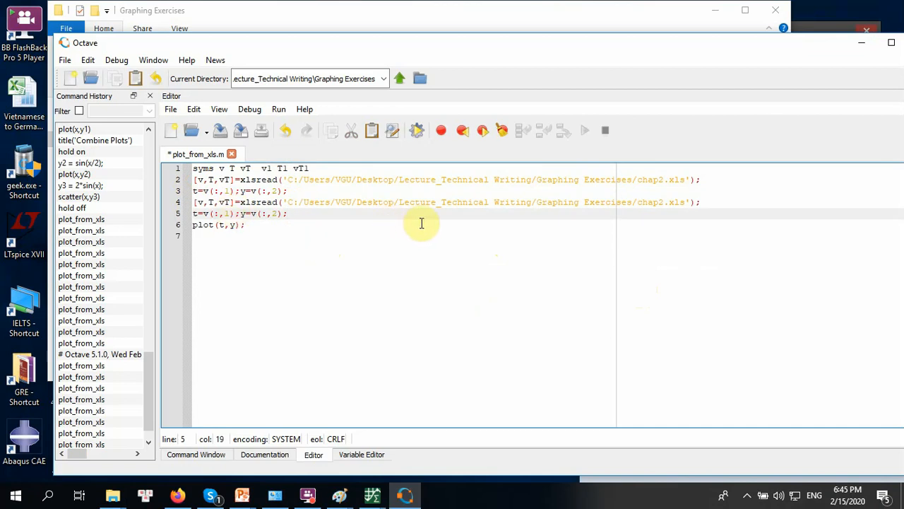
pyautogui.moveTo(444, 229)
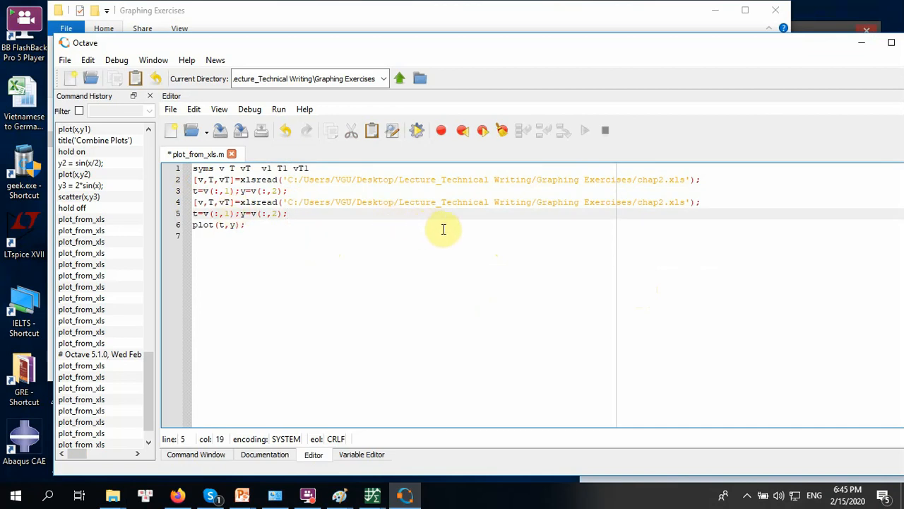
pyautogui.moveTo(337, 22)
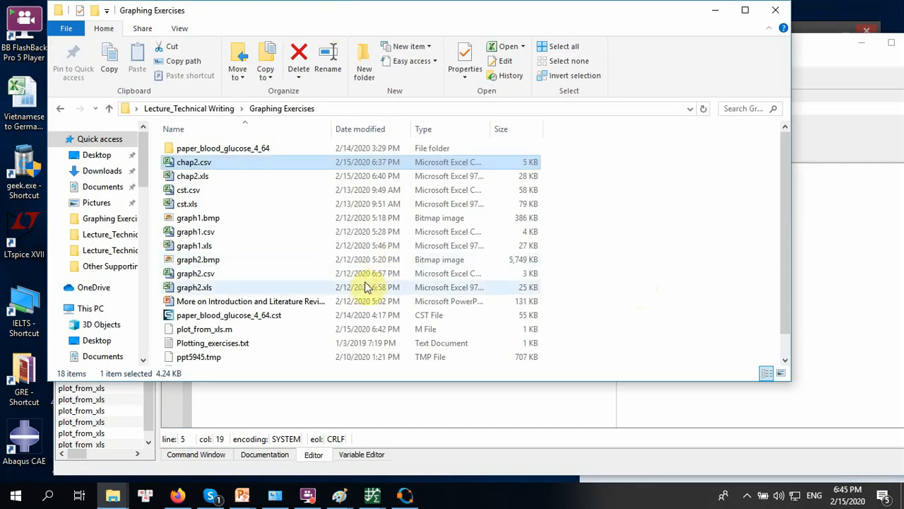
pyautogui.moveTo(221, 294)
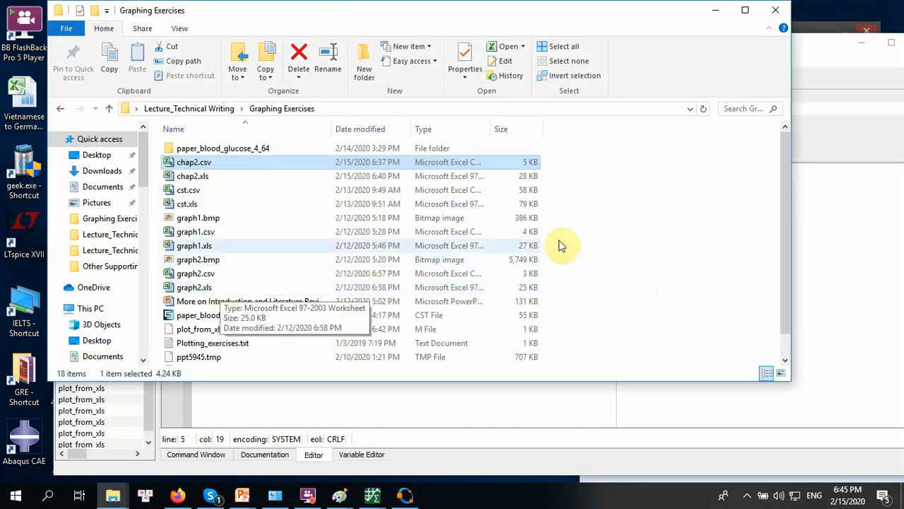
pyautogui.moveTo(823, 234)
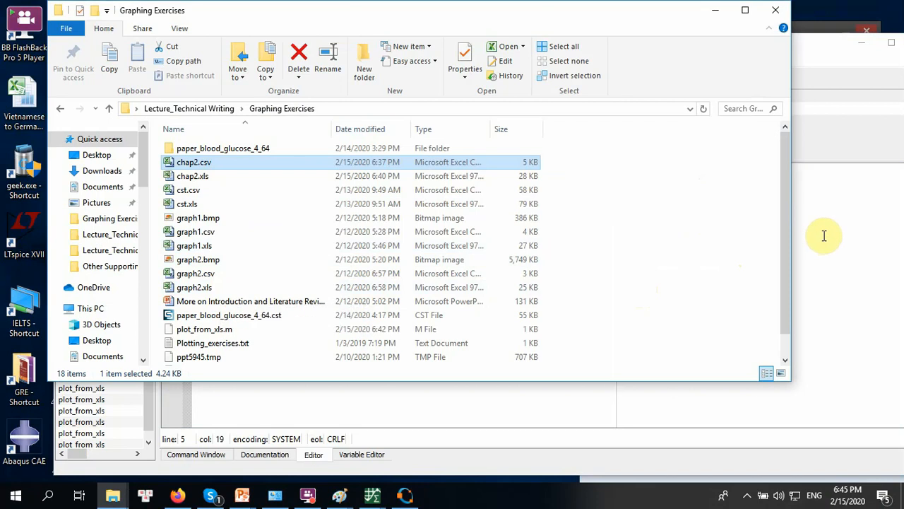
# Step: Return to the Octave script after checking graph1.xls in Graphing Exercises
pyautogui.click(404, 494)
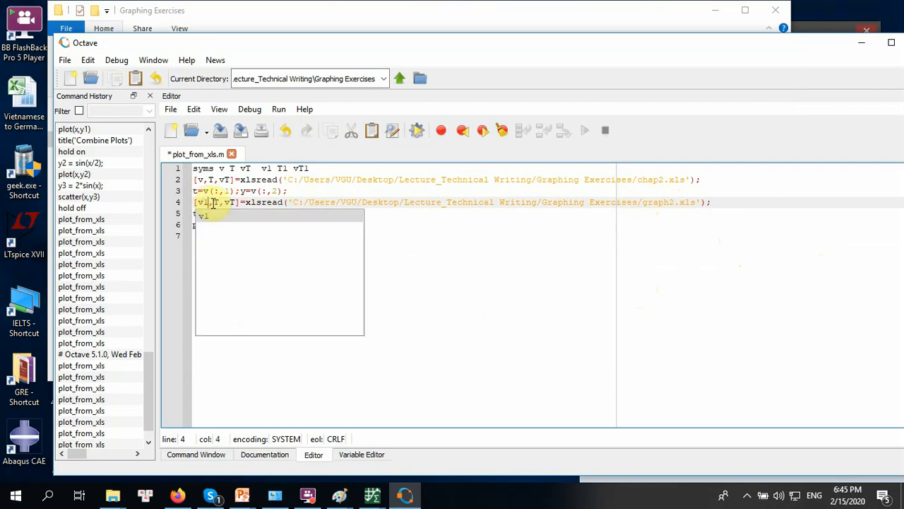
# Step: Rename the duplicated variables to T1 and v1 so the second dataset loads separately
pyautogui.write('Tl')
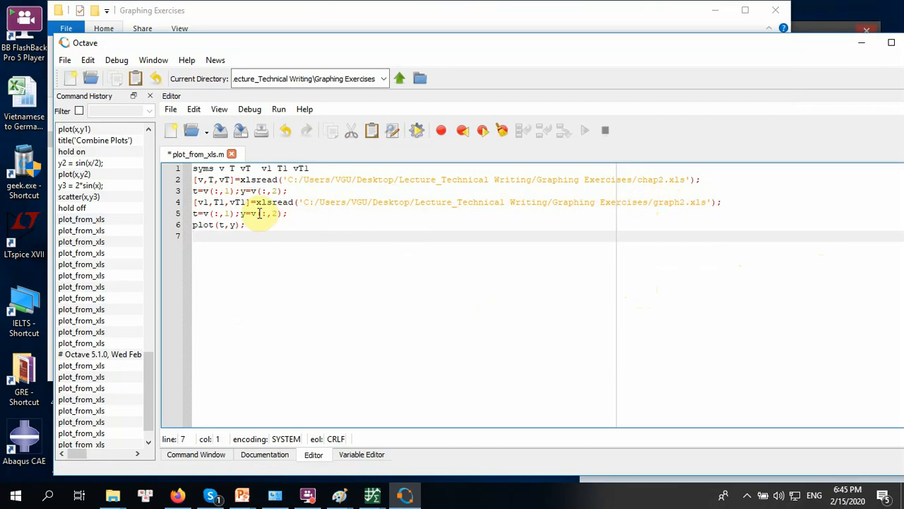
pyautogui.click(260, 213)
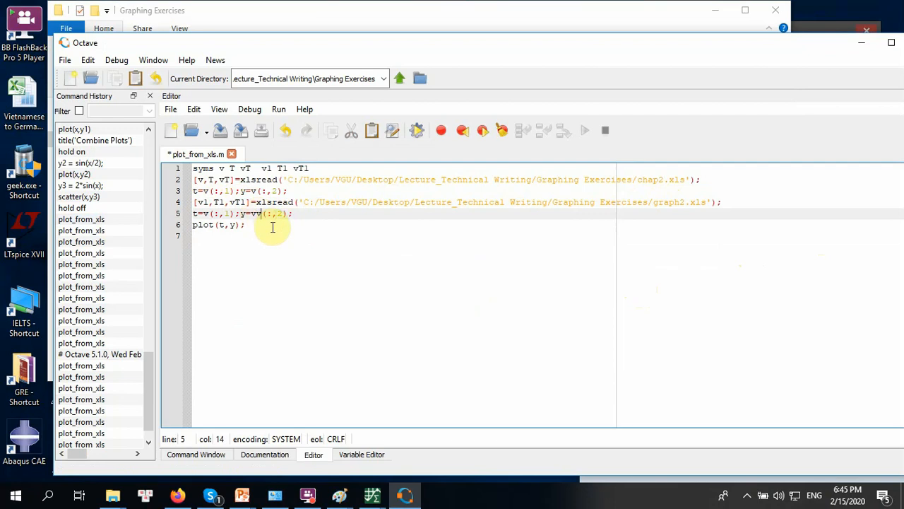
pyautogui.write('v1')
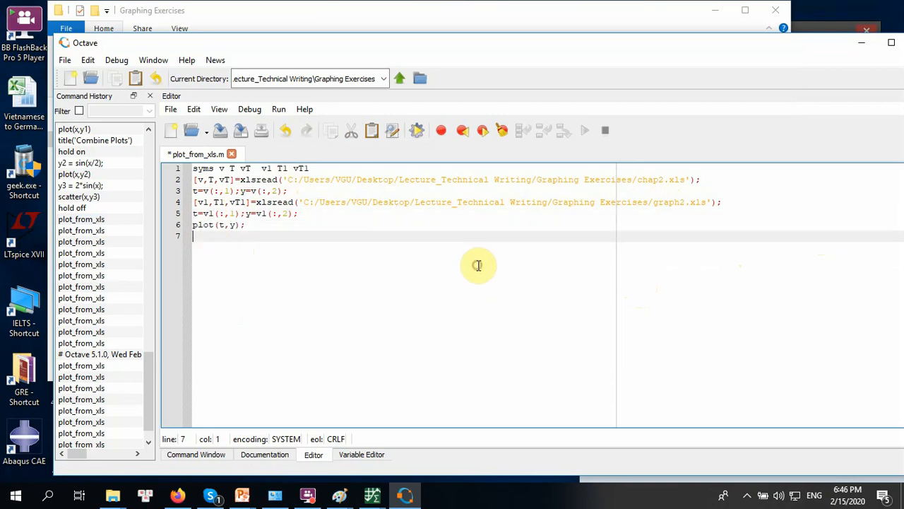
pyautogui.moveTo(469, 321)
pyautogui.write(',t1, y1')
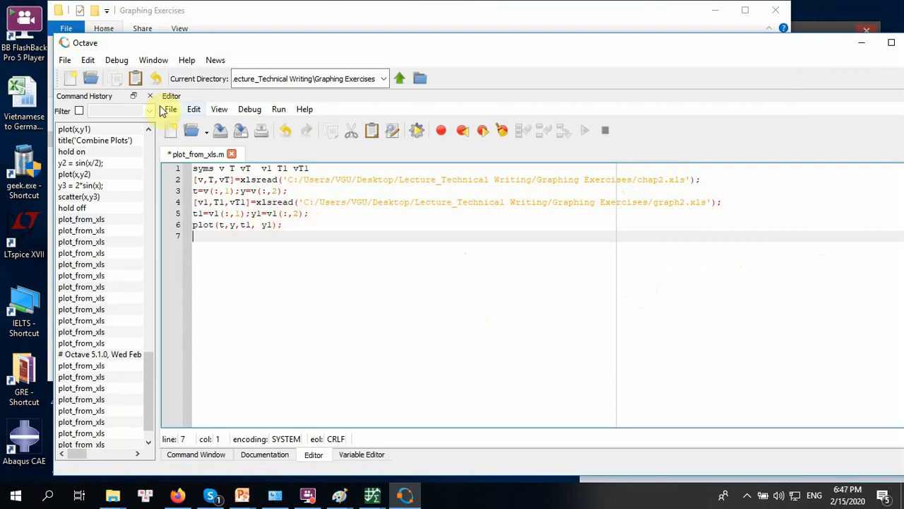
pyautogui.moveTo(436, 236)
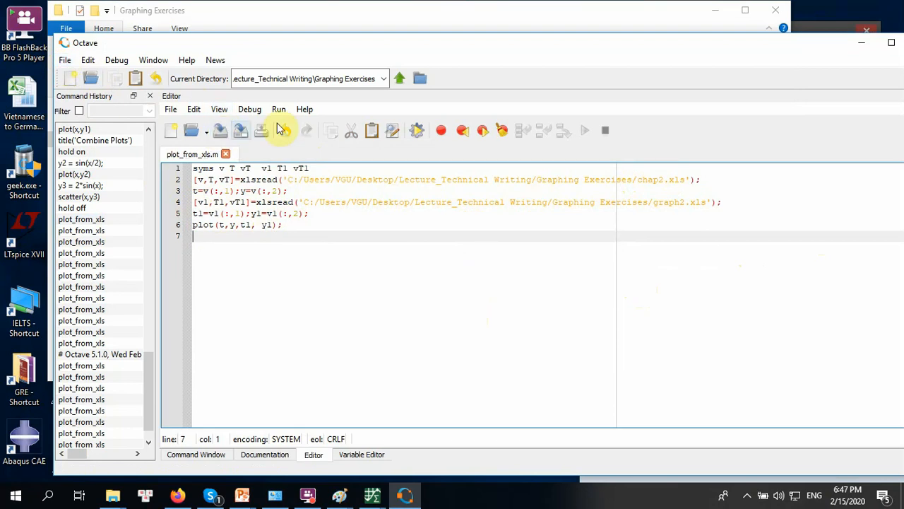
pyautogui.moveTo(318, 153)
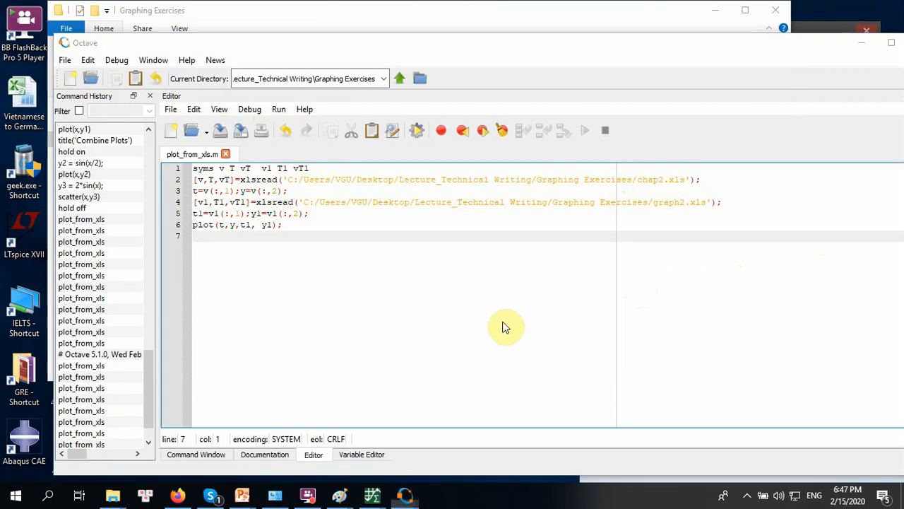
# Step: Run the script so Figure 1 overlays the simulated and experimental curves
pyautogui.click(585, 130)
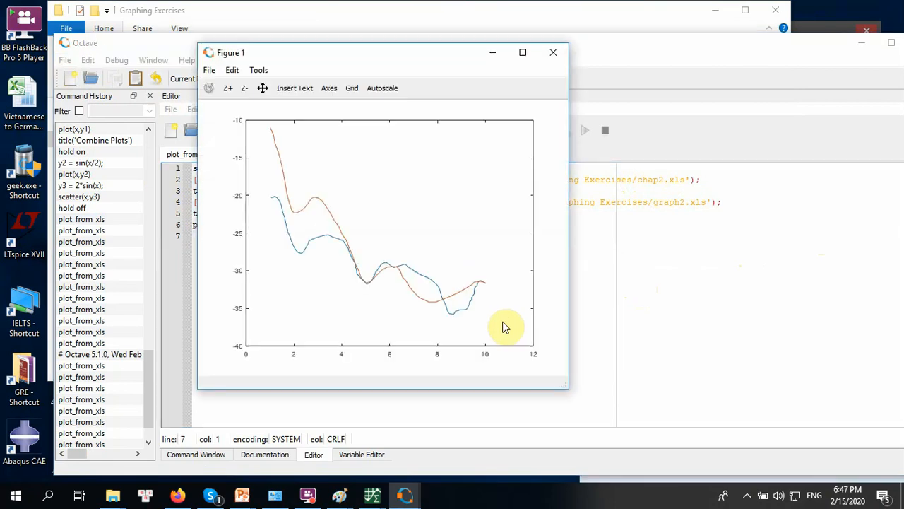
pyautogui.moveTo(274, 218)
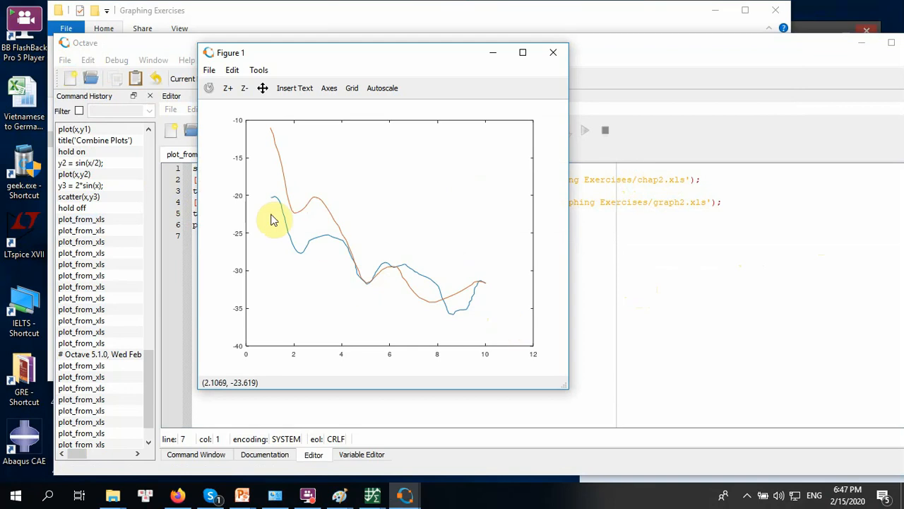
pyautogui.moveTo(675, 175)
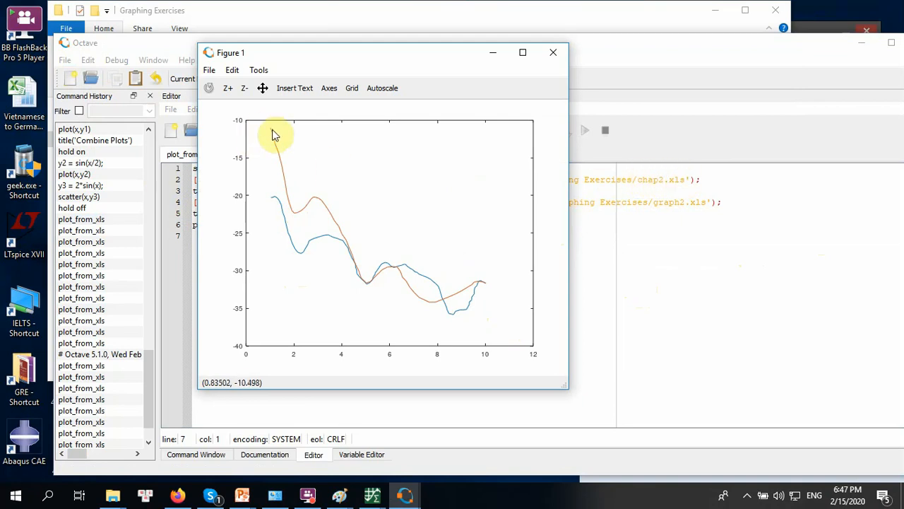
pyautogui.moveTo(356, 285)
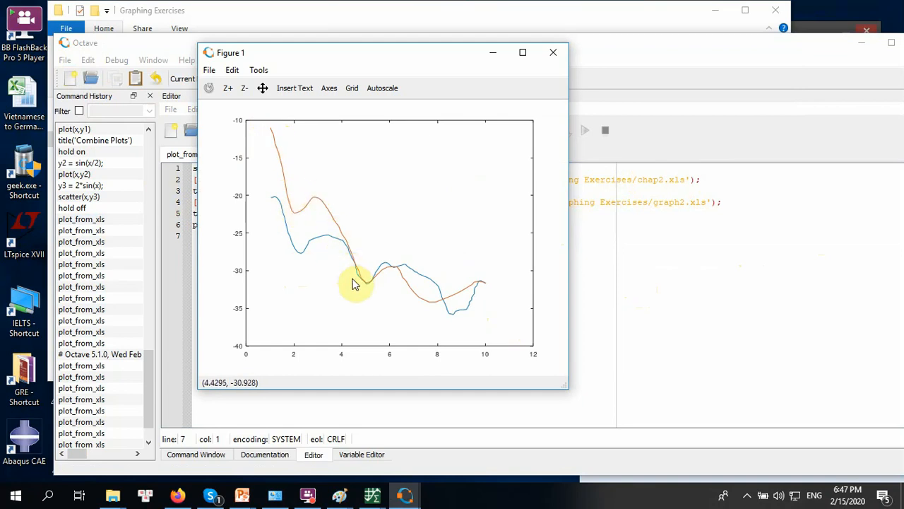
pyautogui.moveTo(356, 270)
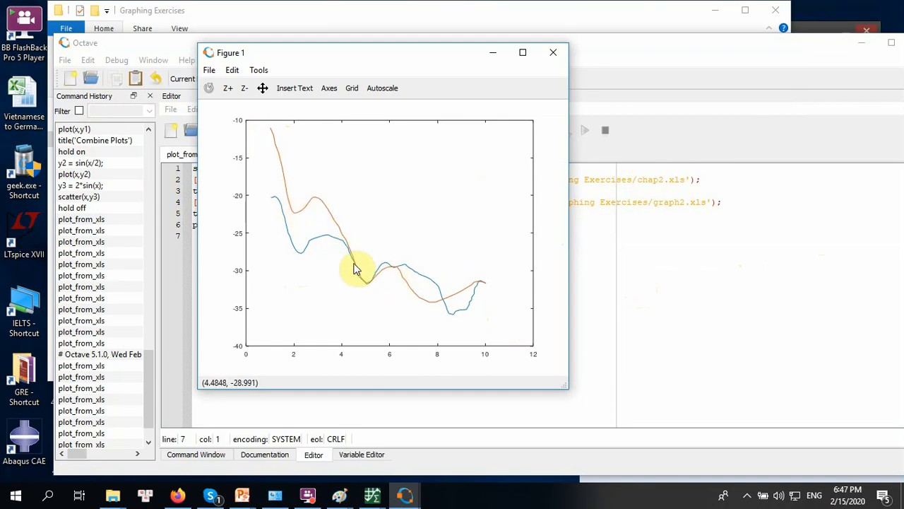
pyautogui.moveTo(277, 178)
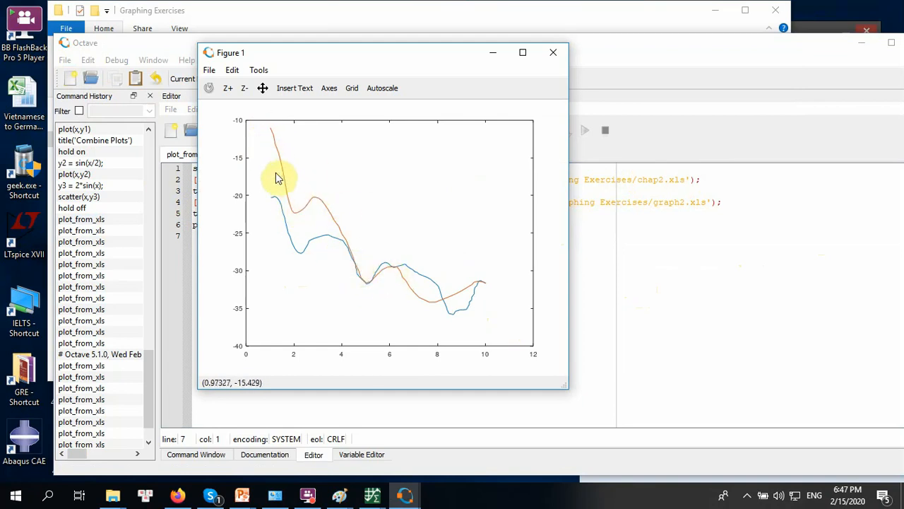
pyautogui.moveTo(283, 152)
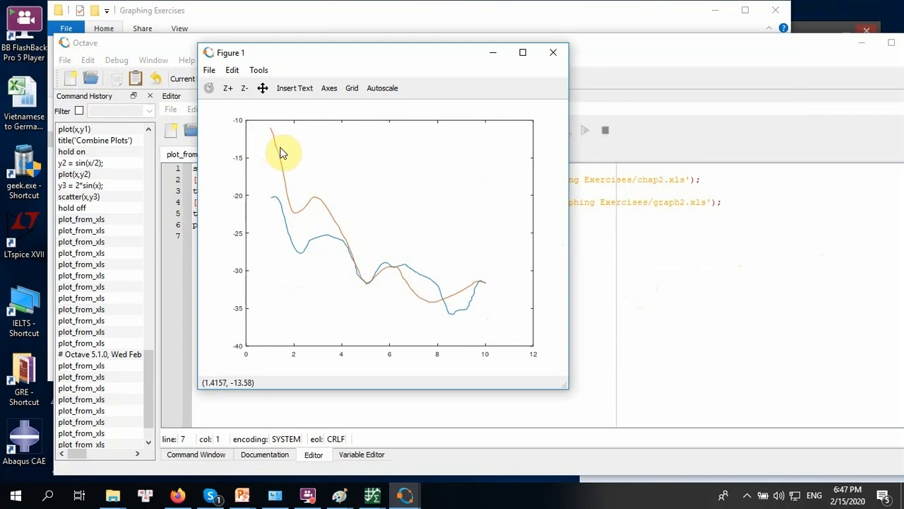
pyautogui.moveTo(322, 200)
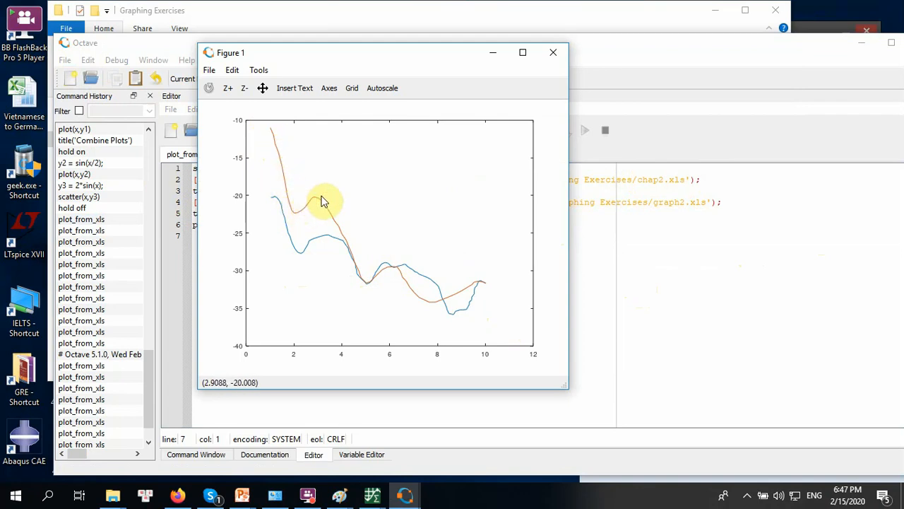
pyautogui.moveTo(407, 293)
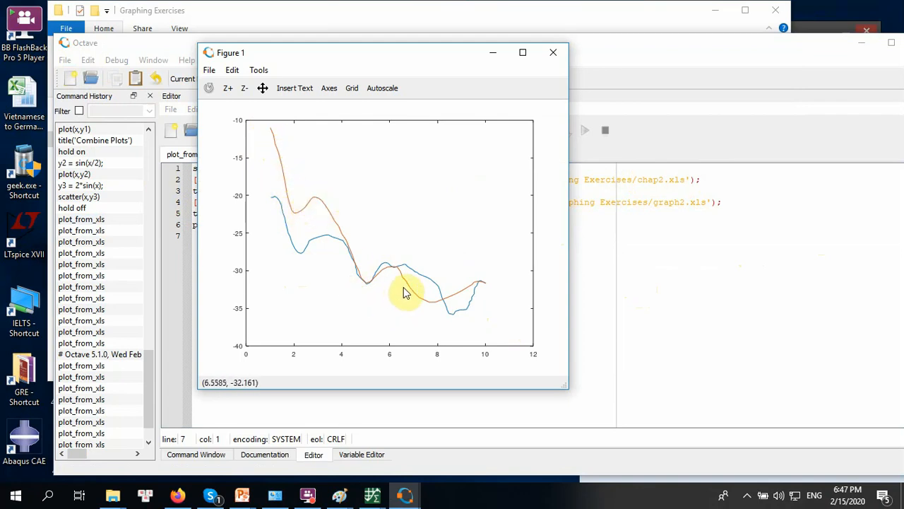
pyautogui.moveTo(396, 297)
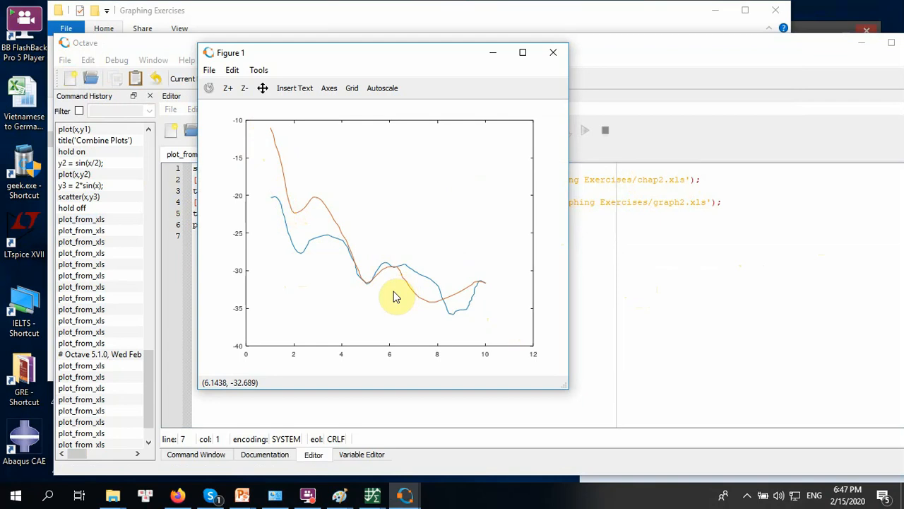
pyautogui.moveTo(395, 304)
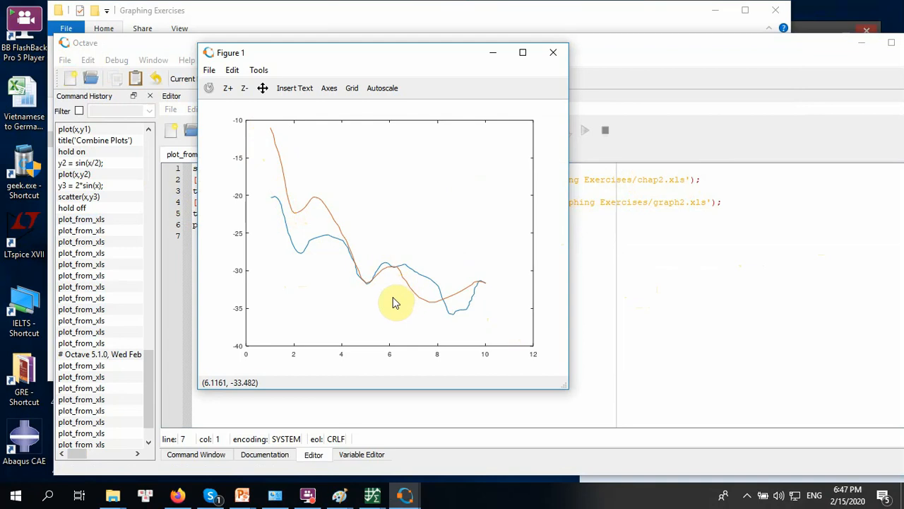
pyautogui.moveTo(401, 306)
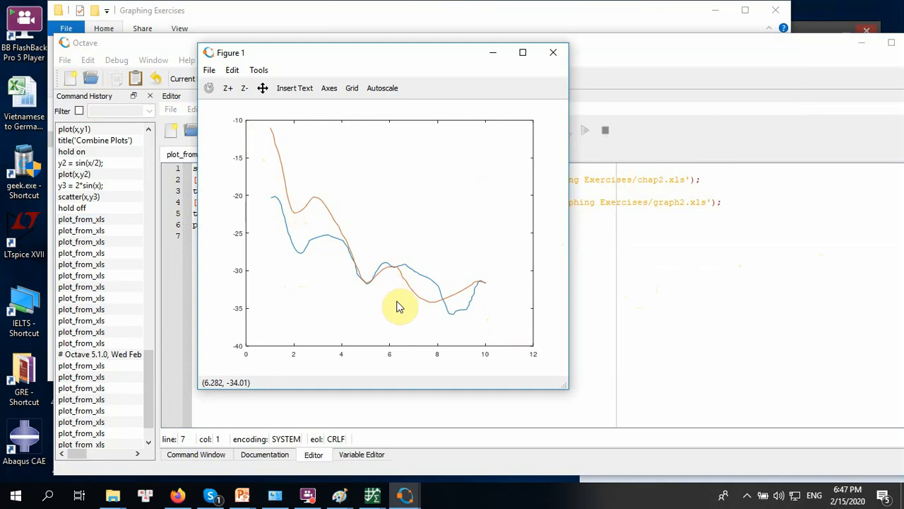
pyautogui.moveTo(532, 229)
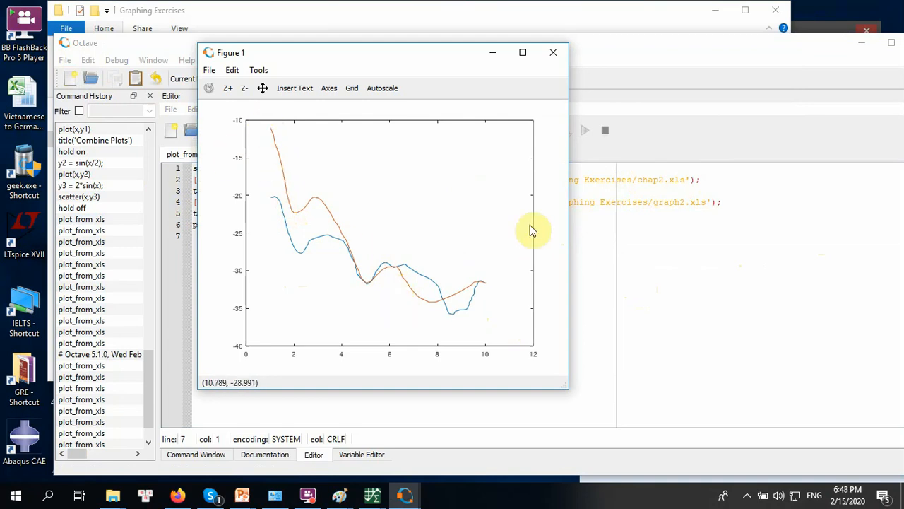
pyautogui.moveTo(601, 211)
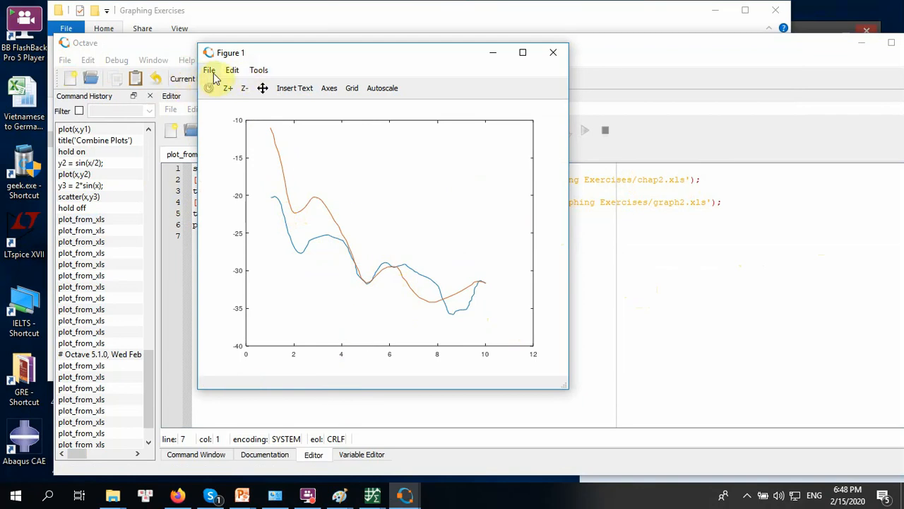
pyautogui.moveTo(850, 78)
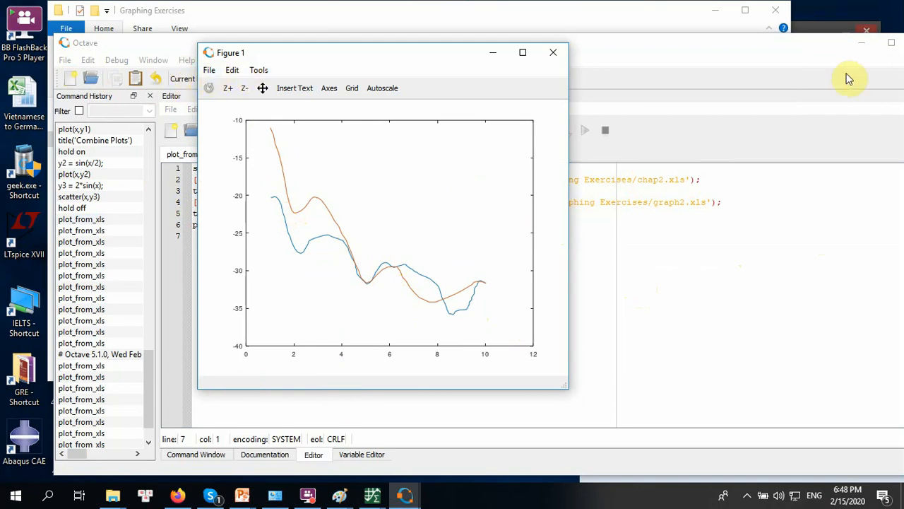